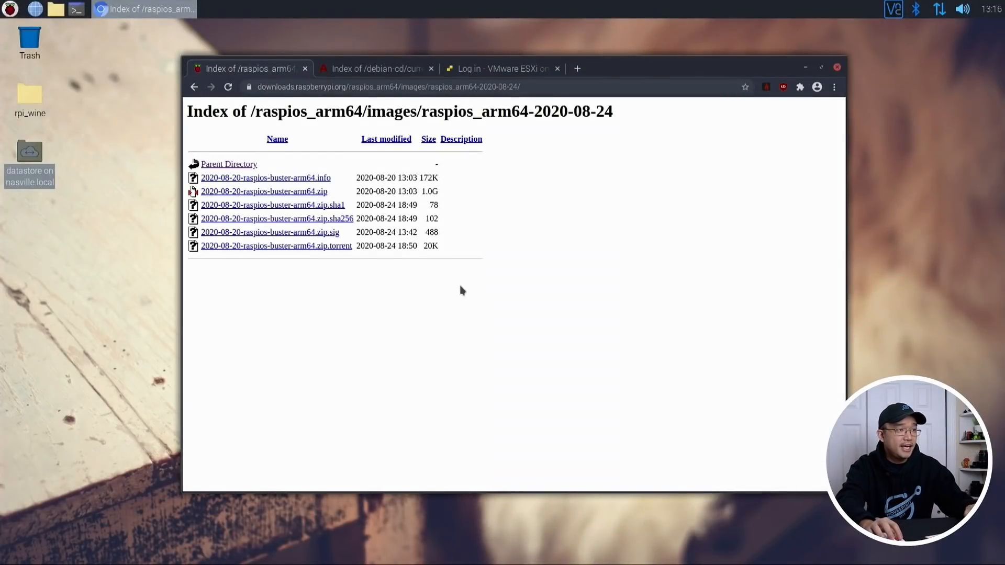
mouse_move(341, 133)
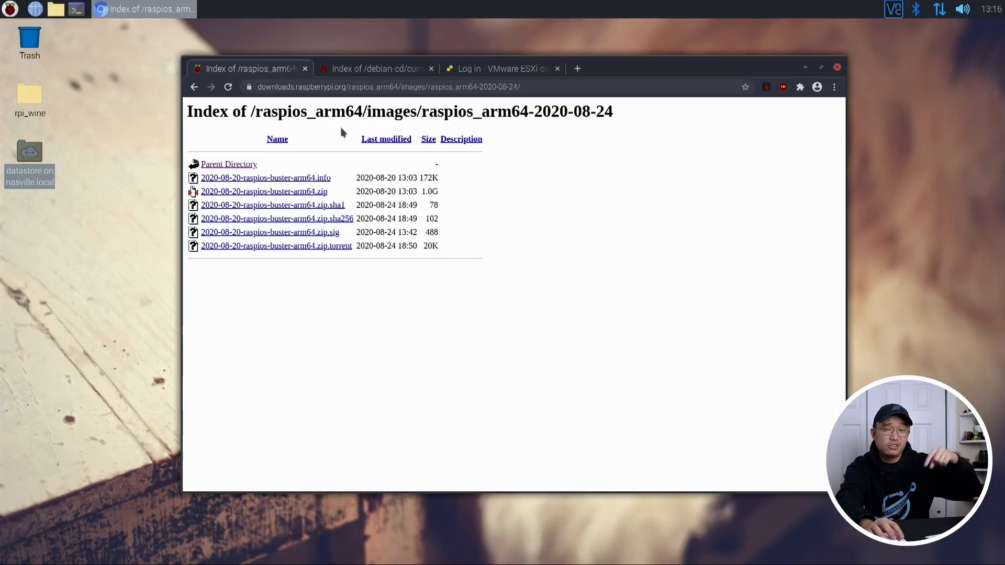
mouse_move(336, 233)
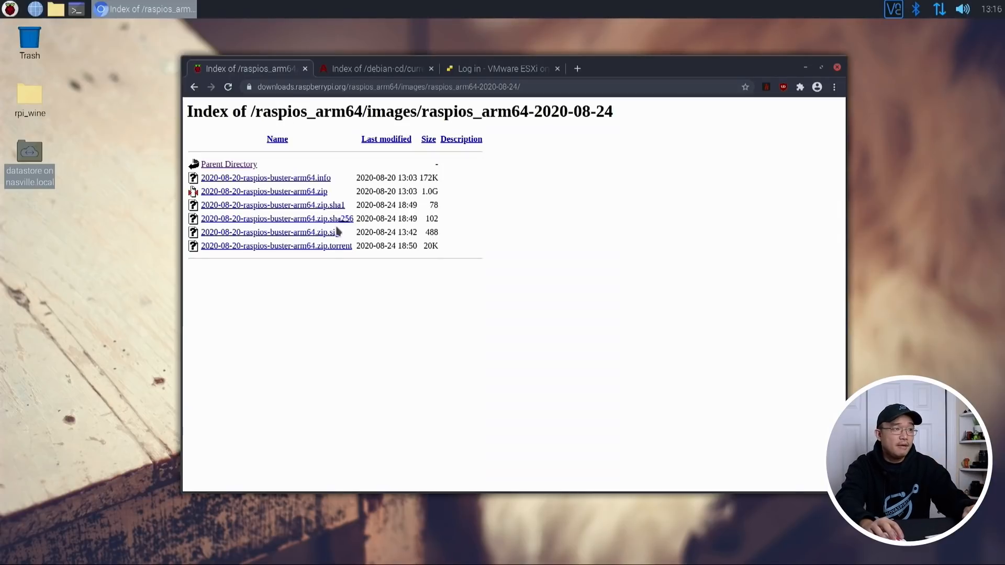
mouse_move(264, 191)
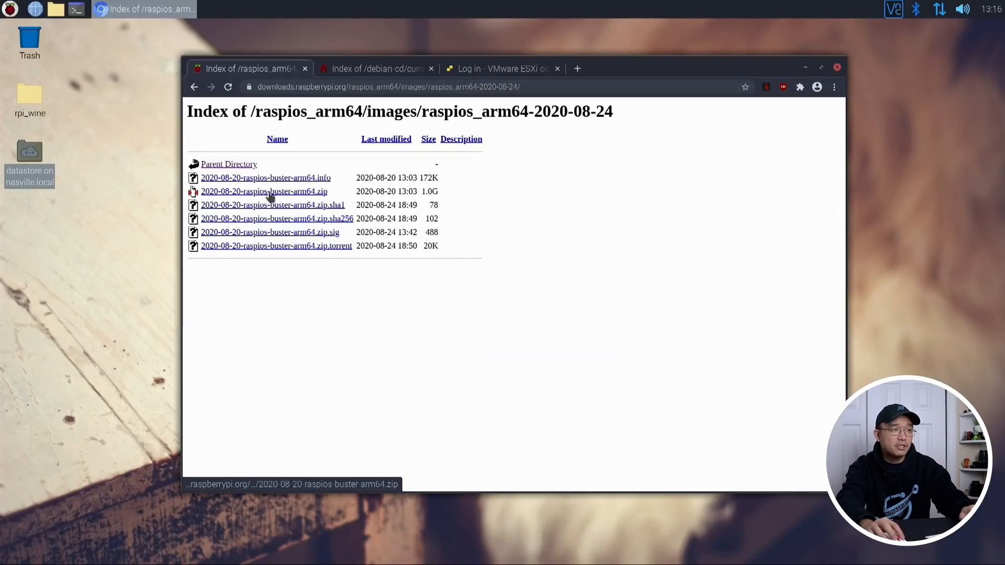
mouse_move(296, 194)
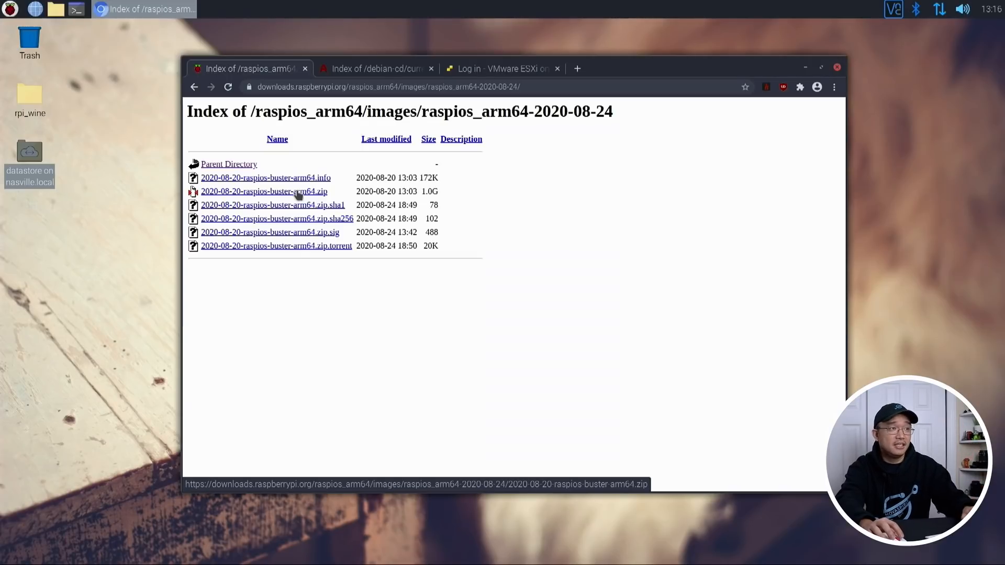
Step: Flip between the Debian arm64 ISO listing and the Raspberry Pi OS image index, then bring up a terminal
left_click(375, 69)
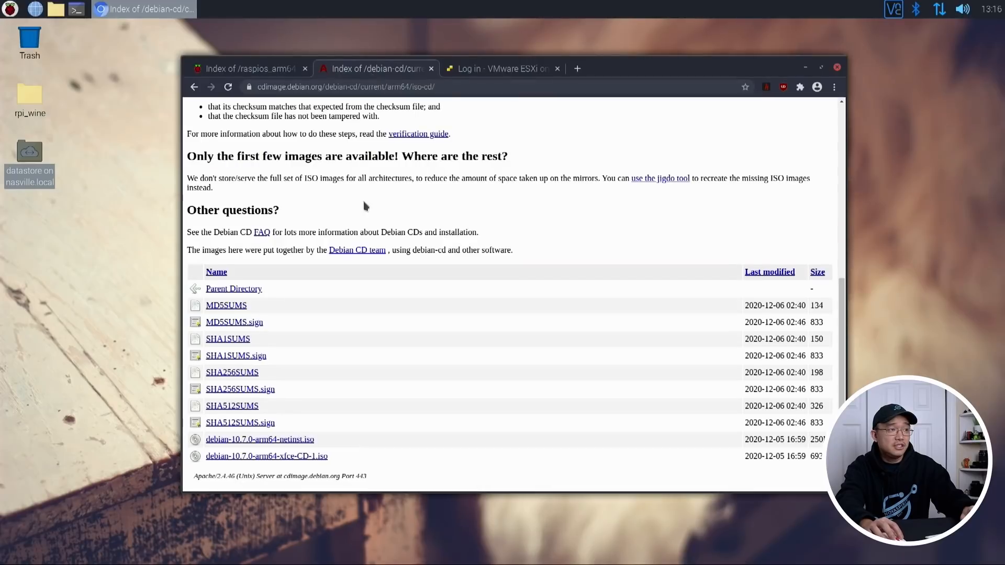
mouse_move(260, 439)
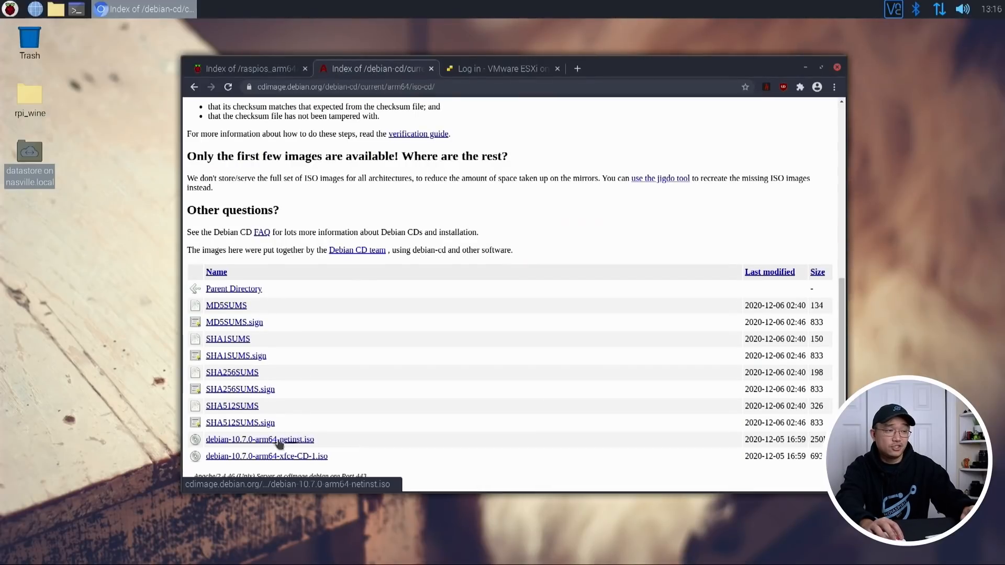
mouse_move(314, 441)
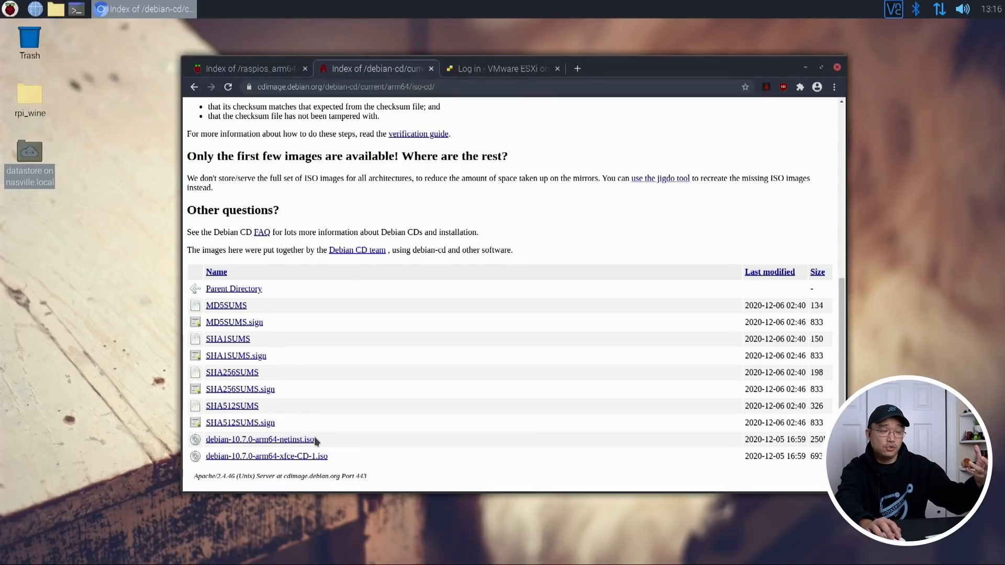
mouse_move(310, 408)
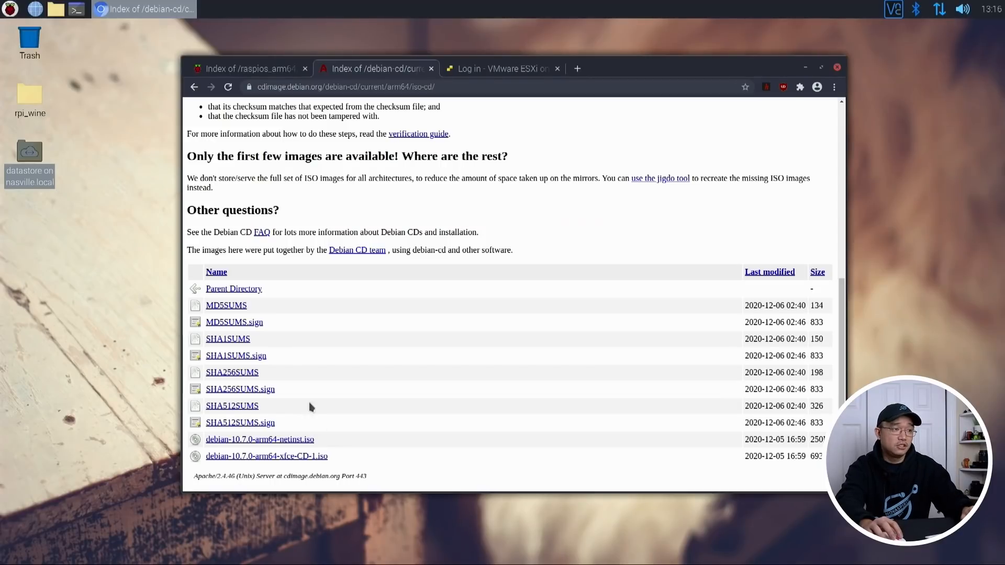
left_click(248, 69)
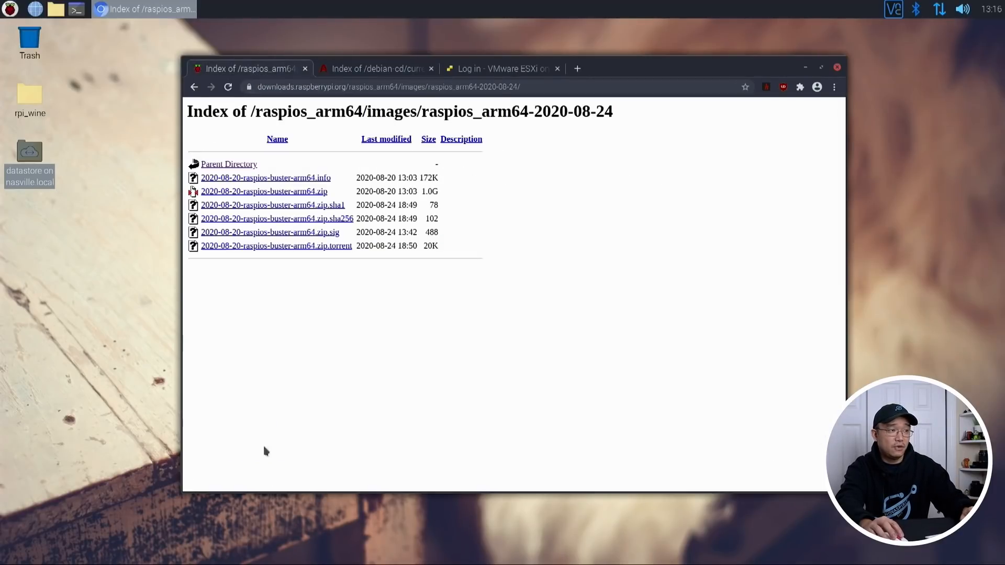
mouse_move(264, 191)
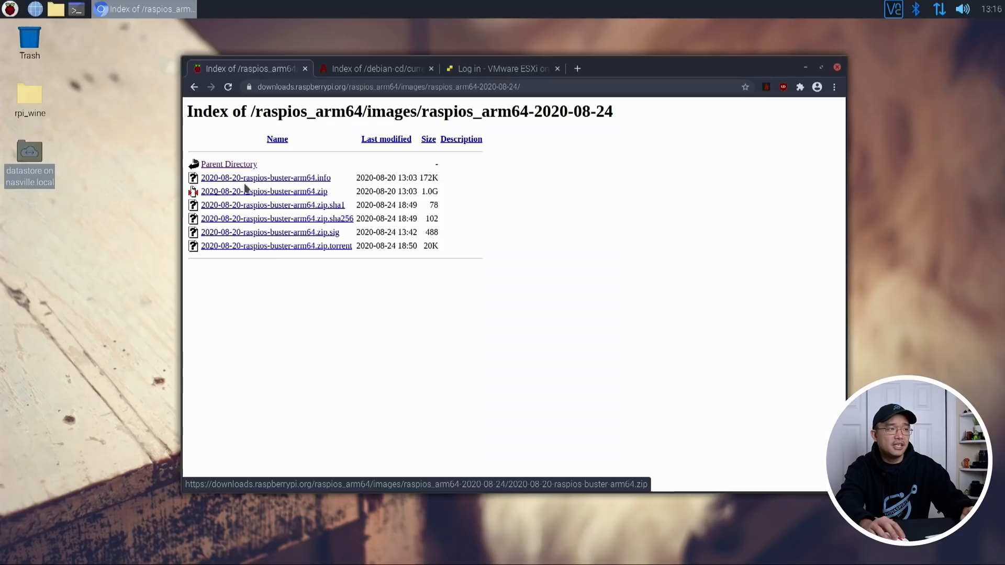
left_click(375, 69)
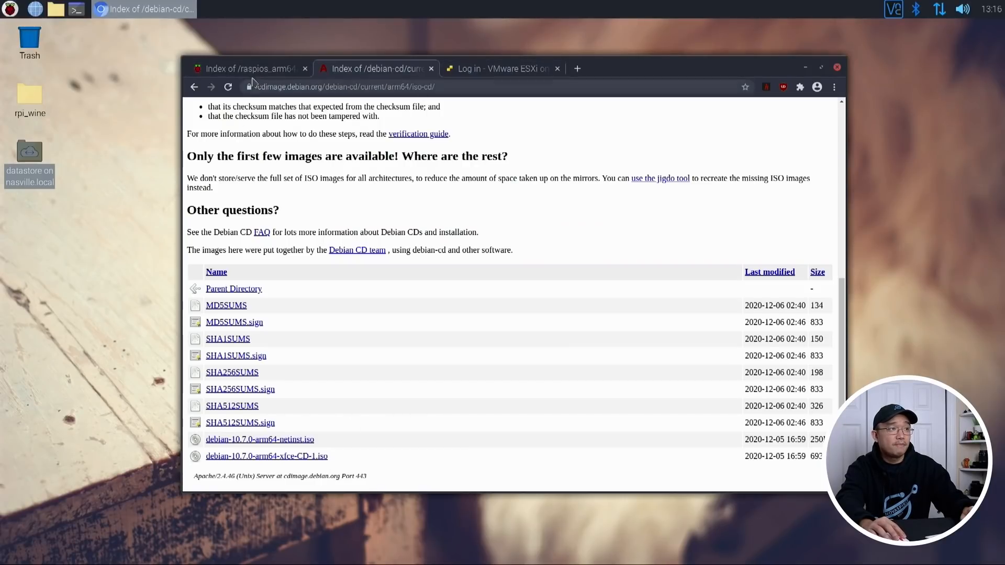
left_click(247, 69)
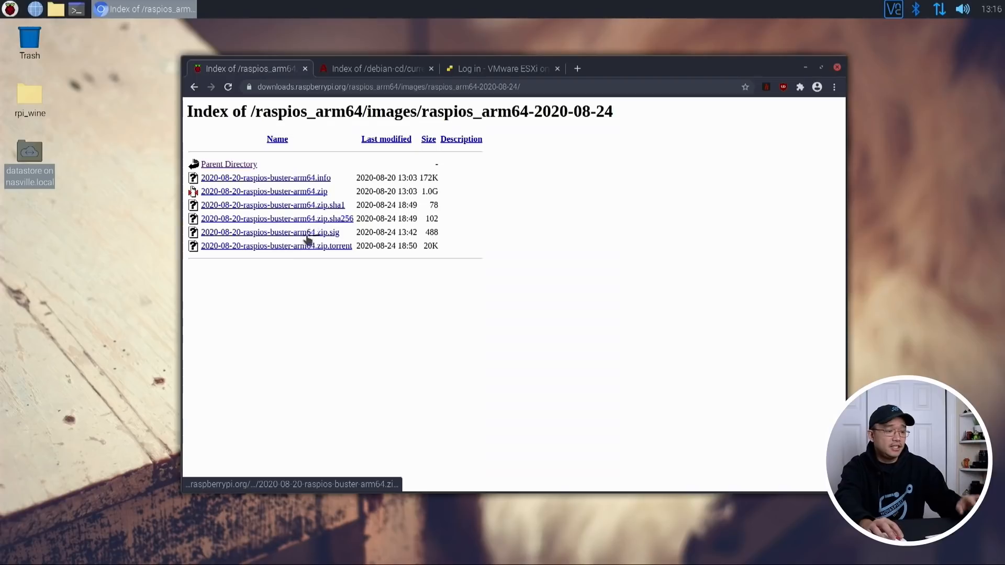
mouse_move(381, 307)
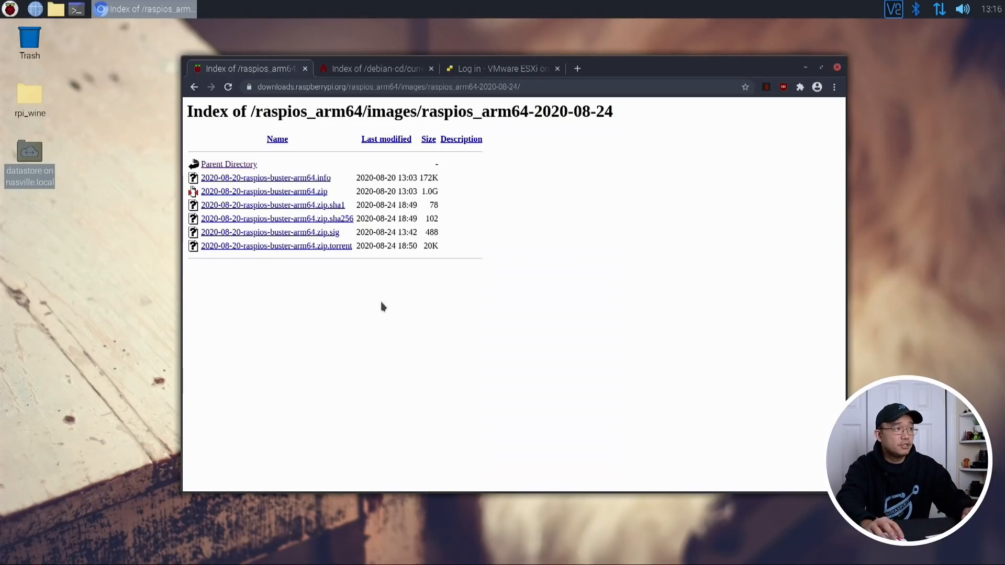
left_click(75, 10)
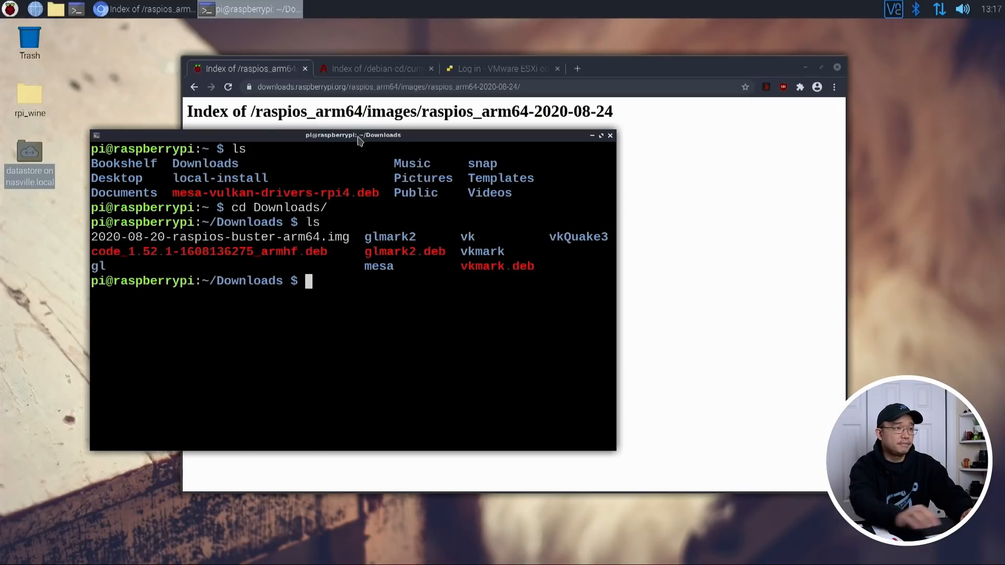
Step: List ~/Downloads and find that qemu-img is not installed
double_click(220, 237)
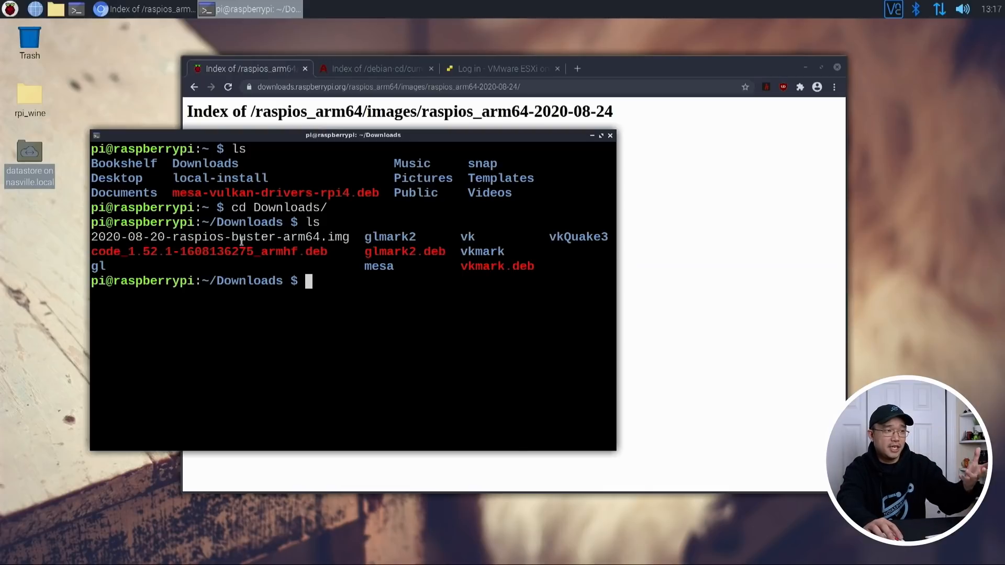
double_click(244, 237)
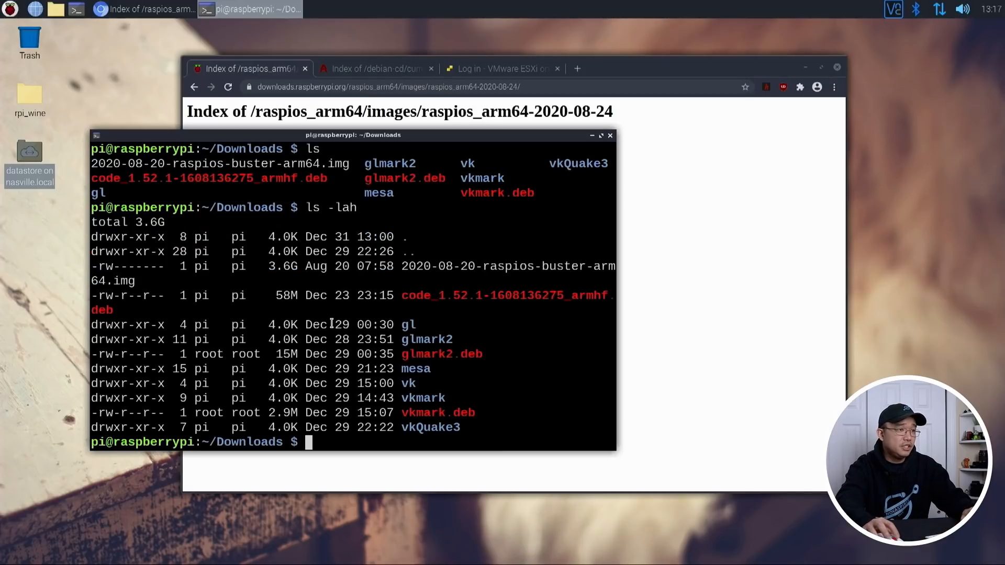
double_click(278, 266)
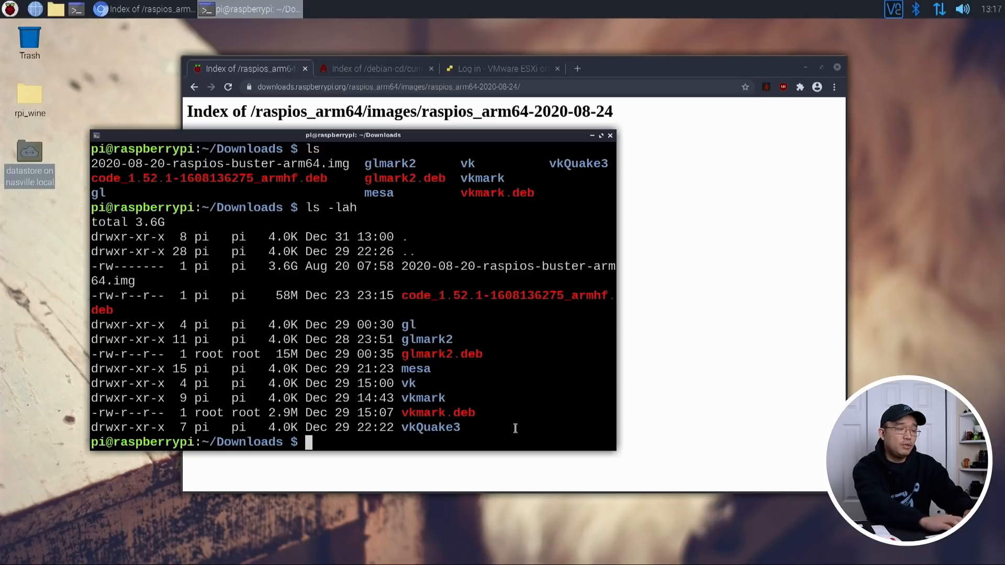
type("qemu")
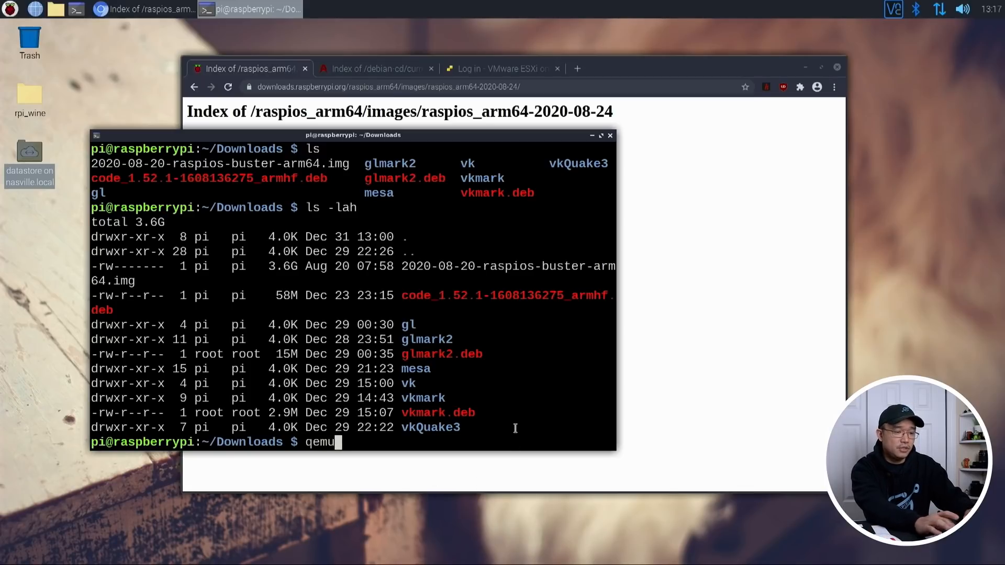
key("Return")
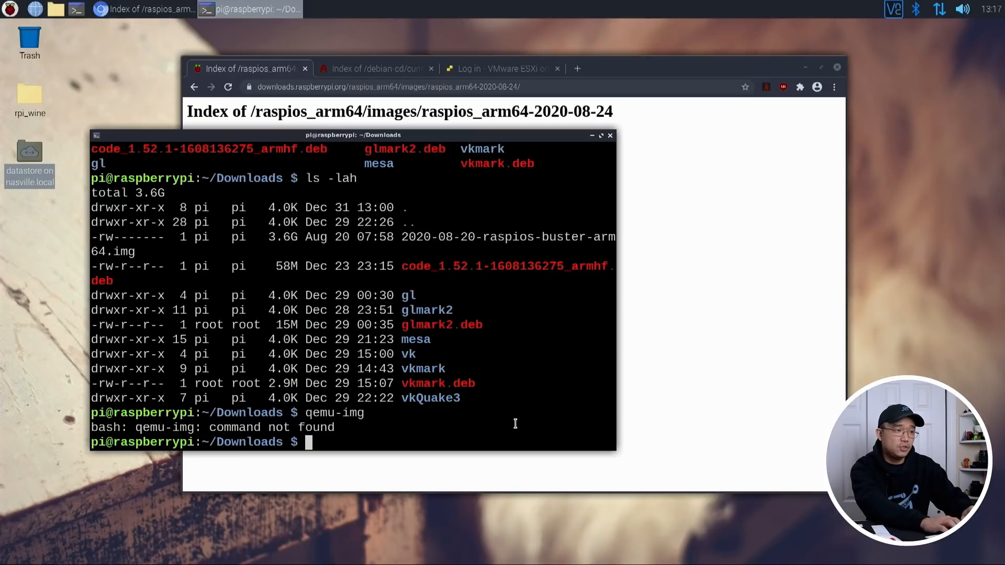
Step: Run sudo apt install qemu-utils to get the QEMU disk image tools
type("sudo")
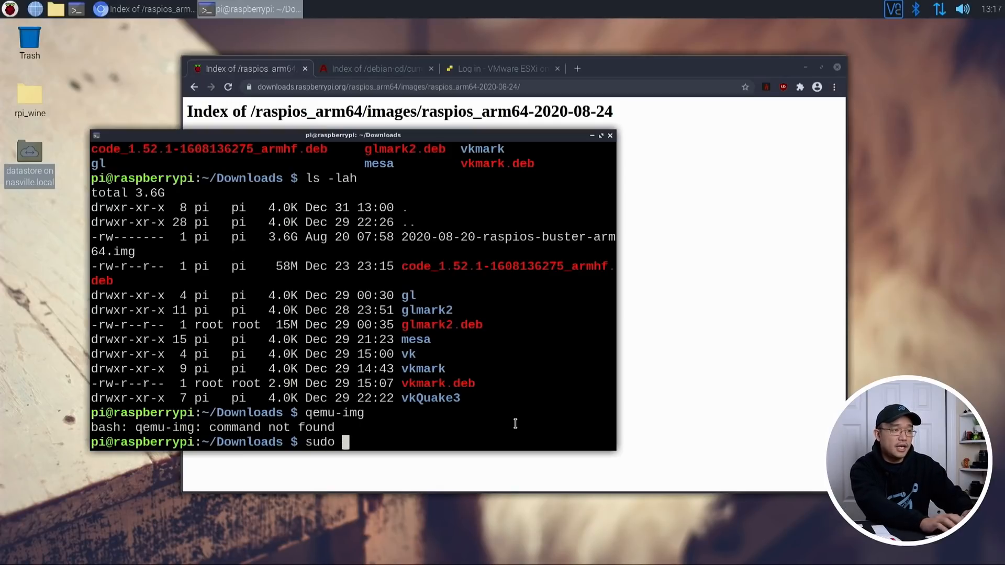
type("apt install qem")
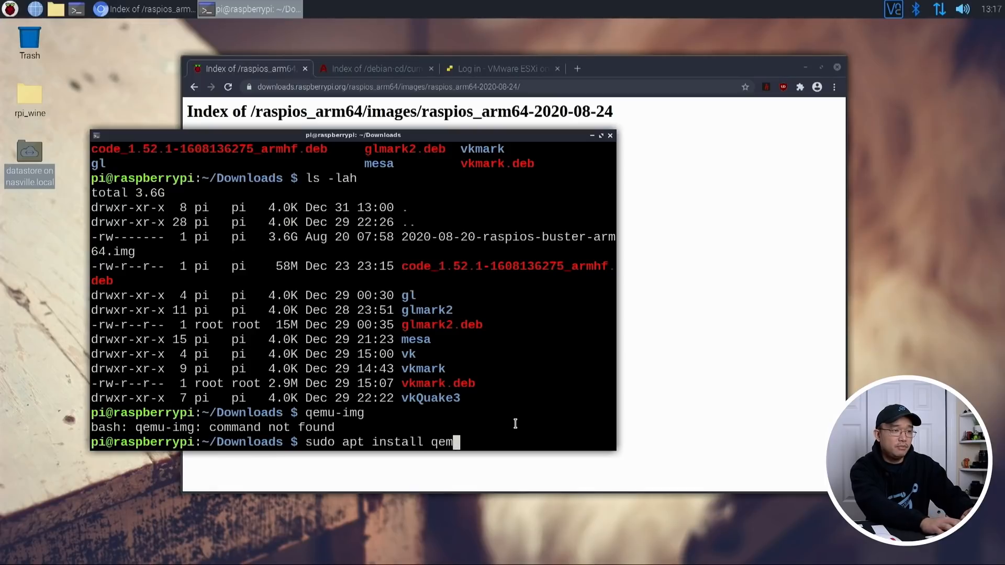
type("u-utils s")
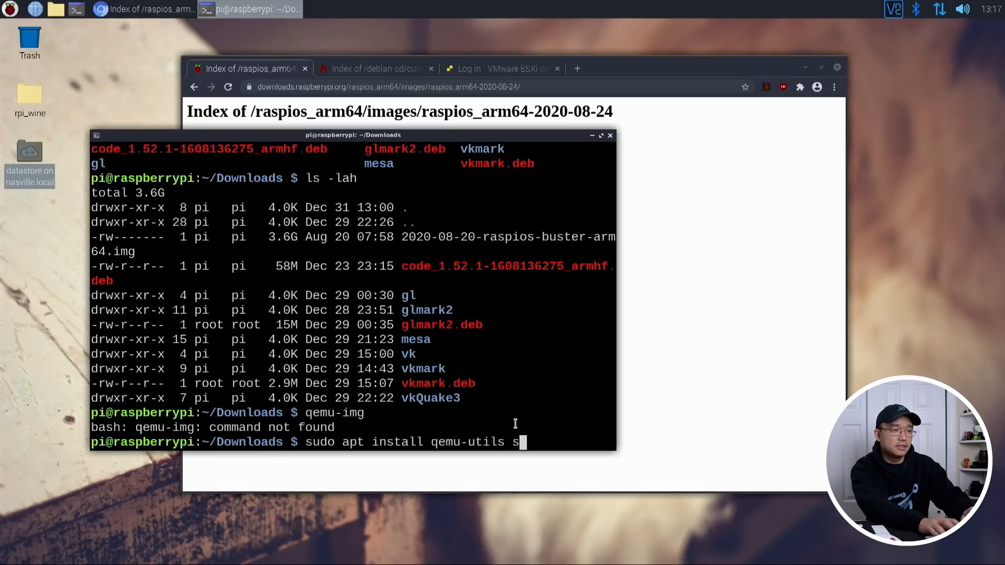
key("Return")
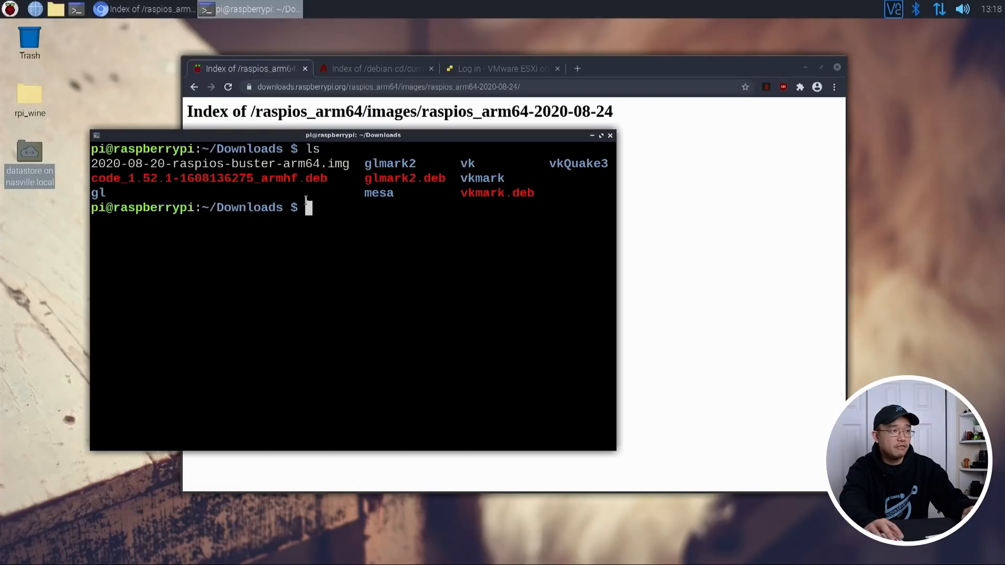
Step: Enter qemu-img convert -f raw 2020-08-20-raspios-buster-arm64.img to a .vmdk output
type("qem")
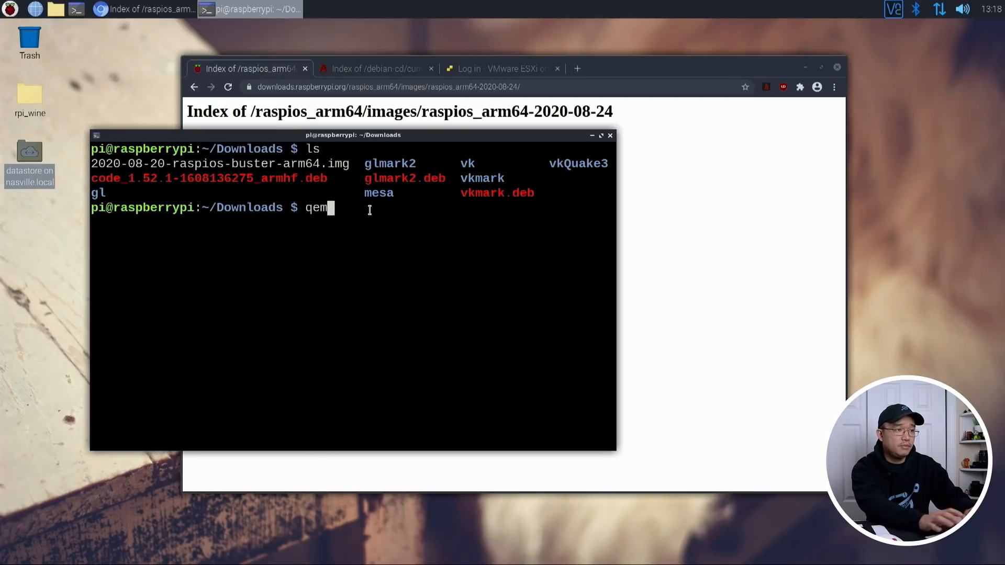
type("u-img conv")
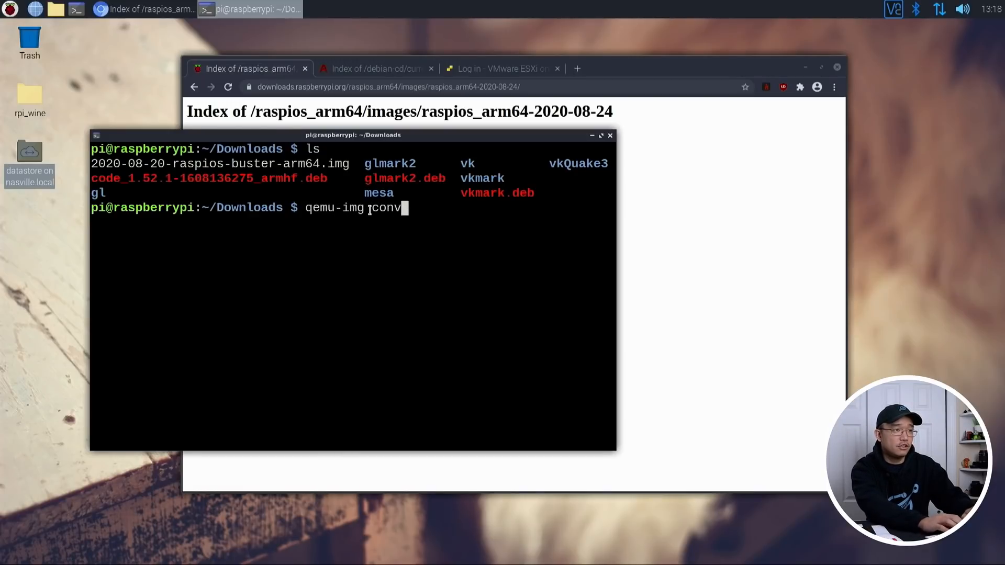
type("ert")
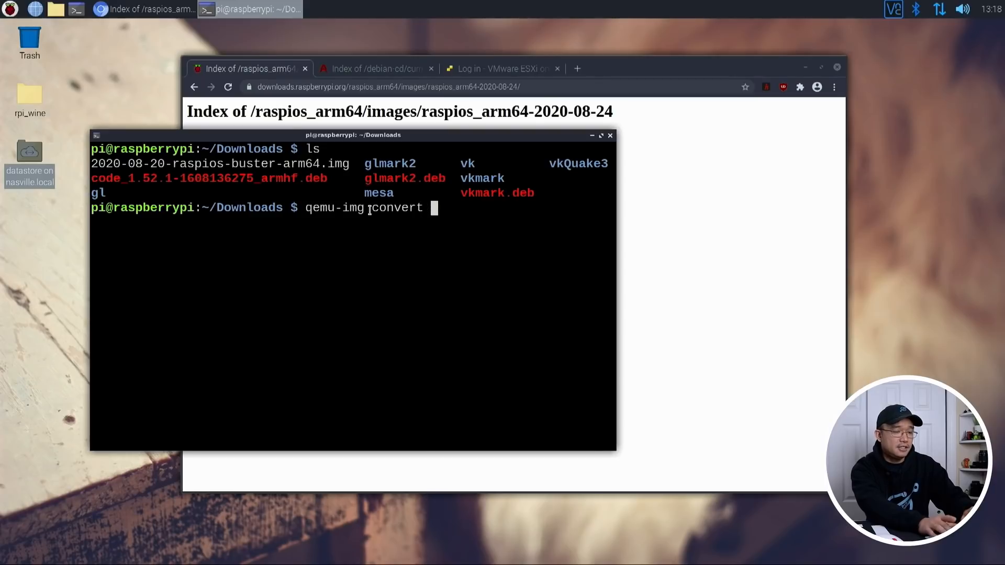
type("-f")
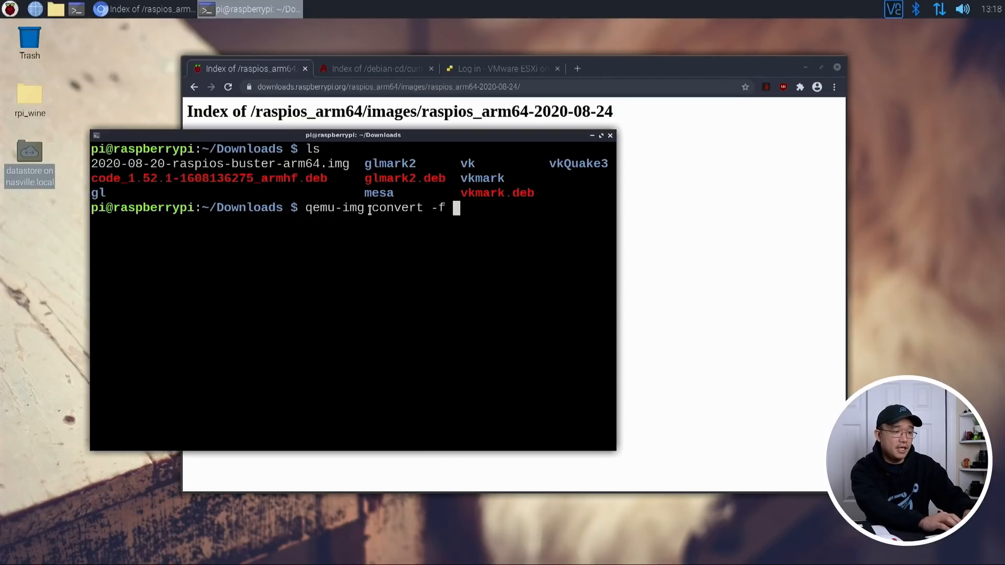
type("raw 2020-08-20-raspios-buster-arm64.img")
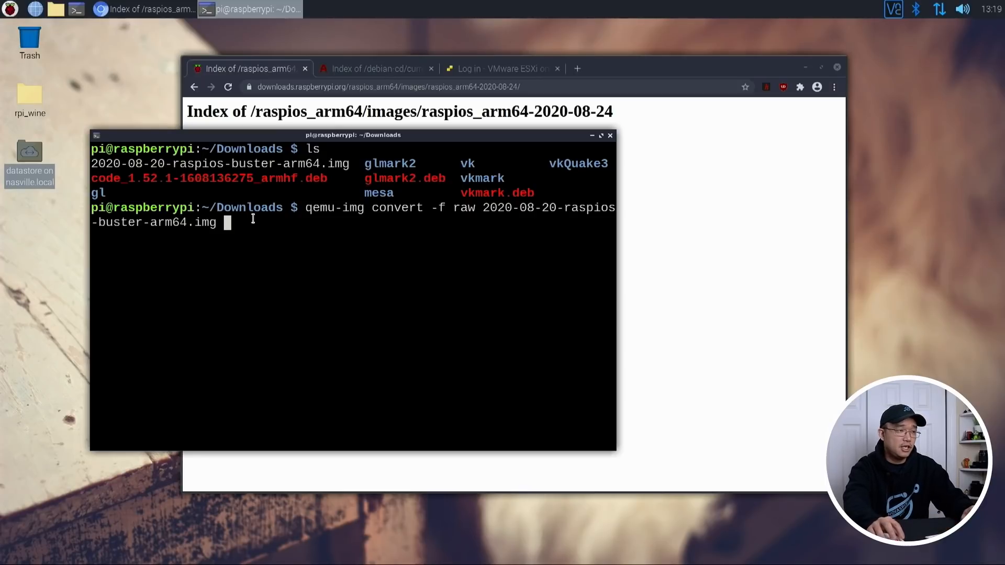
type("2020-08-20-raspios-buster-arm64.")
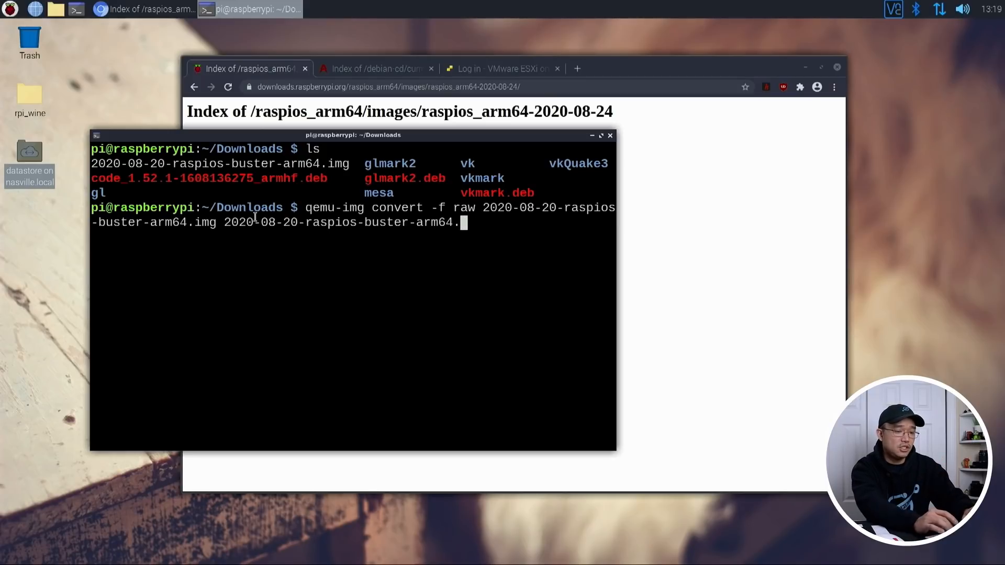
type("vm")
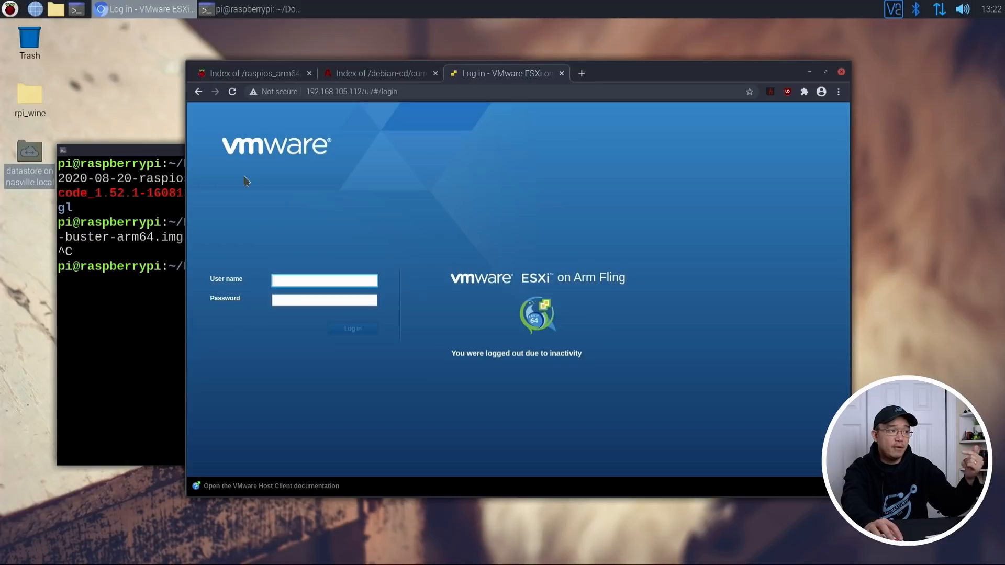
Step: Log into the ESXi host client as root
left_click(249, 9)
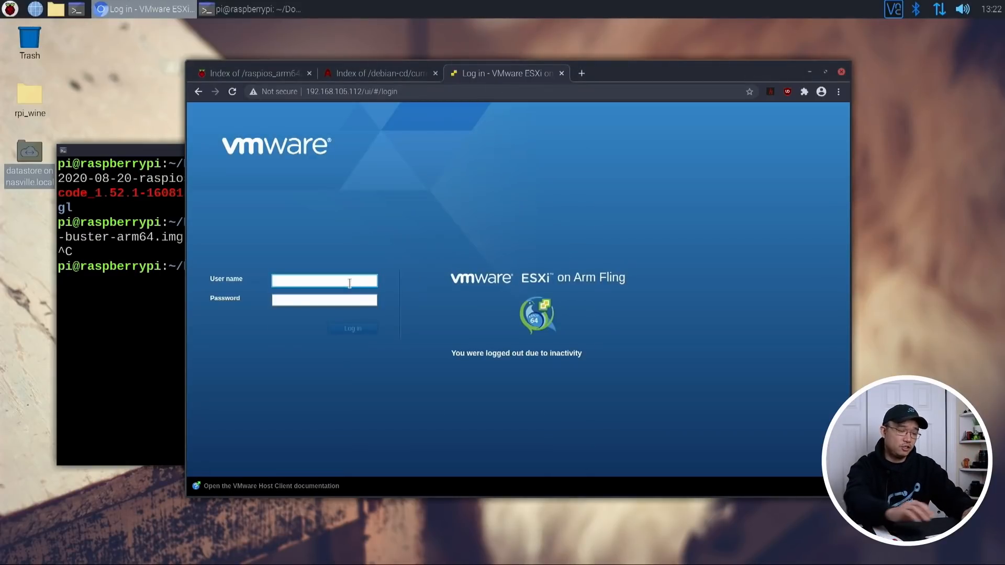
left_click(323, 282)
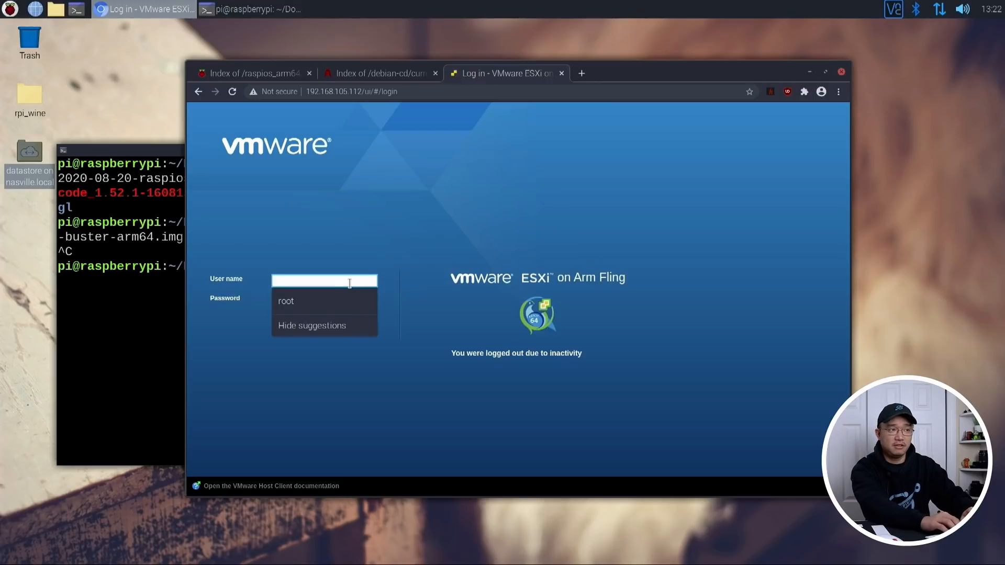
left_click(286, 301)
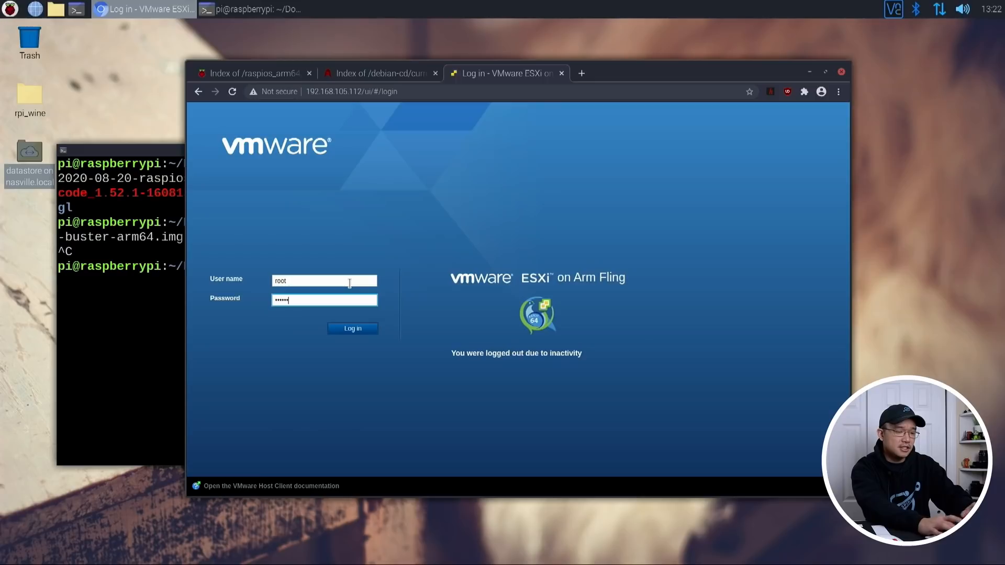
left_click(352, 327)
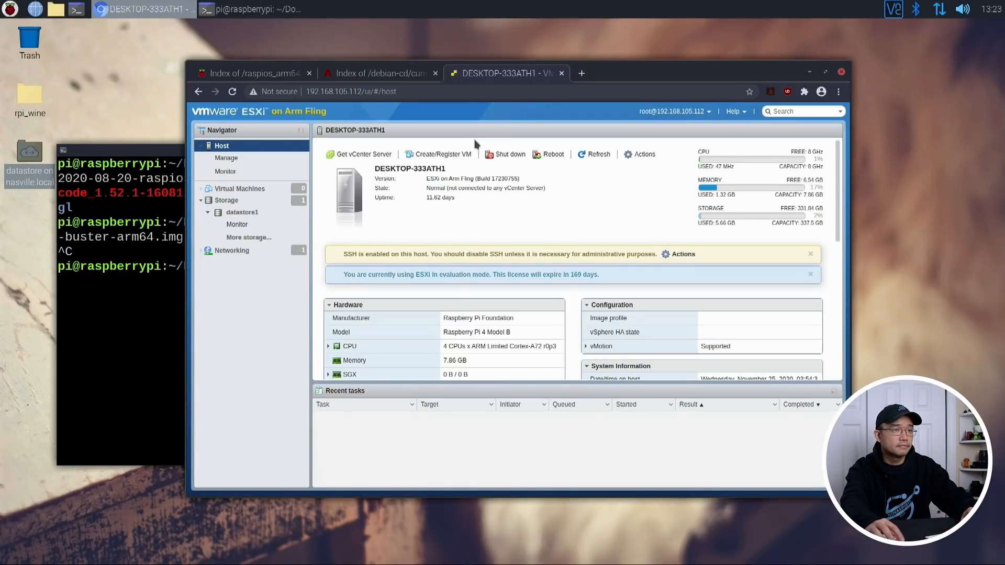
Step: Go to datastore1 under Storage and browse its files
left_click(242, 213)
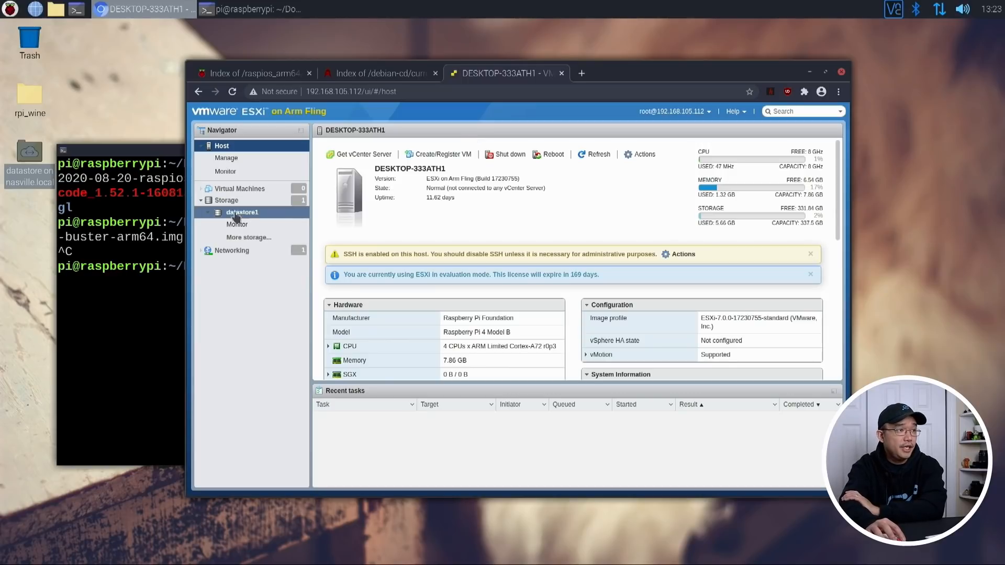
left_click(242, 213)
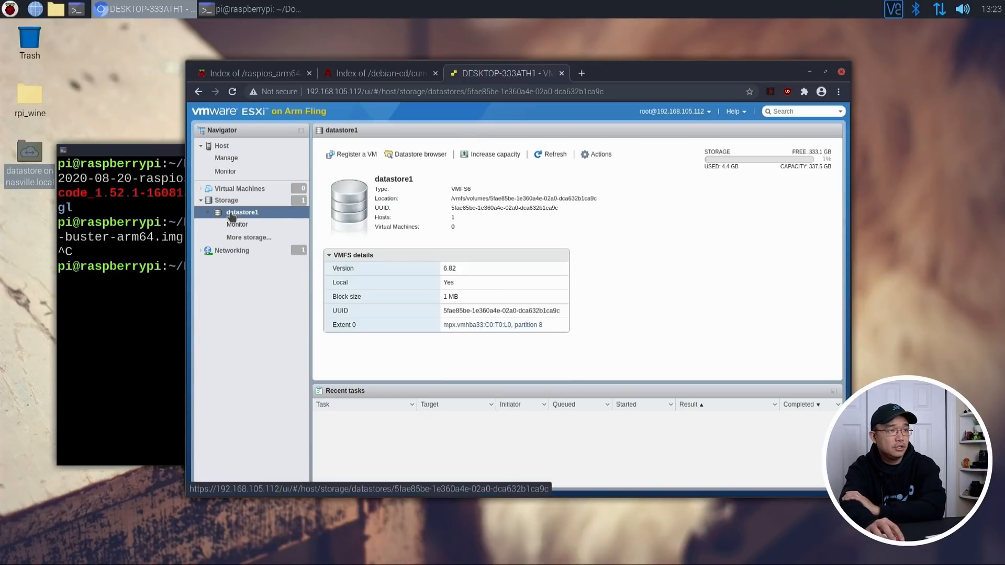
left_click(420, 154)
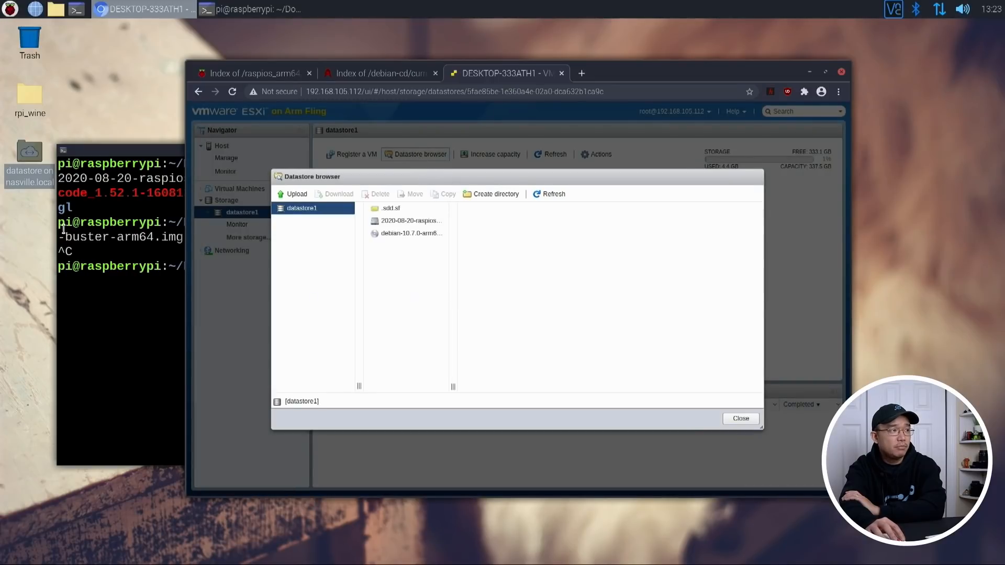
Step: Inspect the raspios image and Debian installer ISO entries, then close the datastore browser
left_click(410, 221)
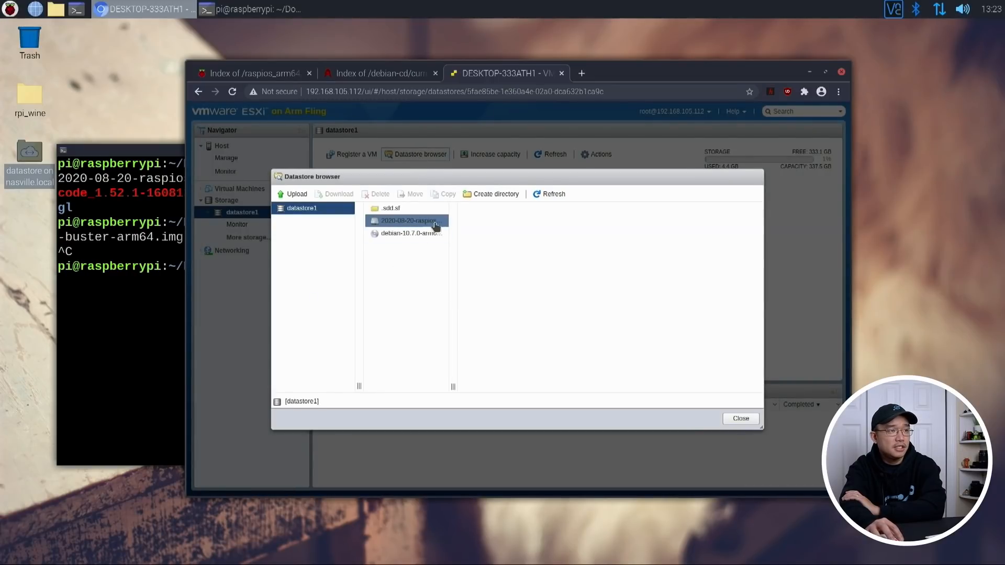
left_click(410, 233)
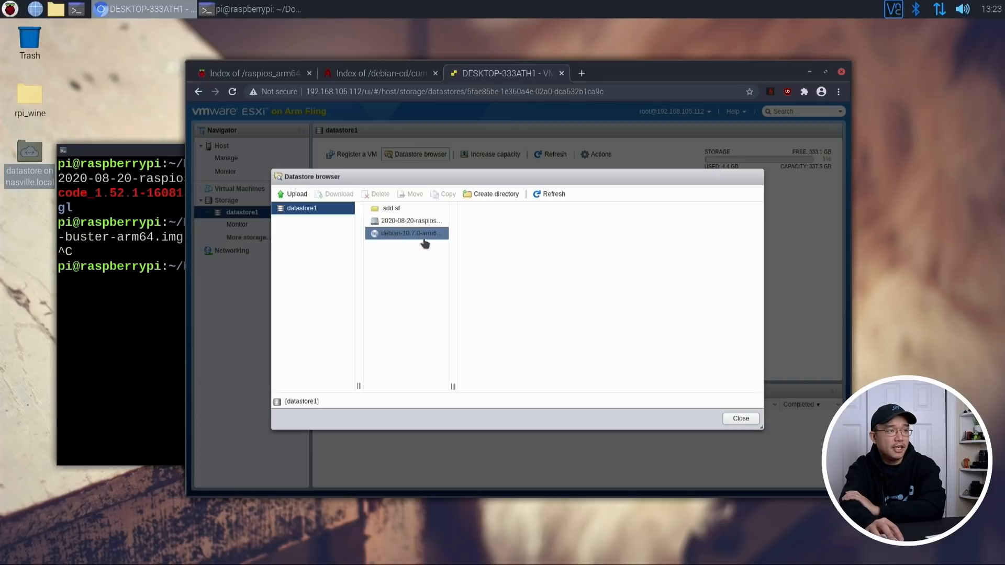
left_click(410, 221)
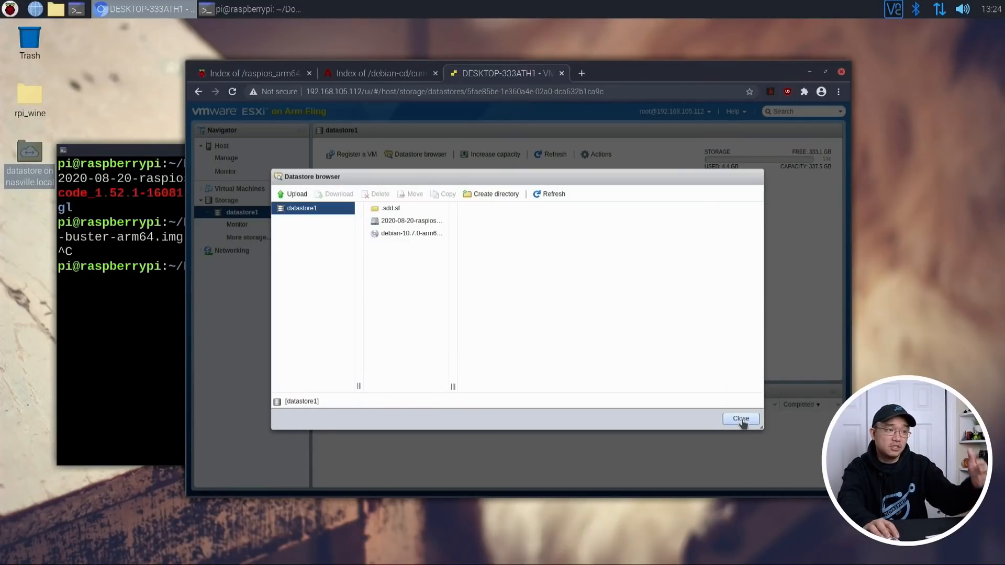
left_click(740, 418)
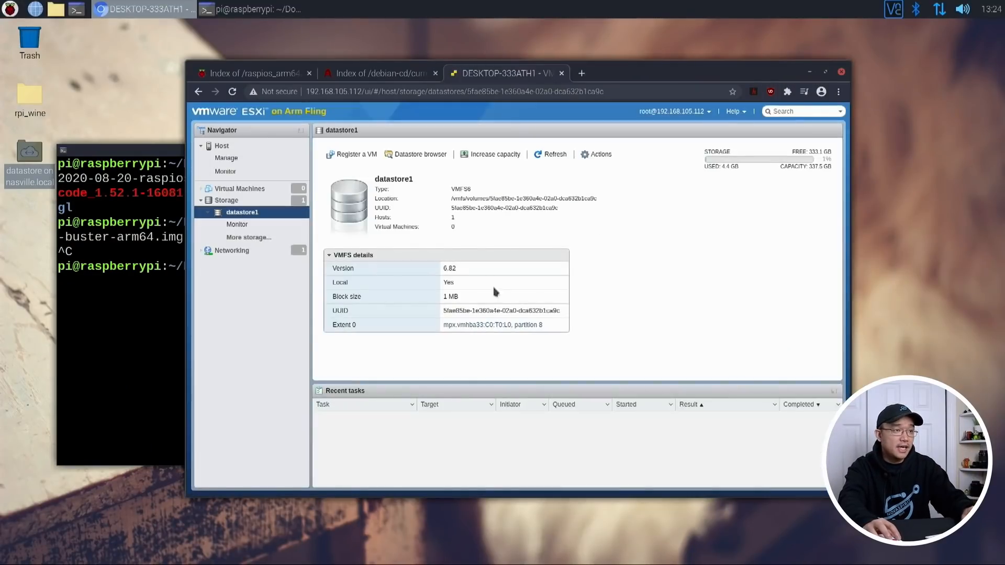
Step: Show Host > Manage > Services and select the running TSM-SSH service
left_click(226, 158)
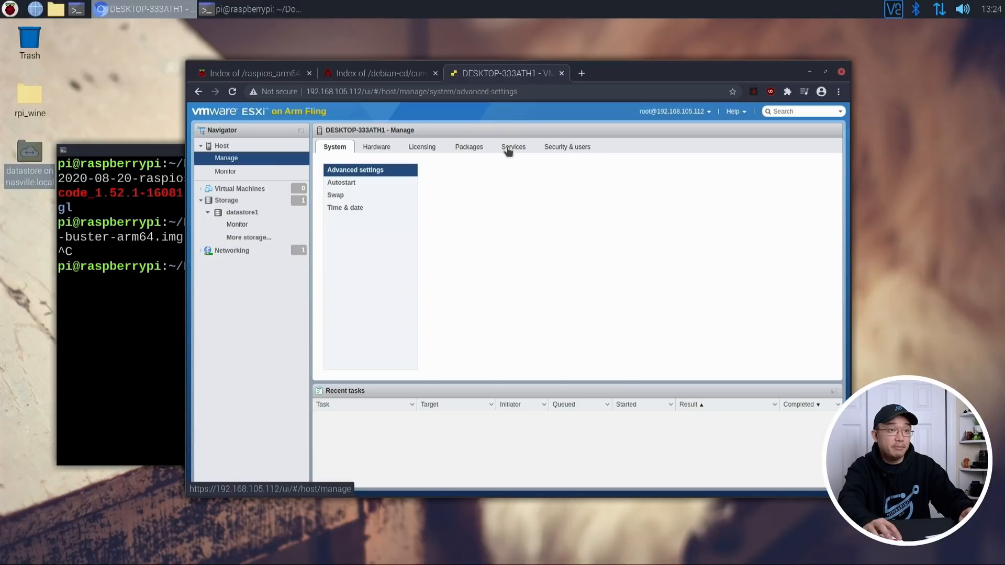
left_click(513, 147)
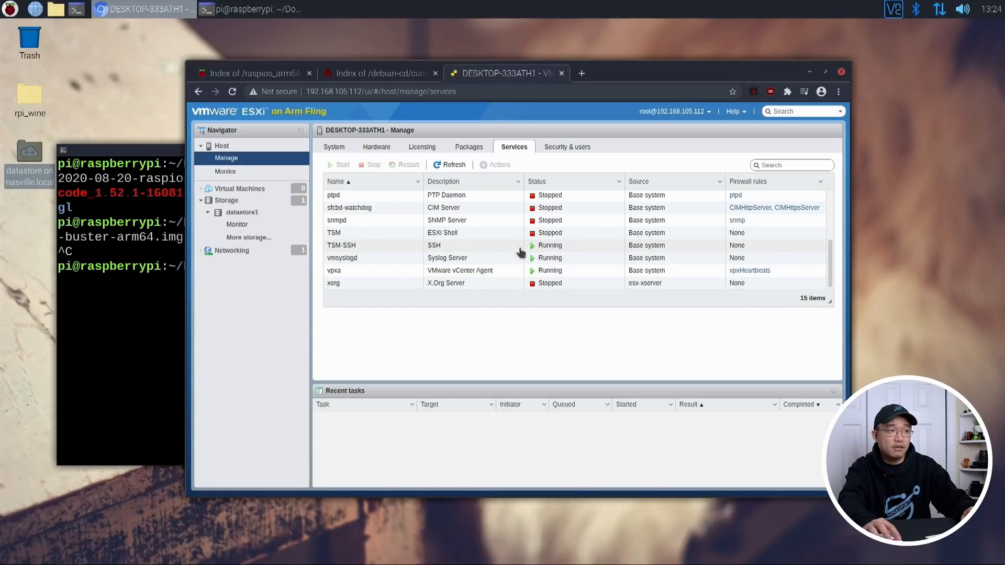
mouse_move(570, 255)
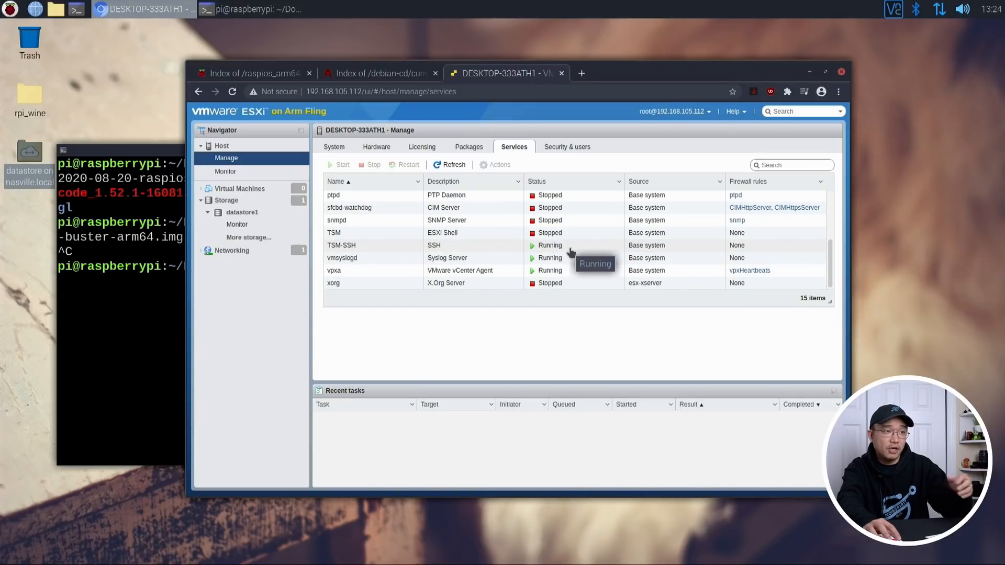
left_click(341, 245)
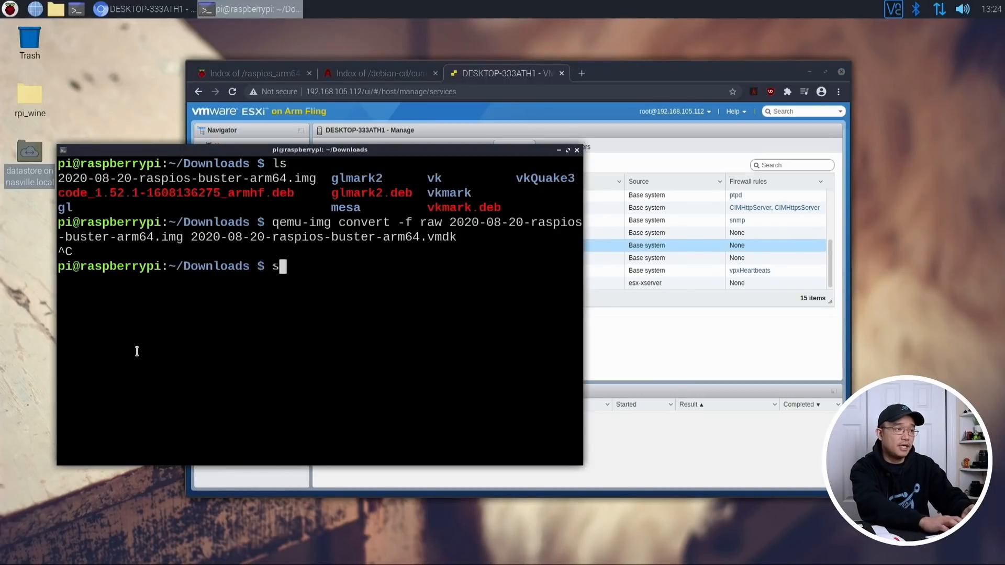
type("sh R")
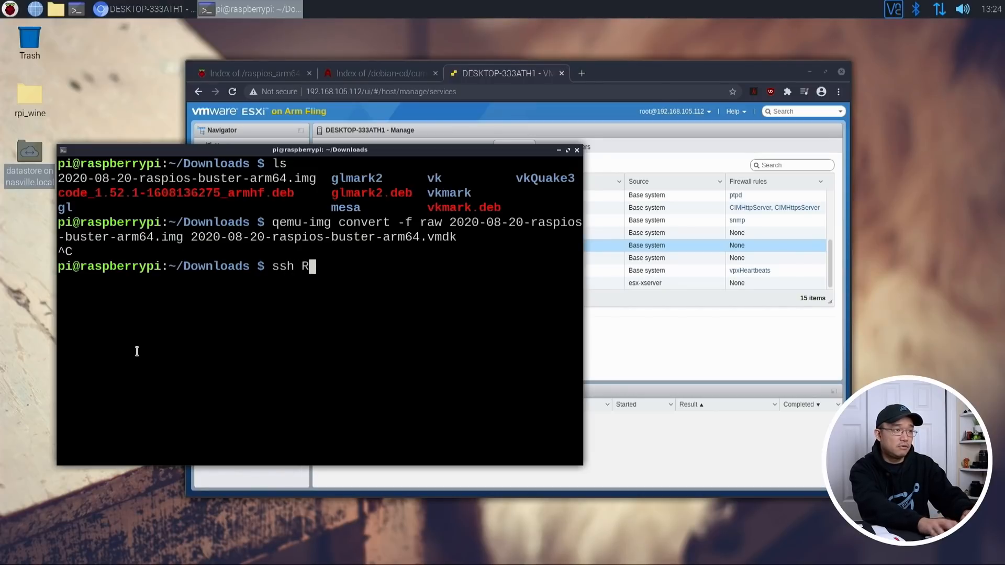
type("oot@192.168.10")
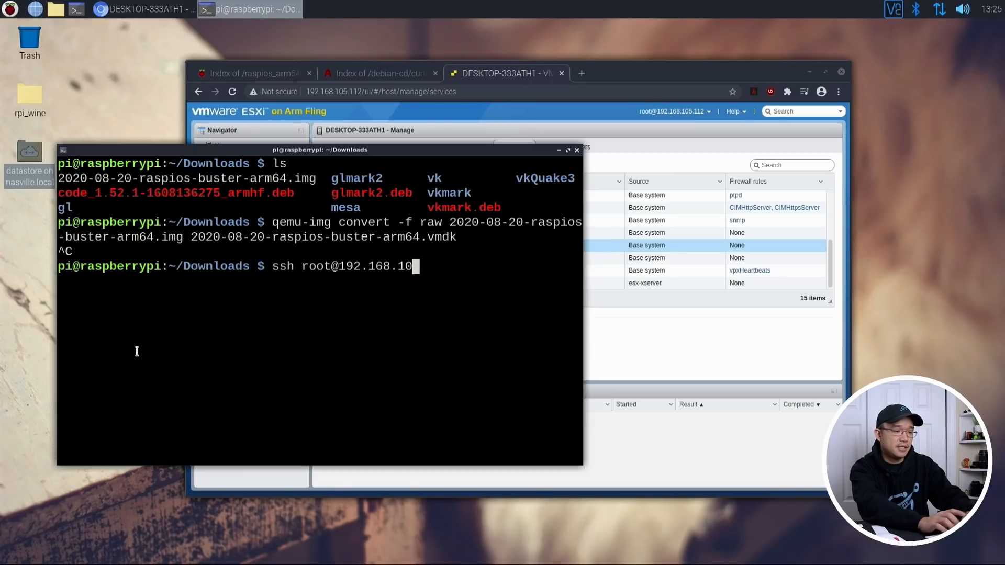
type("5.112")
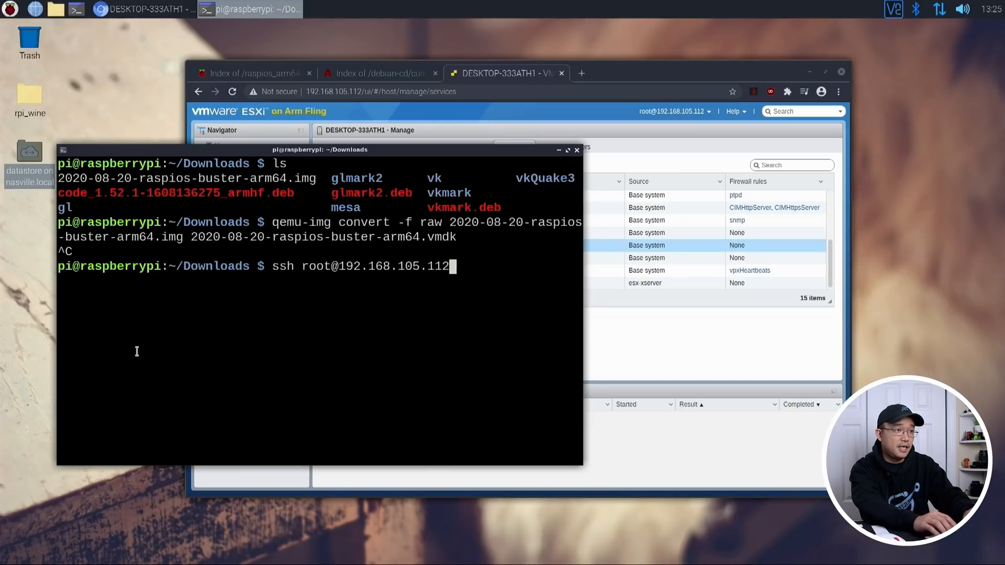
key("Return")
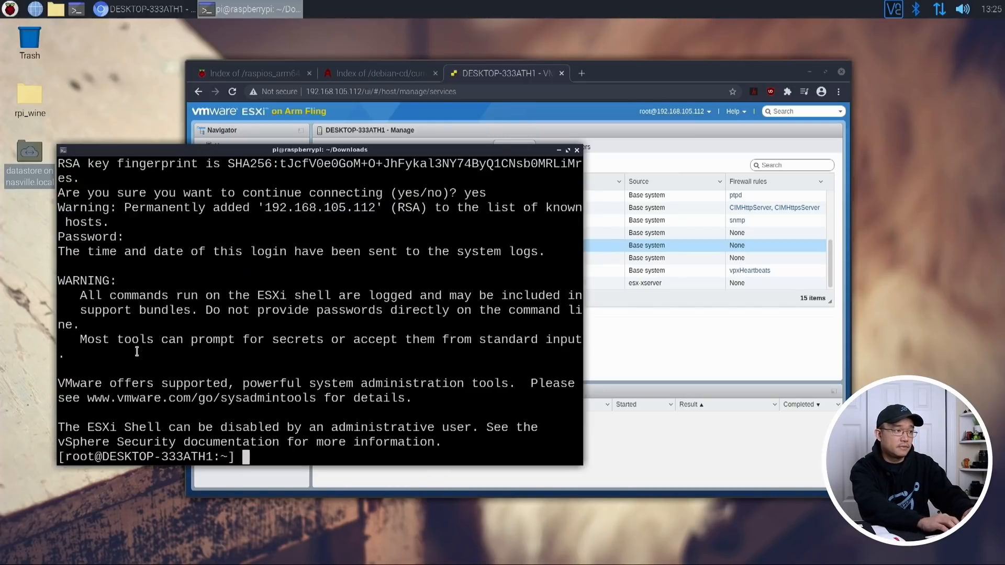
Step: Change into vmfs/volumes/datastore1 and list the raspios .vmdk and Debian ISO
type("ls")
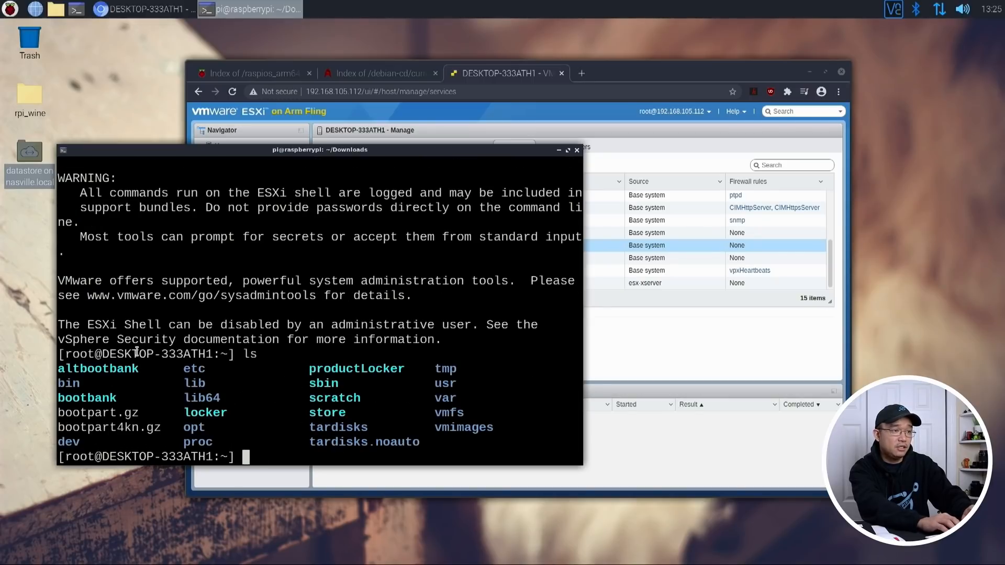
type("cd vmfs")
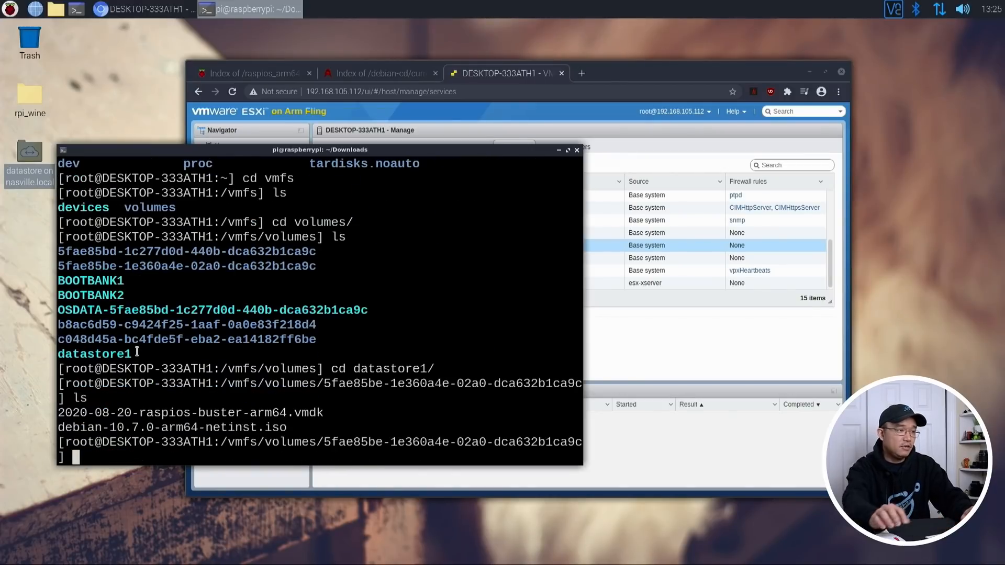
double_click(190, 412)
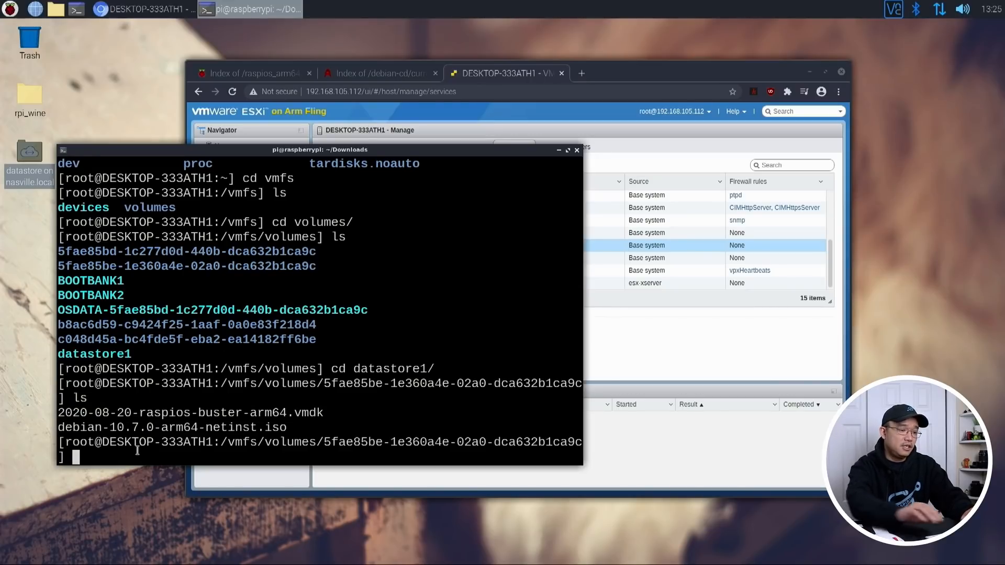
Step: Run vmkfstools -i 2020-08-20-raspios-buster-arm64.vmdk -d thin to a new raspios-buster-arm64.vmdk, then exit SSH
type("vmkfstools")
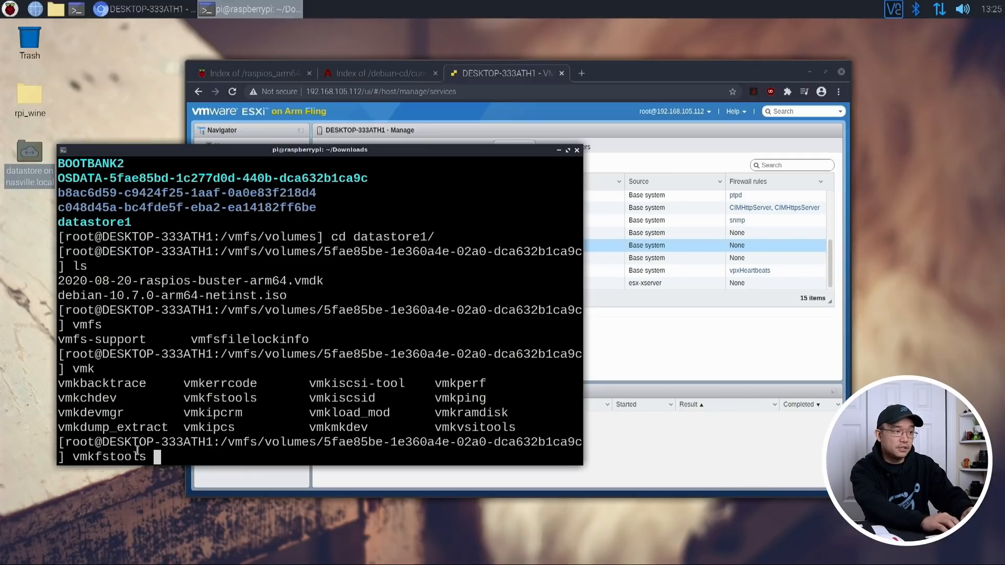
type("-")
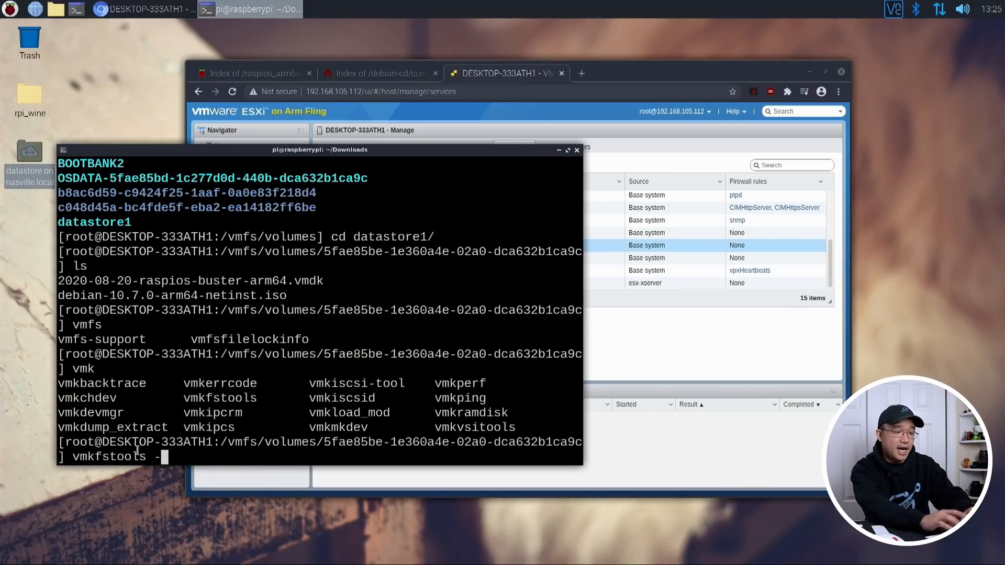
type("i")
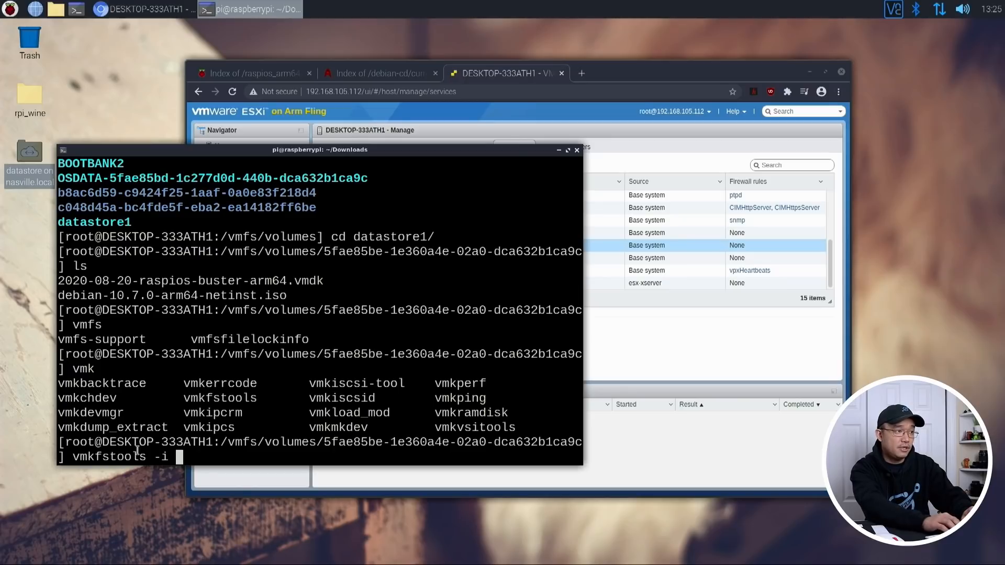
type("2020-08-20-raspios-buster-arm64.vmdk")
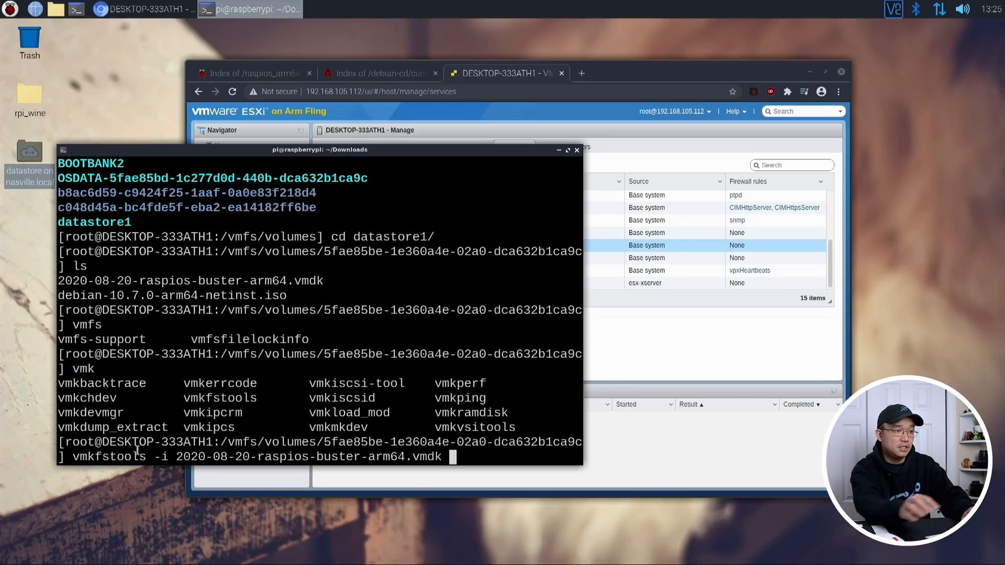
type("-")
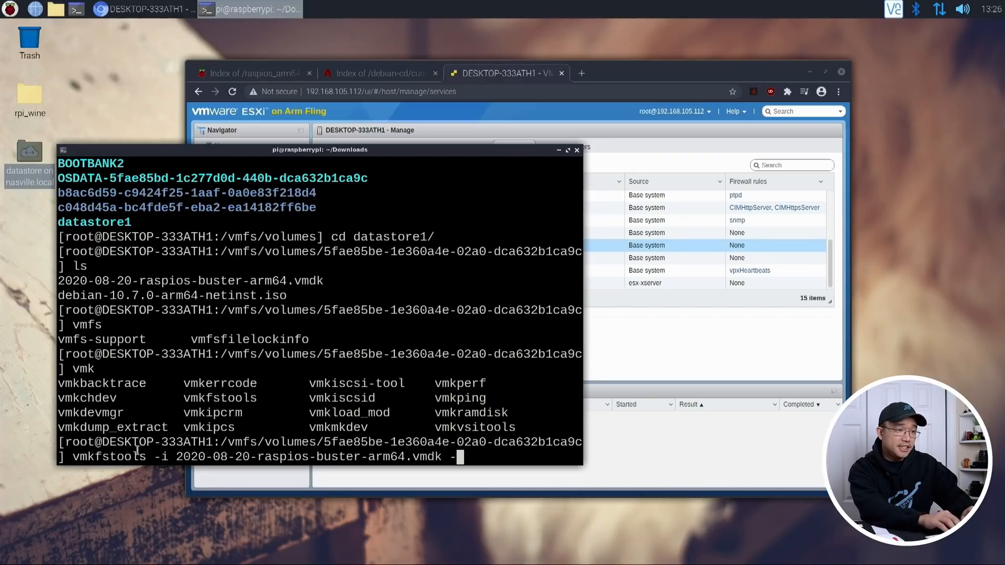
type("-d thin")
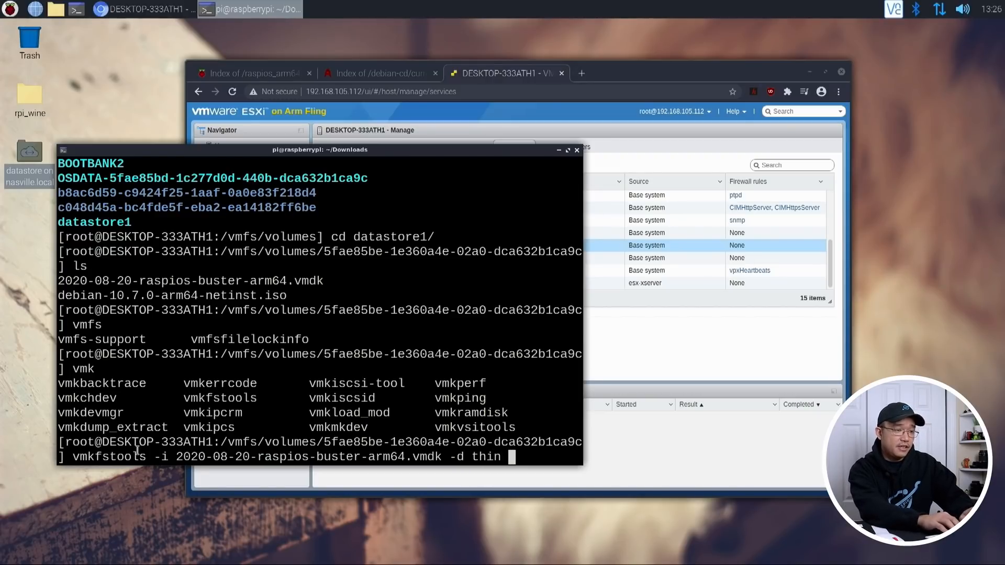
type("2")
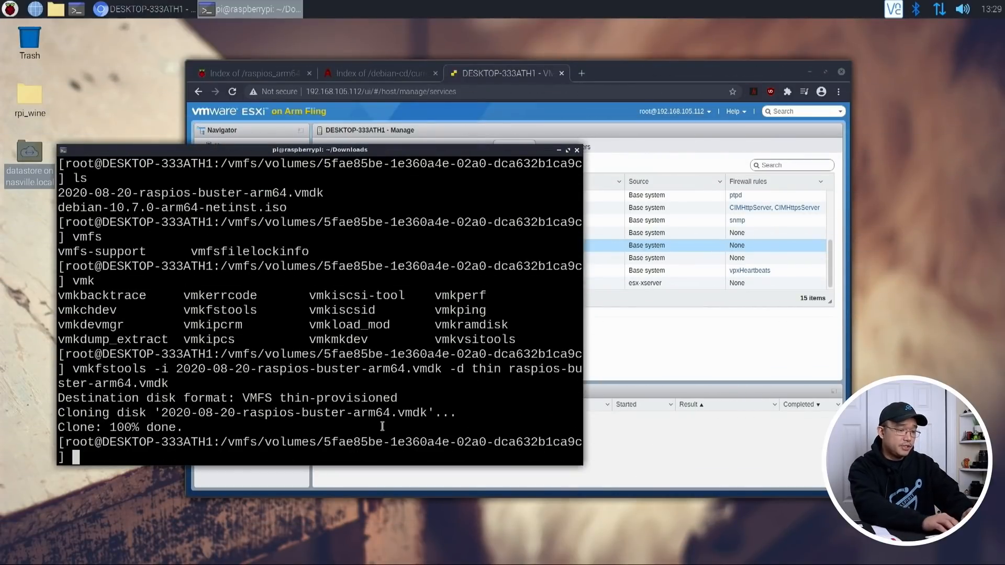
type("exit")
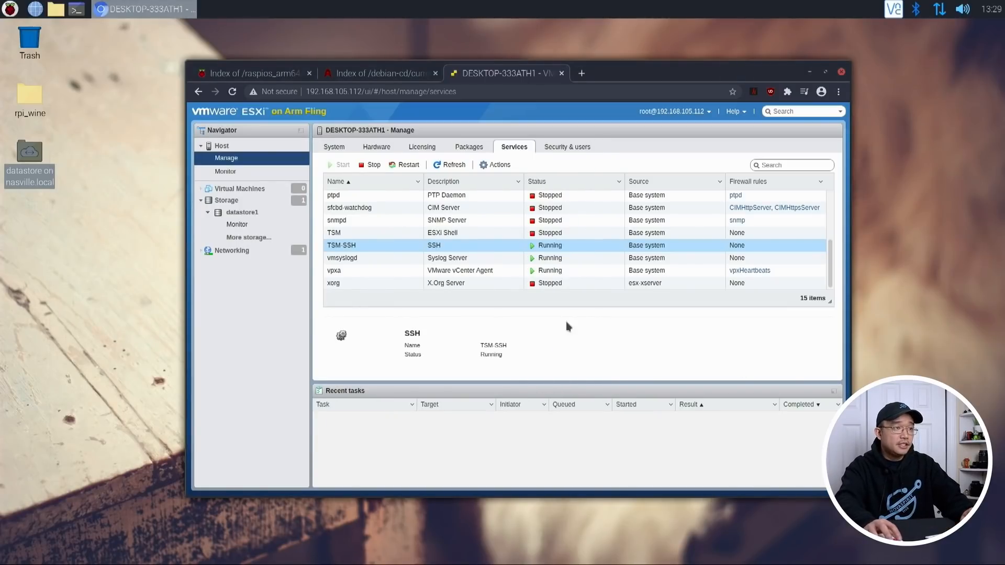
mouse_move(239, 188)
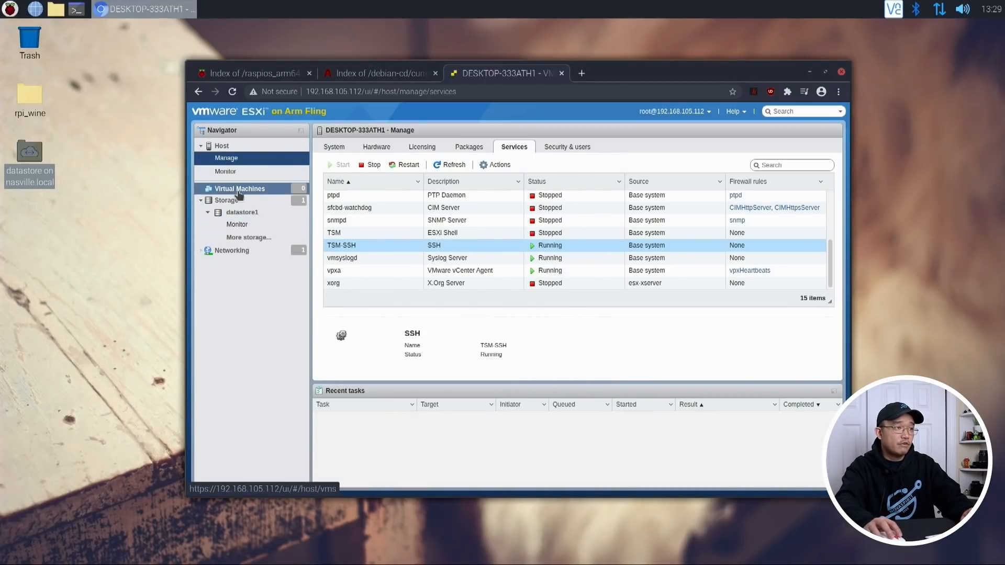
Step: Start Create / Register VM for a new virtual machine named rpios
left_click(239, 188)
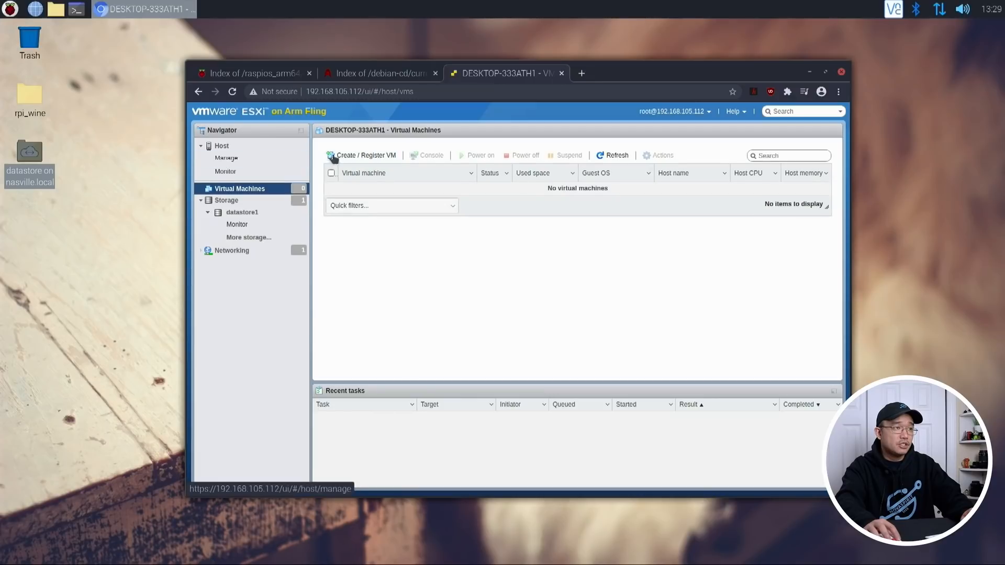
left_click(363, 155)
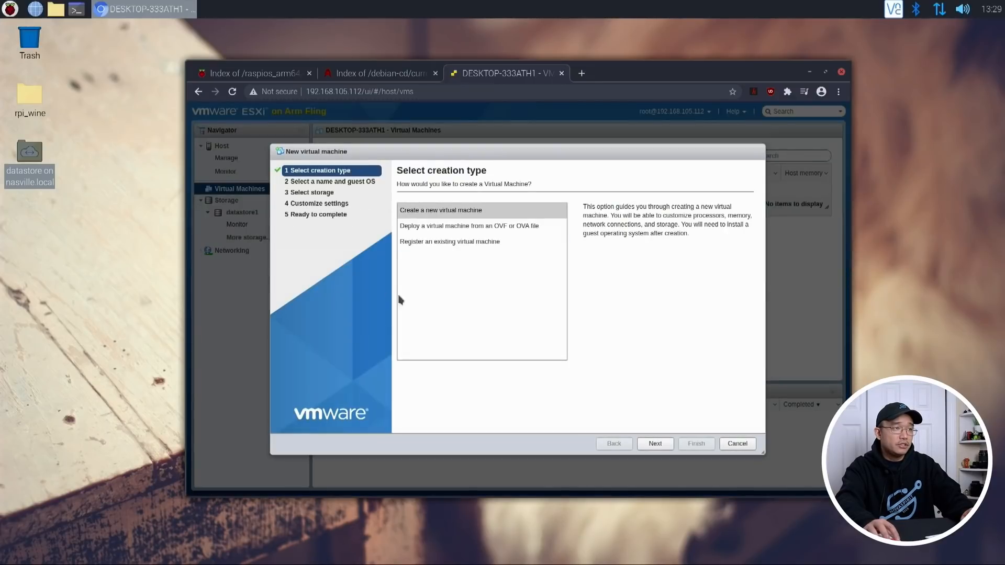
left_click(655, 444)
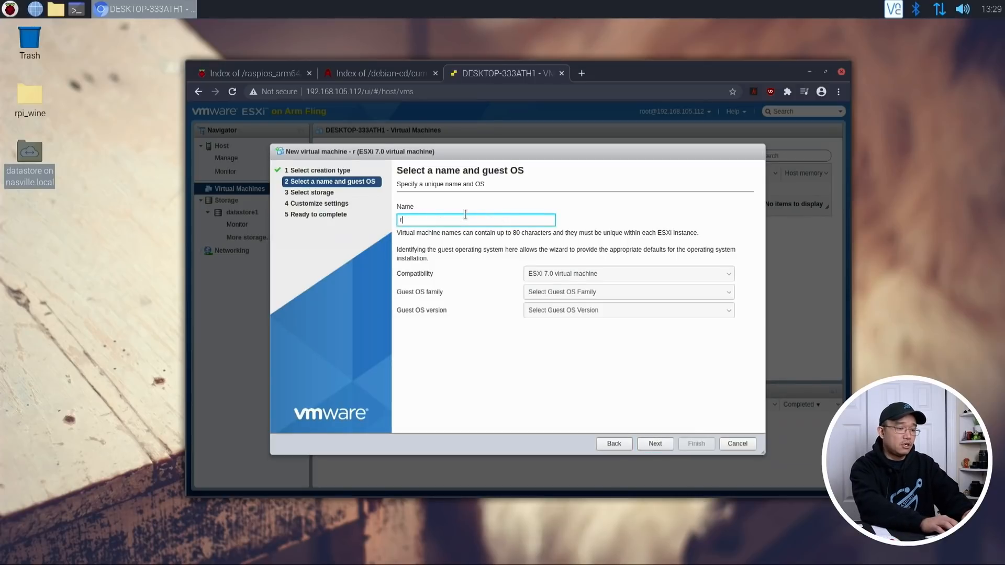
type("pios")
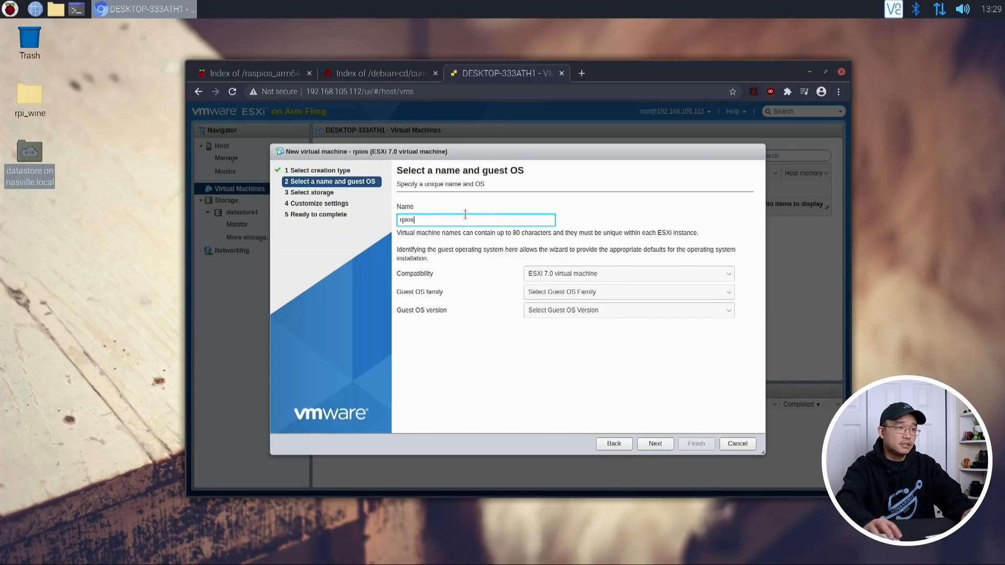
Step: Set the guest OS family to Linux, keep datastore1 and continue to hardware settings
left_click(627, 292)
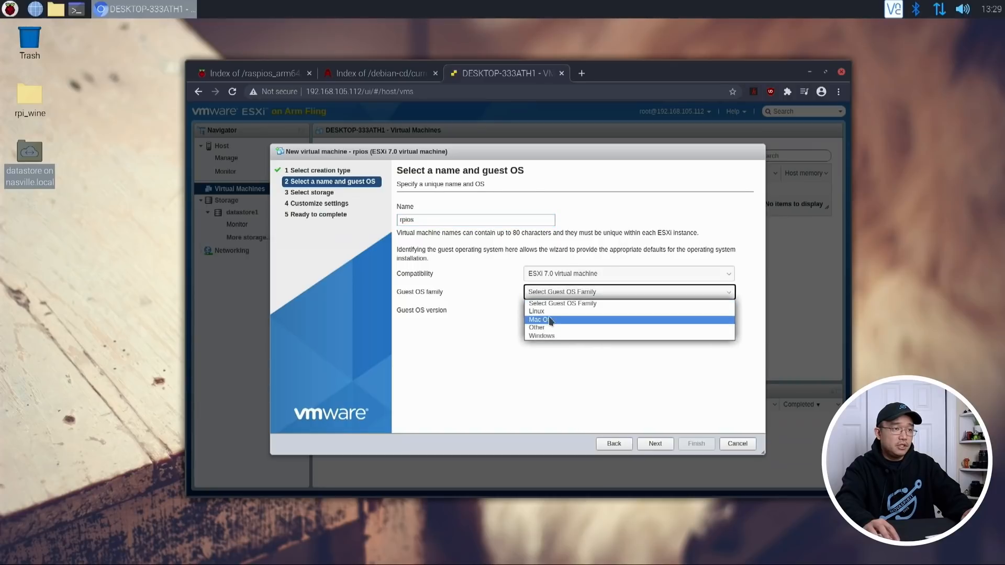
left_click(536, 311)
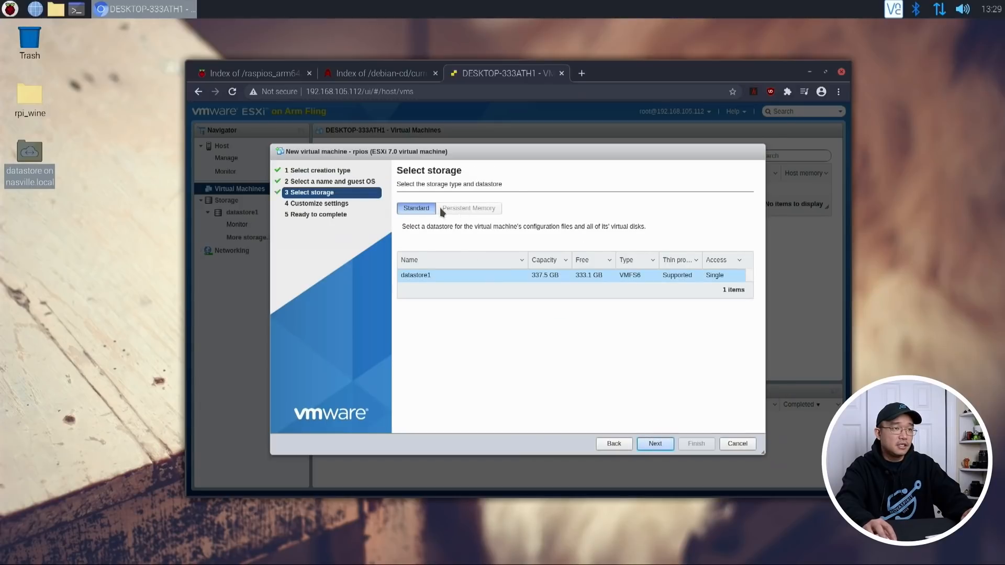
mouse_move(656, 444)
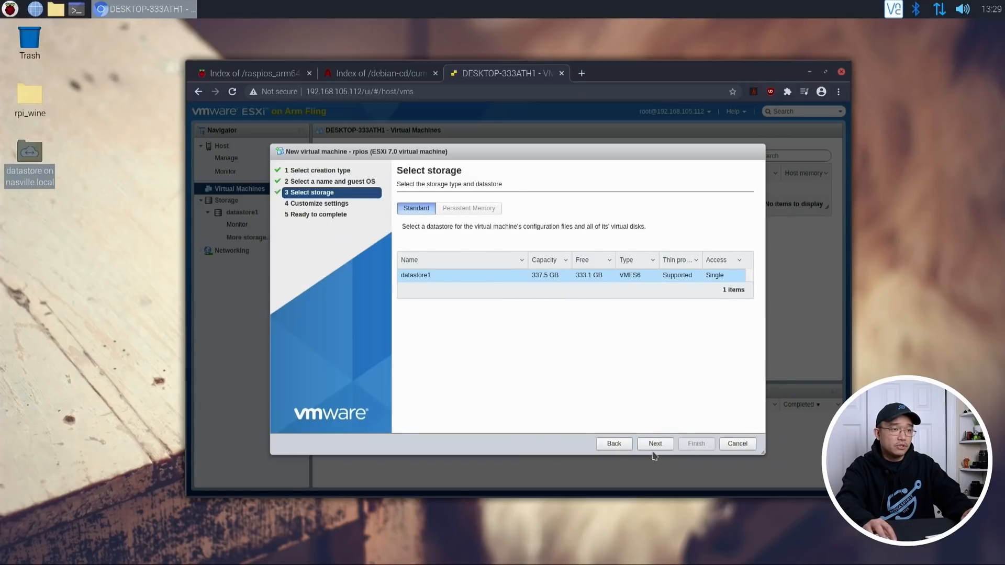
left_click(655, 444)
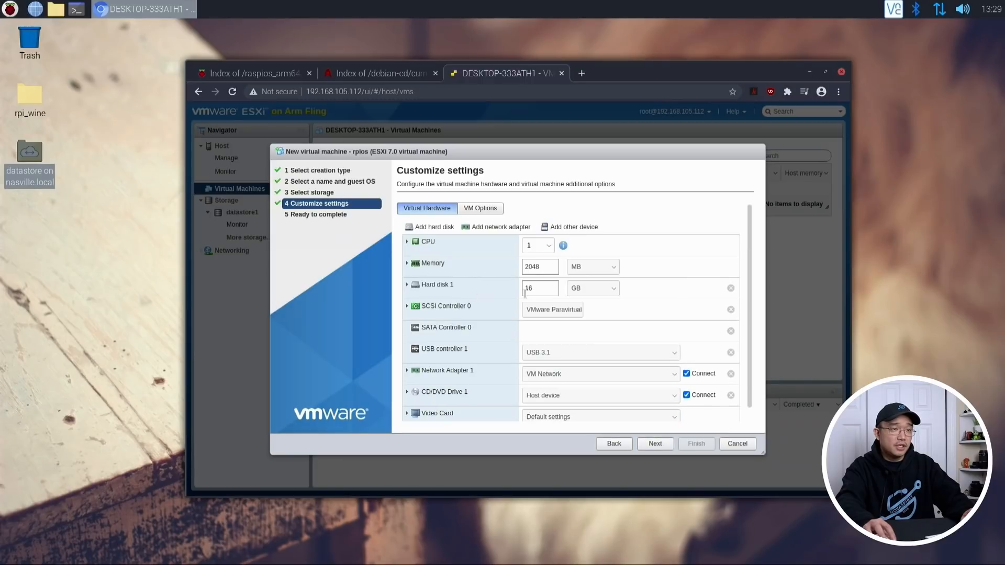
Step: Replace the default Hard disk 1 with the existing raspios-buster-arm64.vmdk
left_click(729, 288)
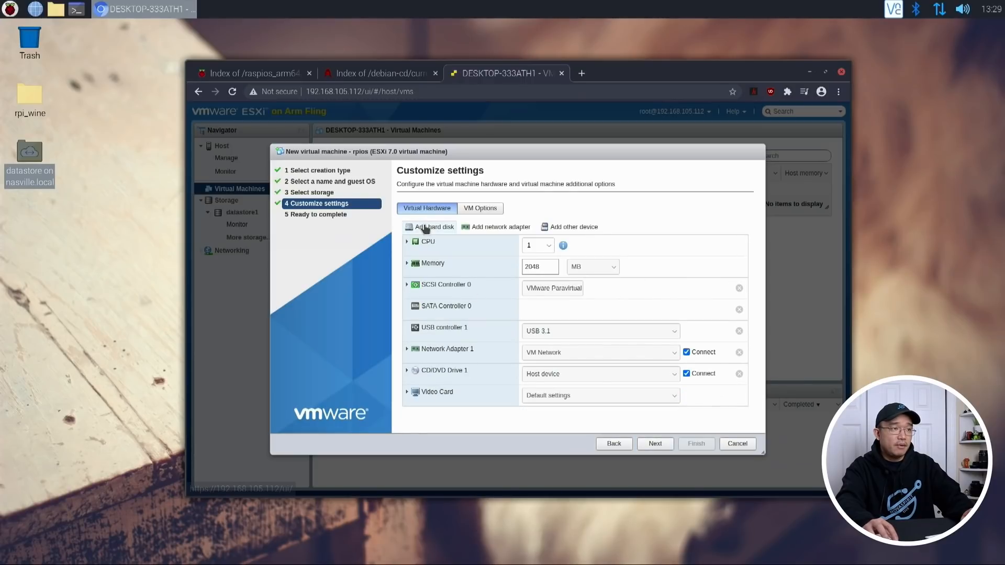
left_click(433, 226)
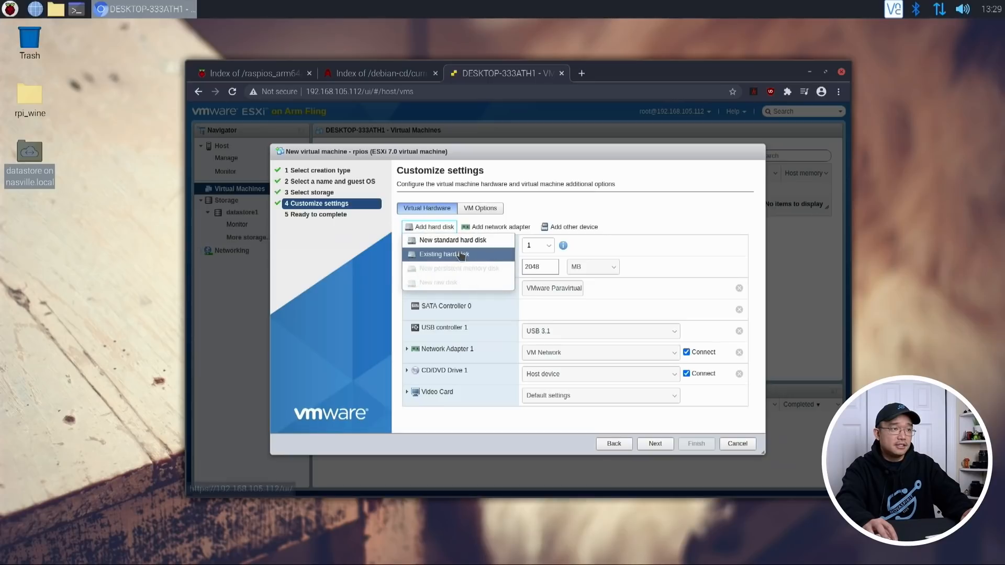
left_click(447, 254)
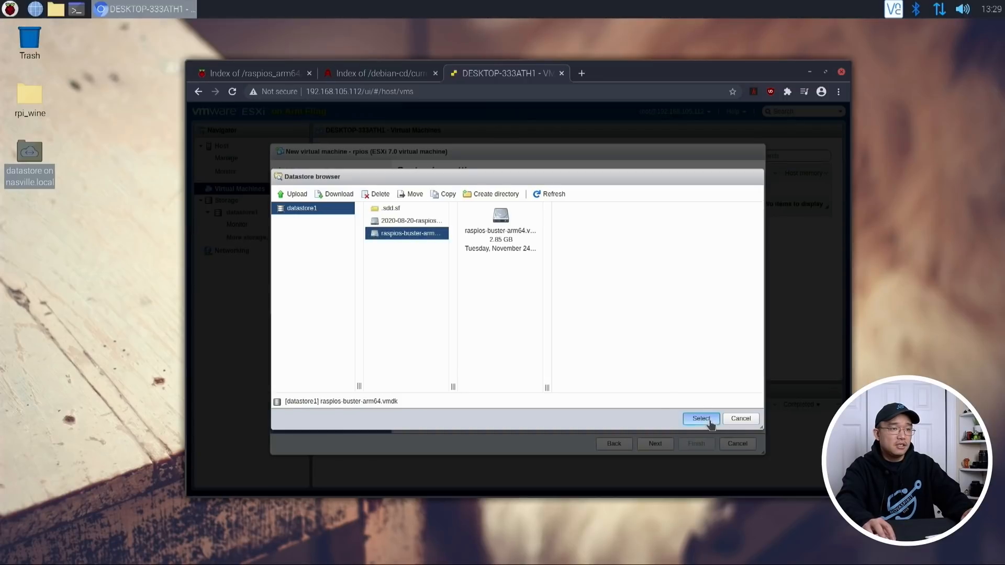
left_click(700, 418)
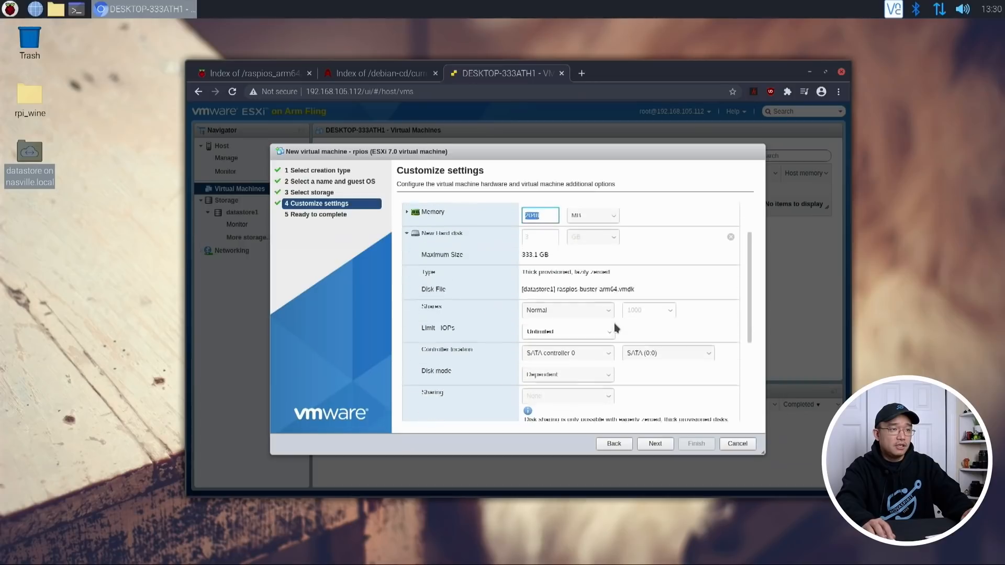
Step: Set CD/DVD Drive 1 to the debian-10.7.0 netinst datastore ISO and continue to the review summary
scroll("down", 3)
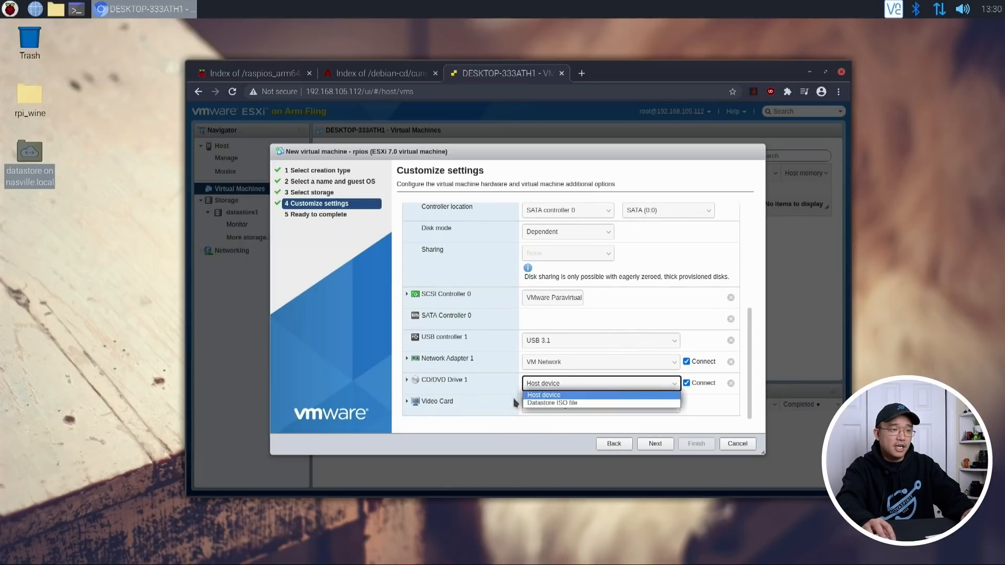
left_click(552, 402)
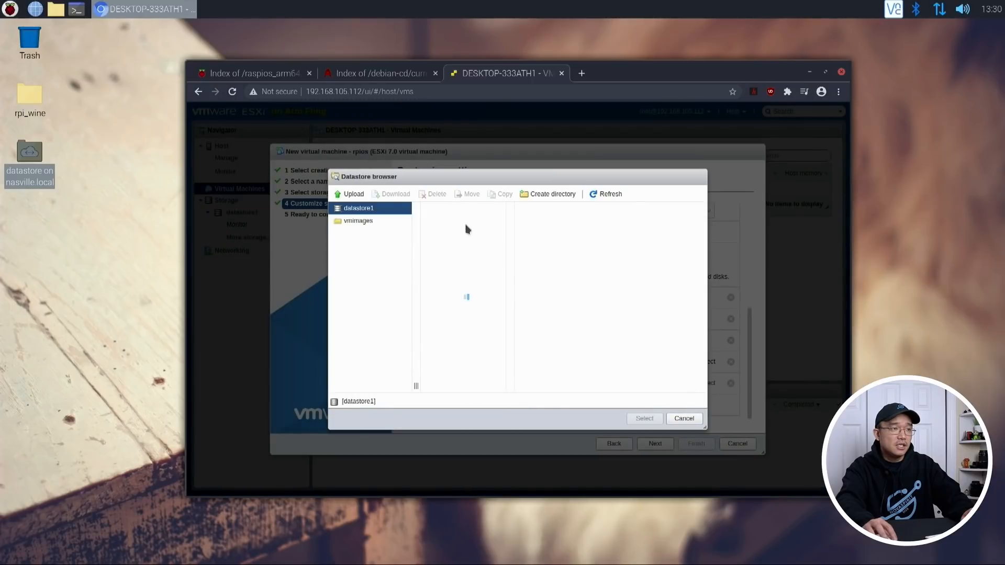
left_click(463, 233)
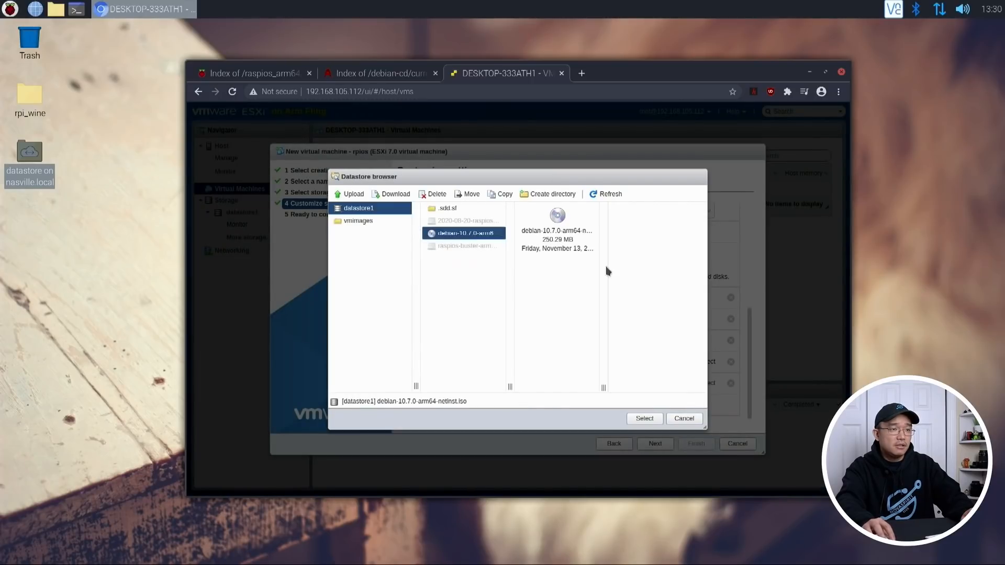
left_click(644, 417)
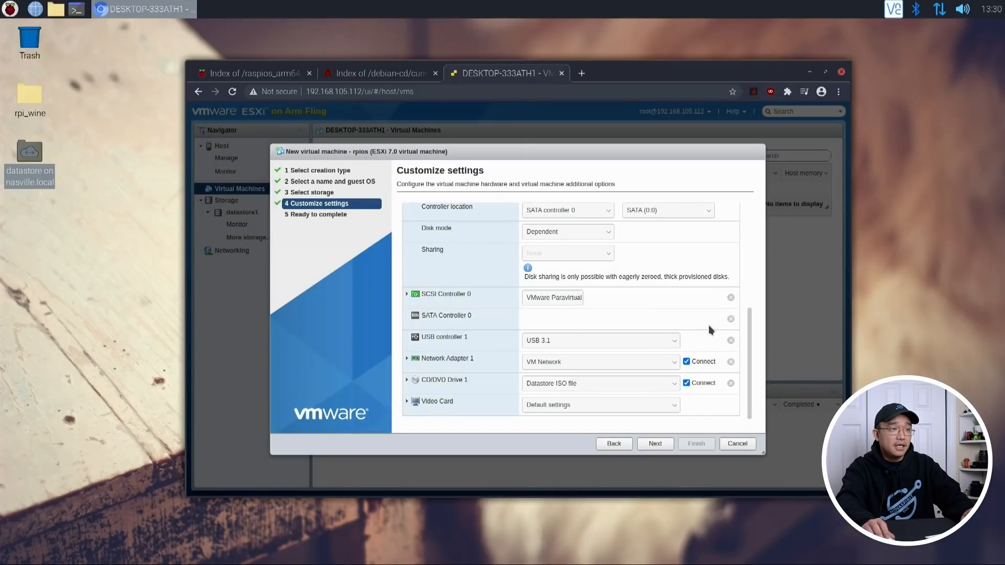
scroll("up", 3)
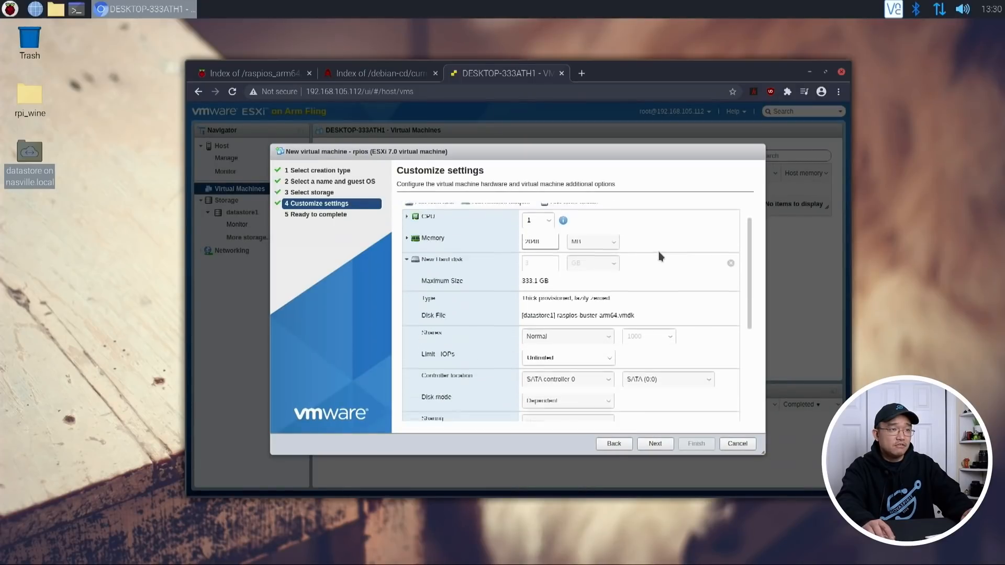
scroll("down", 3)
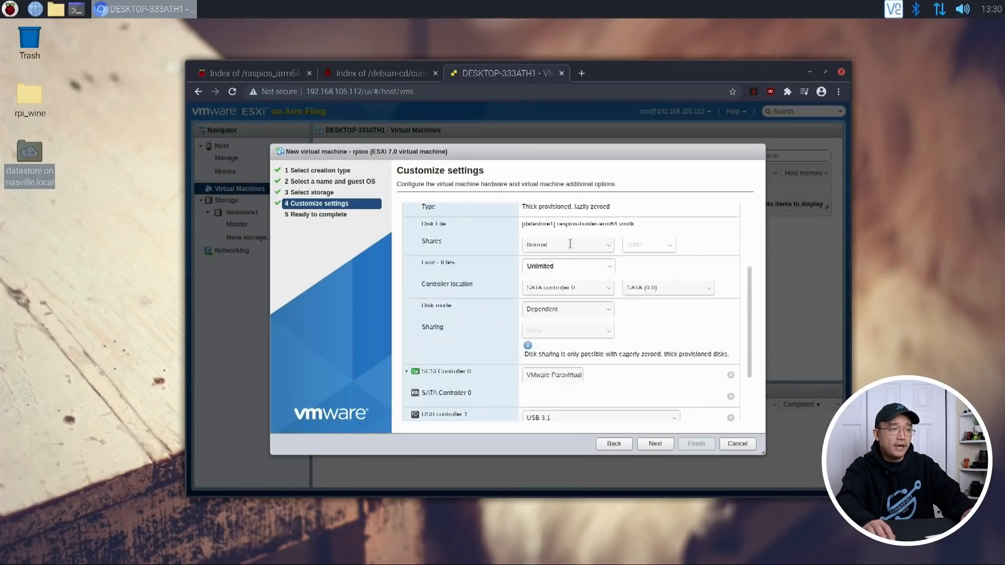
scroll("up", 3)
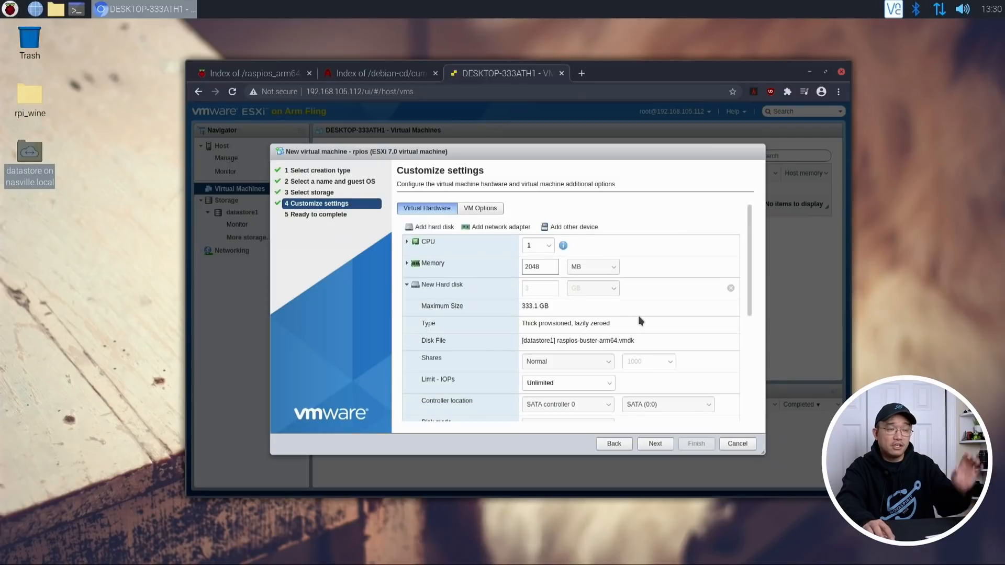
scroll("down", 3)
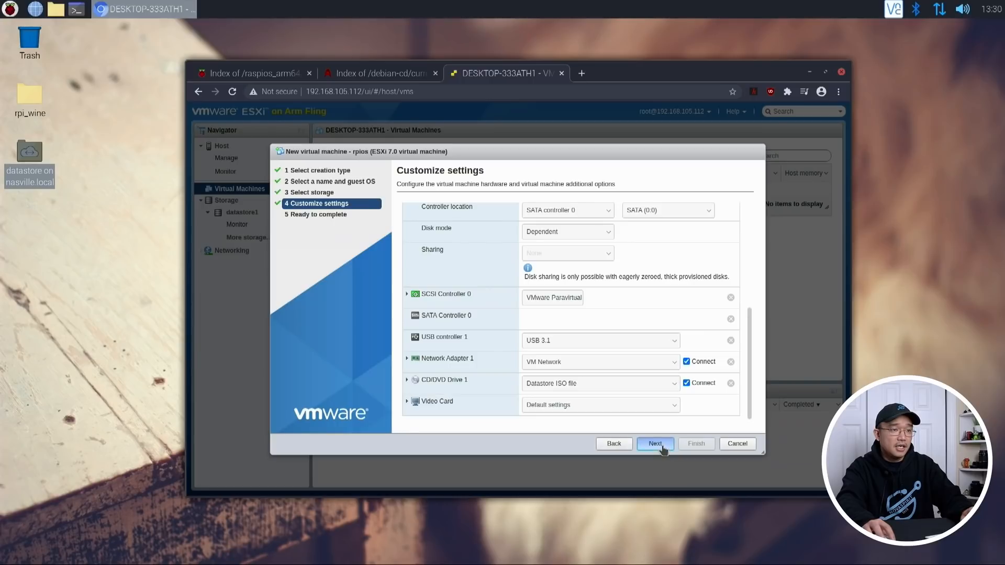
left_click(654, 444)
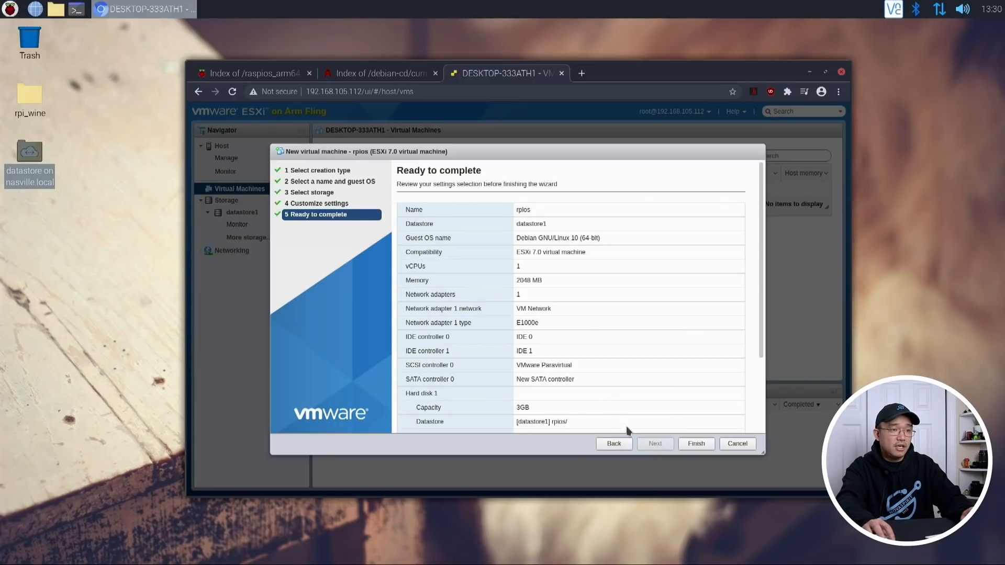
Step: Create the rpios VM, power it on and bring up its console showing the GRUB installer menu
left_click(695, 444)
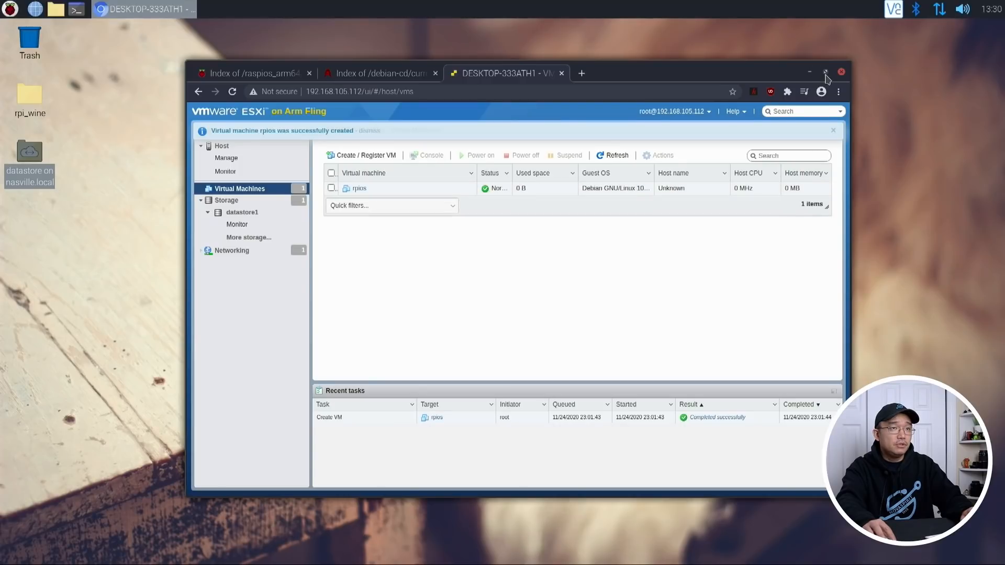
left_click(826, 72)
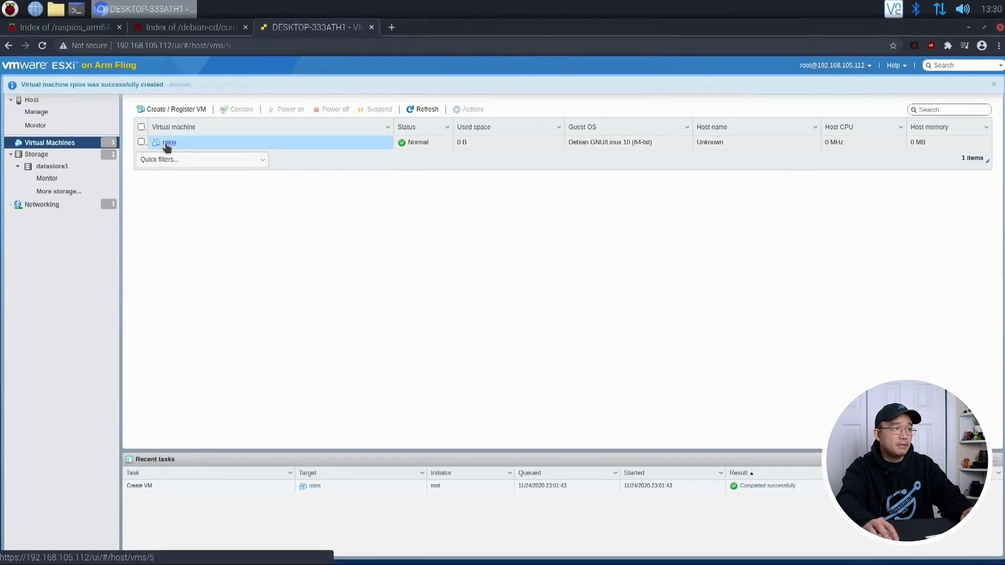
left_click(168, 142)
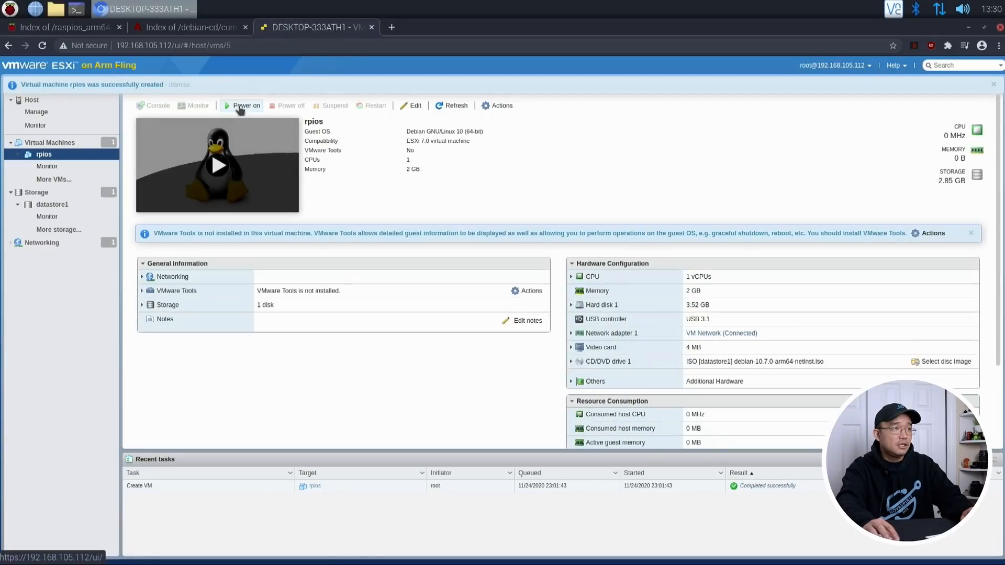
left_click(242, 104)
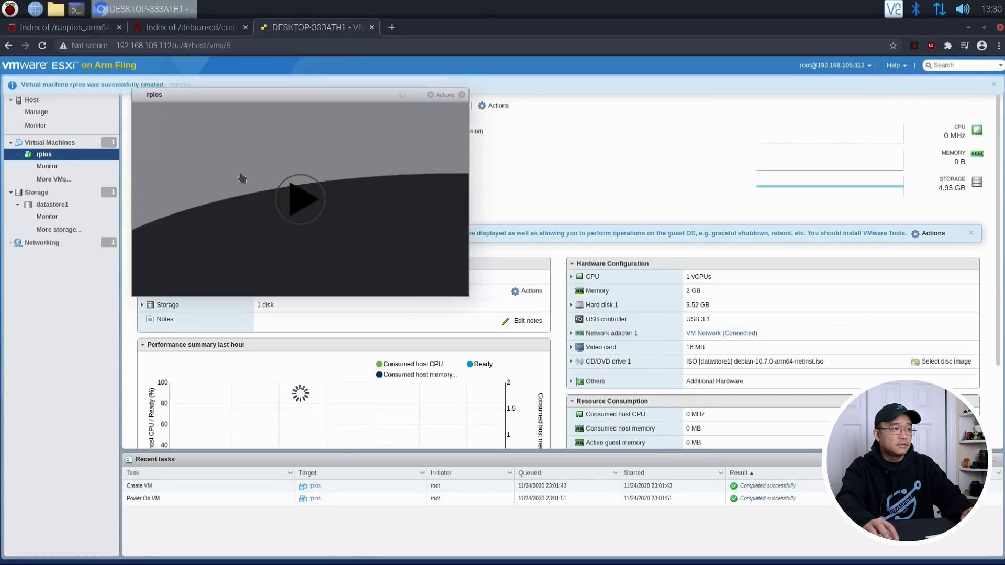
left_click(301, 199)
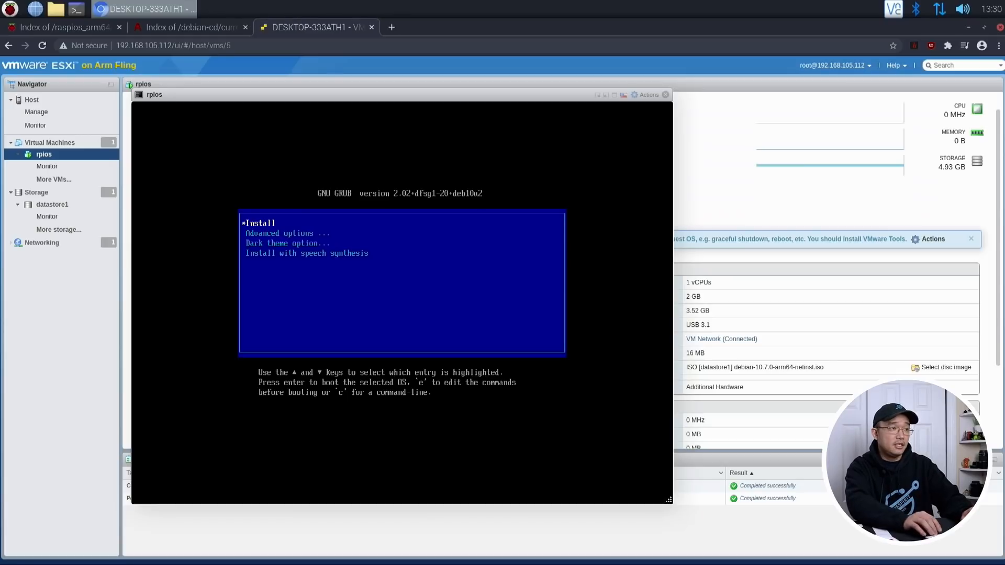
Step: Boot the Debian installer in rescue mode and accept English and United States
key("Down")
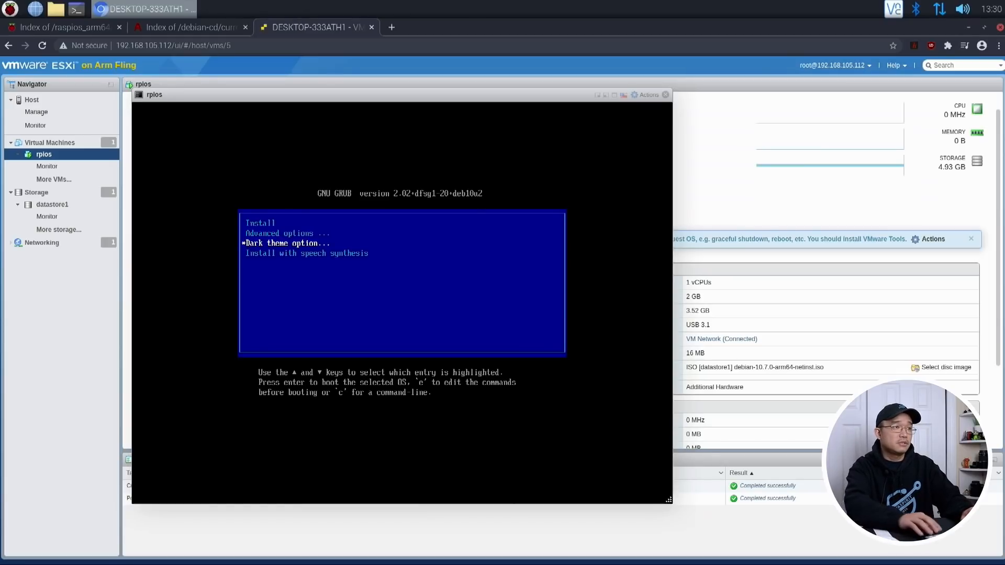
key("Up")
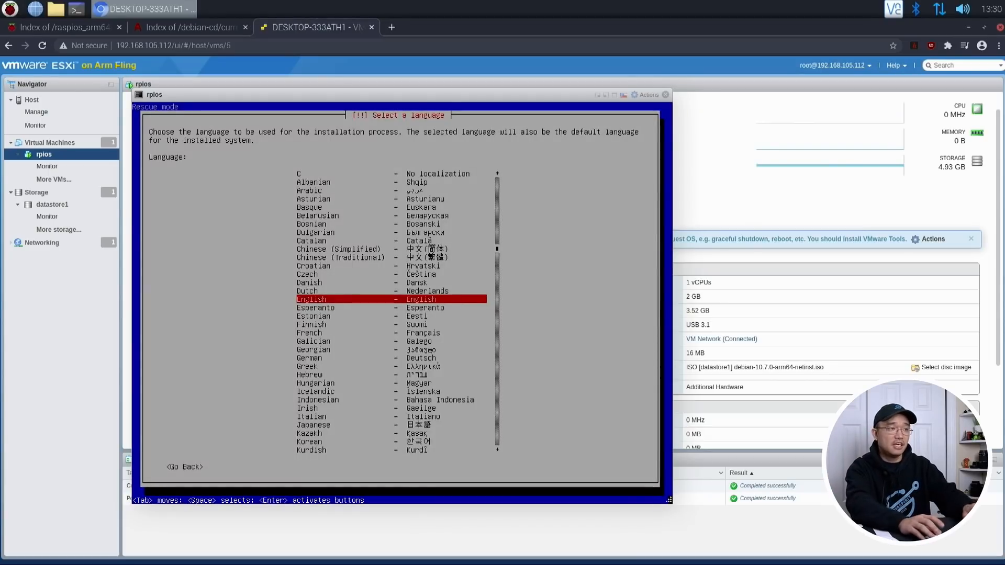
key("Return")
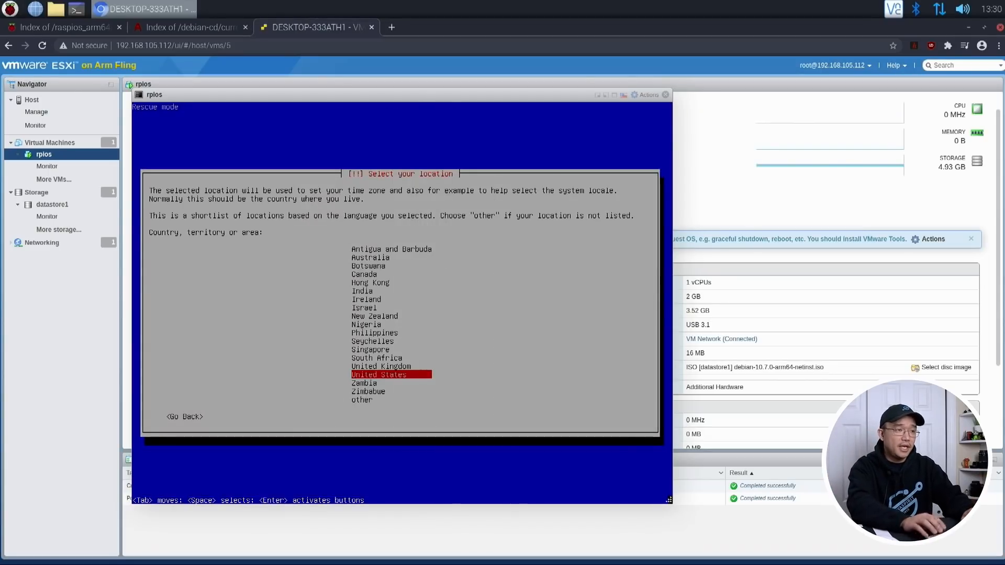
key("Return")
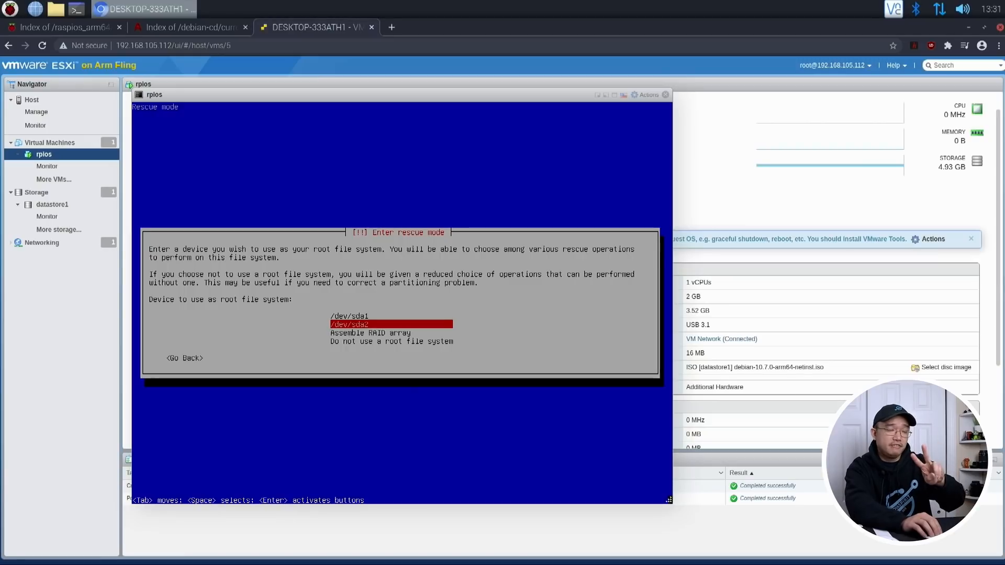
Step: Use /dev/sda2 as the root file system, mount the separate /boot partition and start a rescue shell
key("Up")
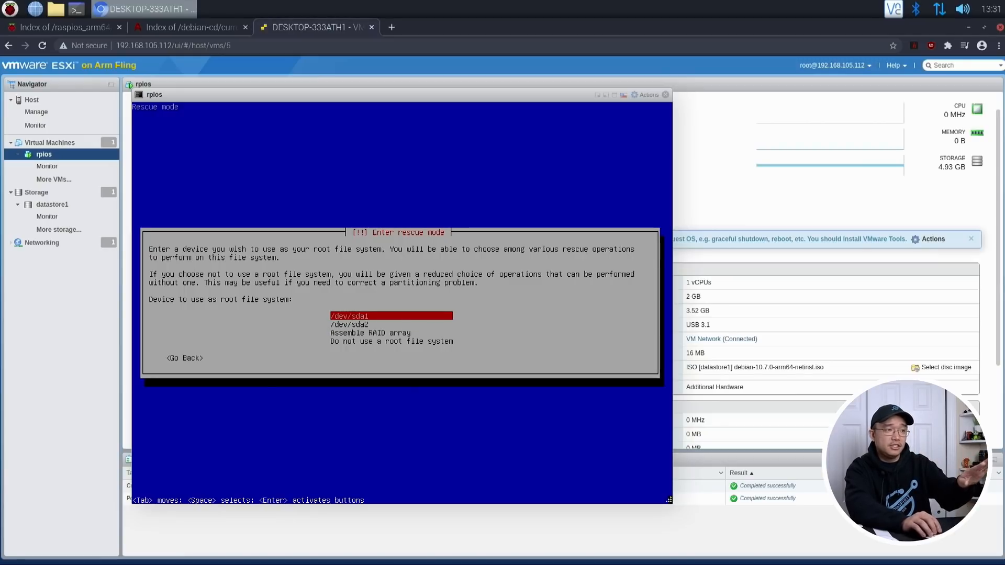
key("Down")
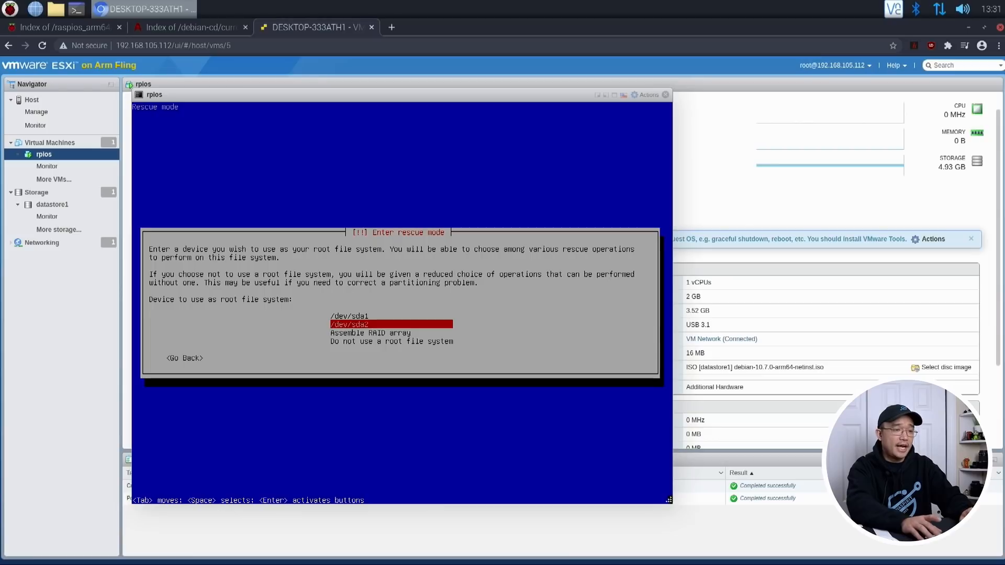
key("Return")
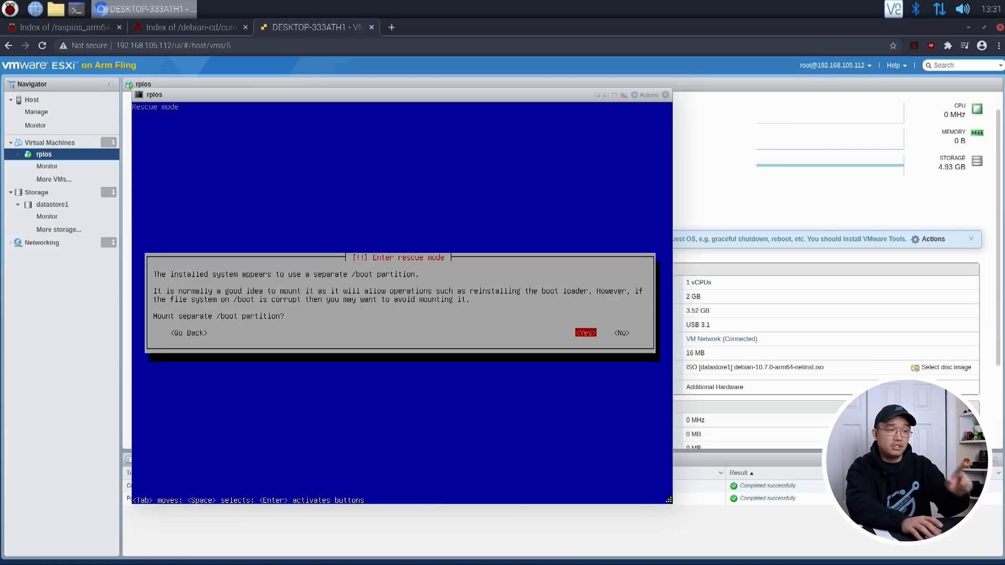
key("Return")
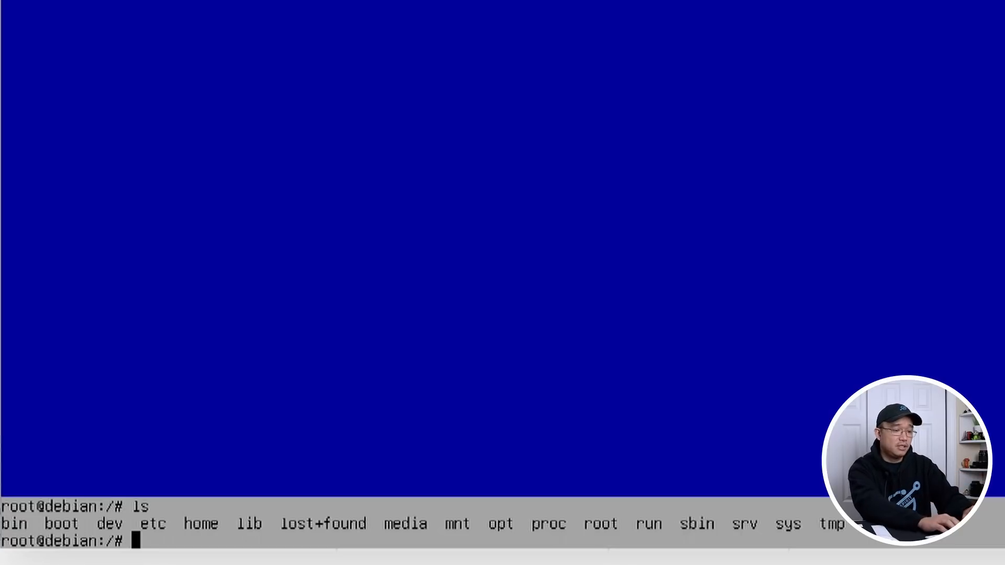
type("sudo ap")
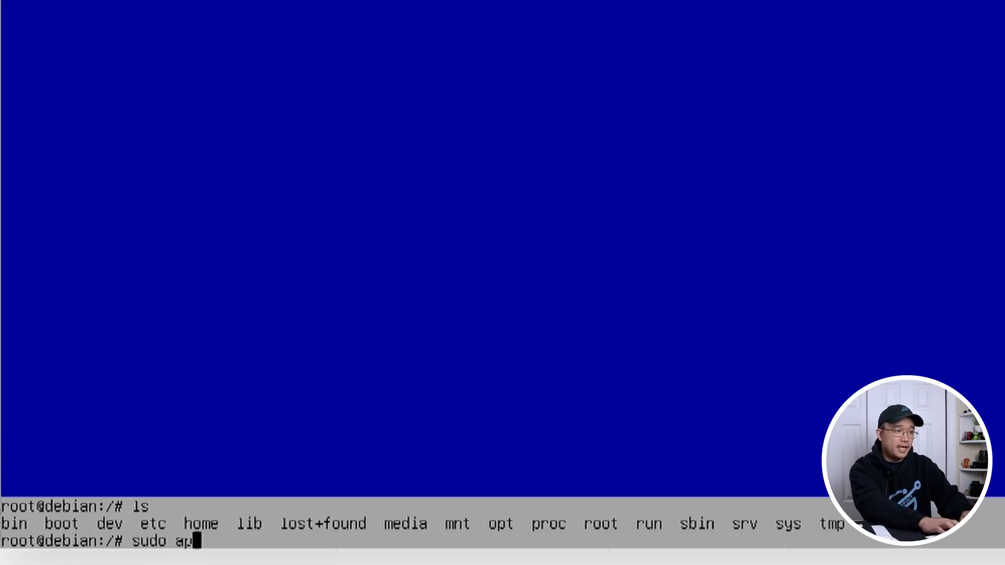
Step: Run 'sudo apt update' in the rescue shell to refresh the package lists
key("Return")
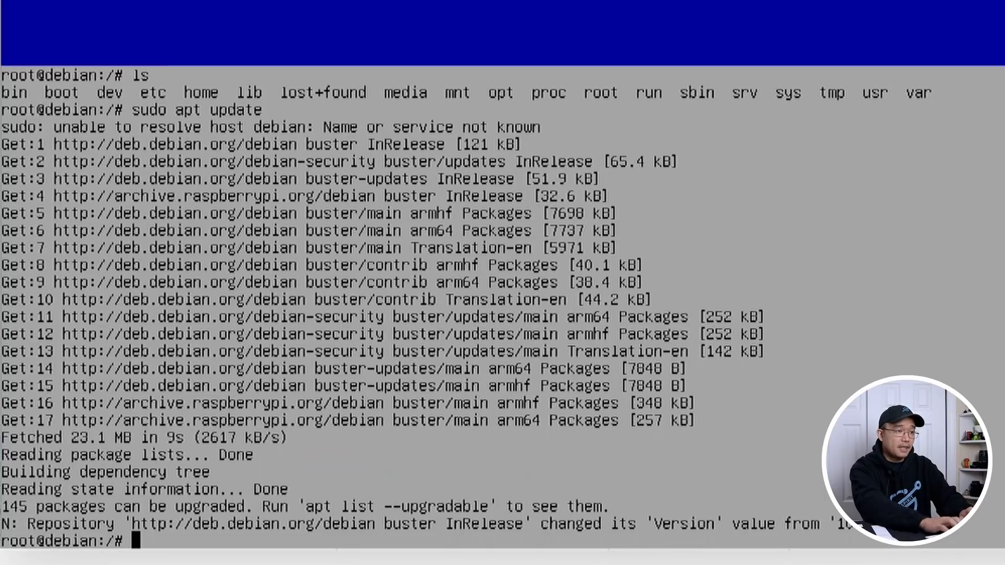
type("sudo a")
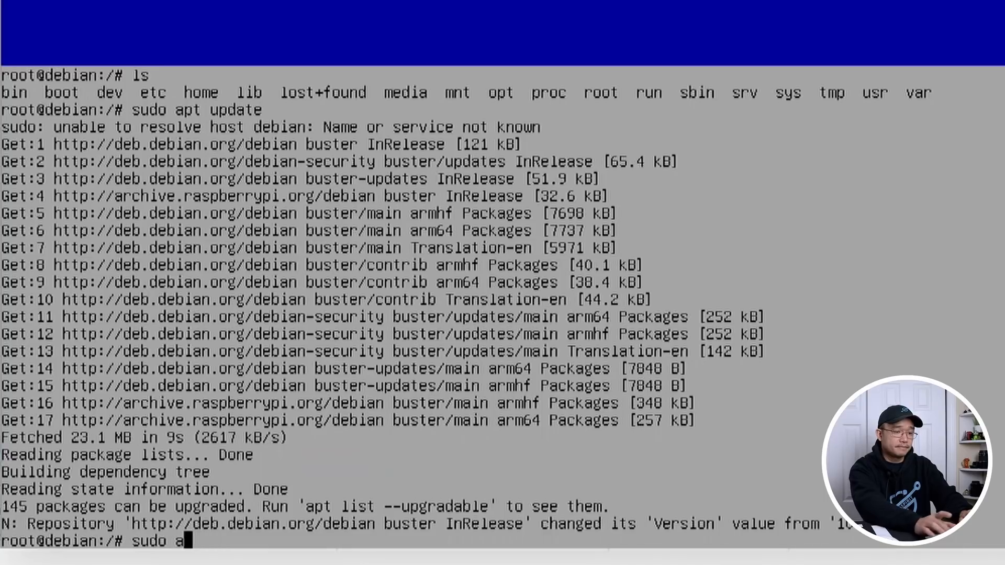
Step: Install linux-image-arm64 and grub-efi-arm64 with apt, correcting the GRUB package name and answering y
type("pt install")
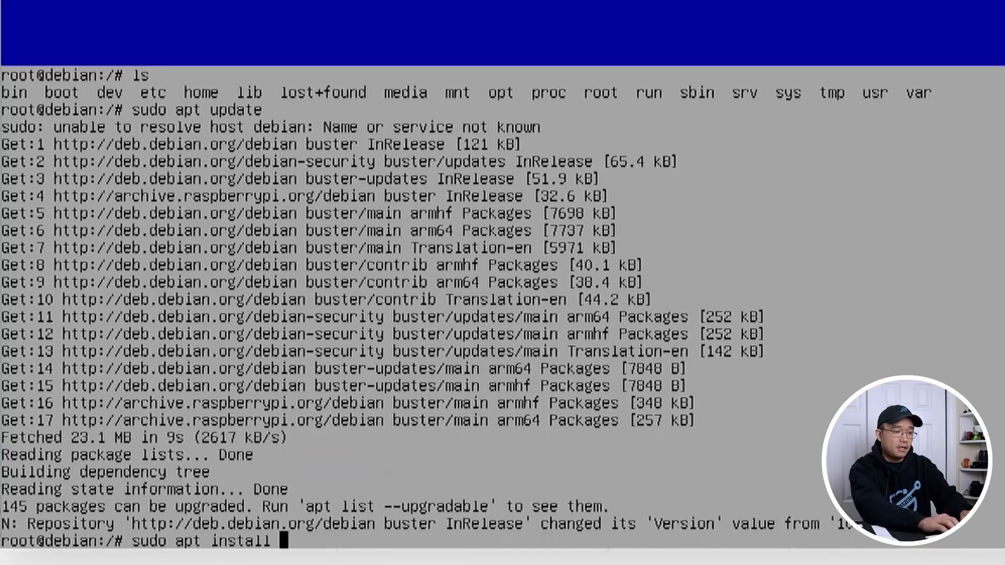
type("linux")
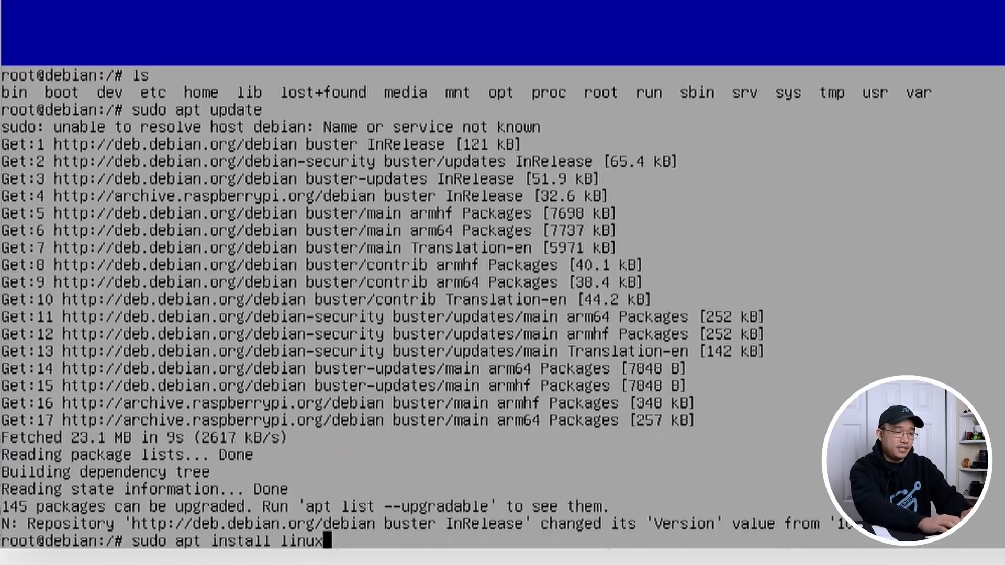
type("-image-")
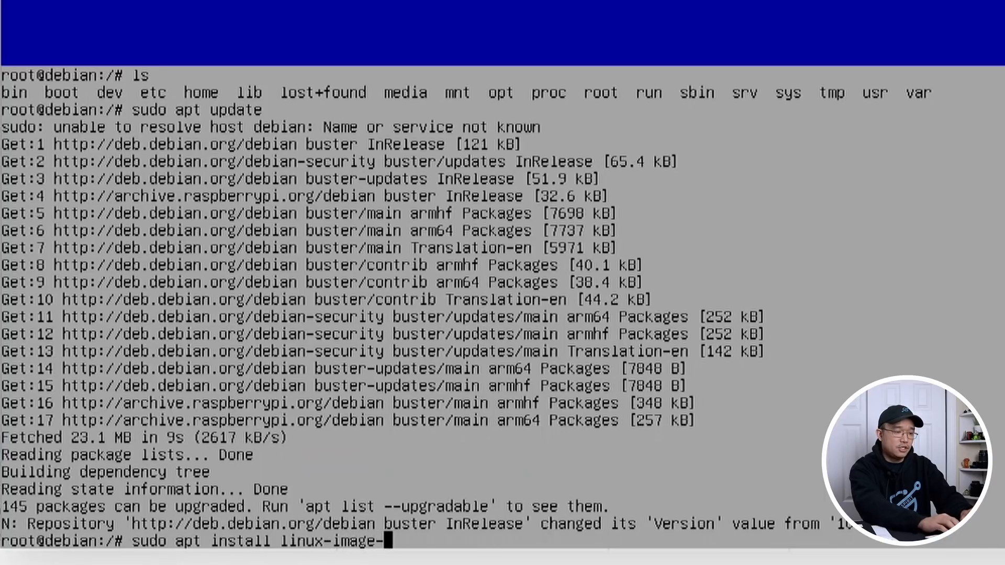
type("arm64")
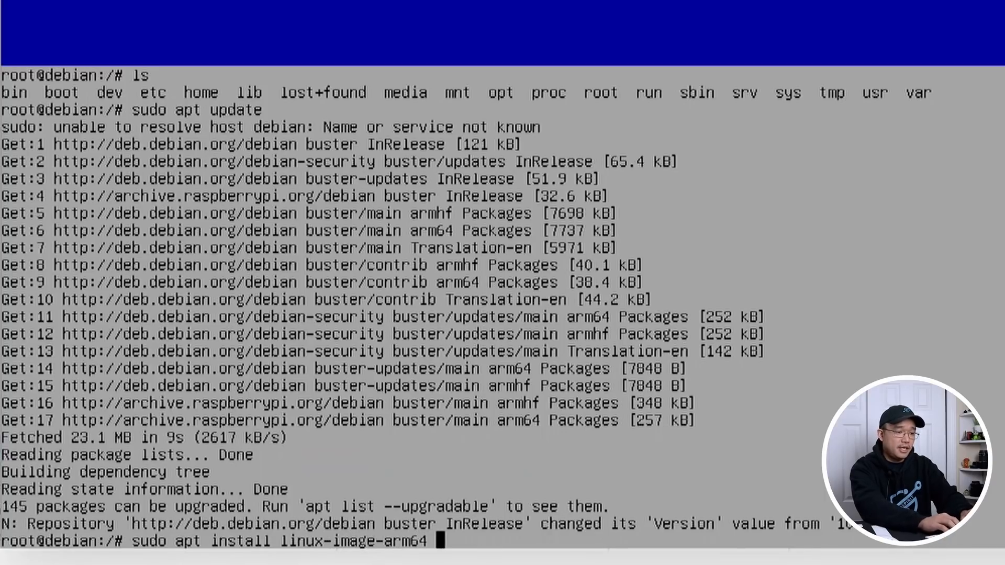
type("grub-uef")
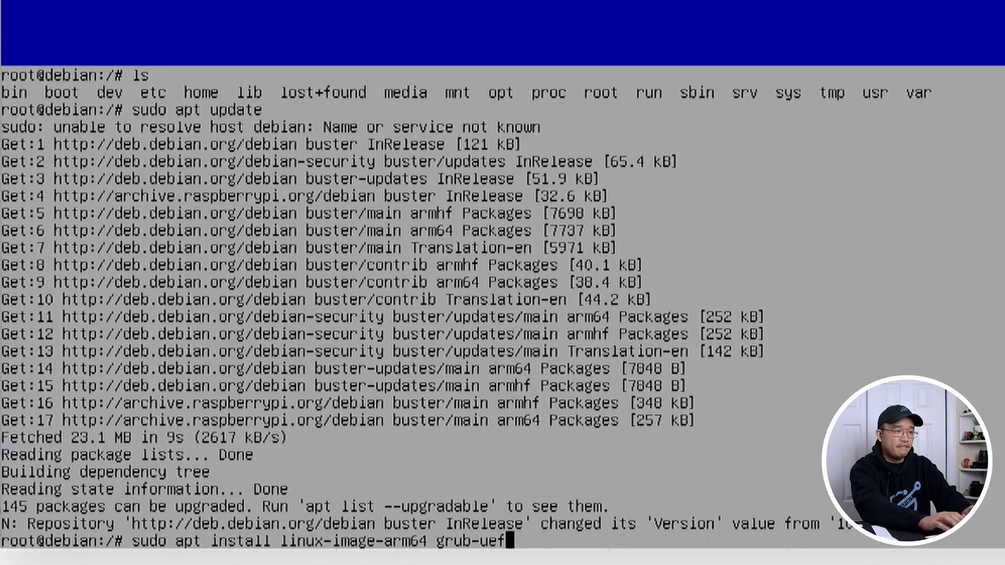
type("-at")
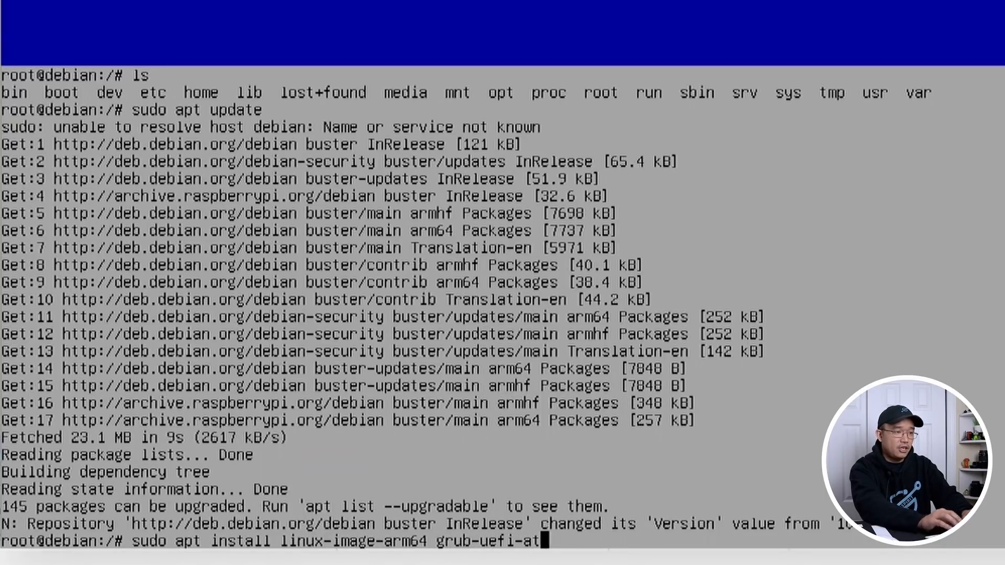
type("rm64")
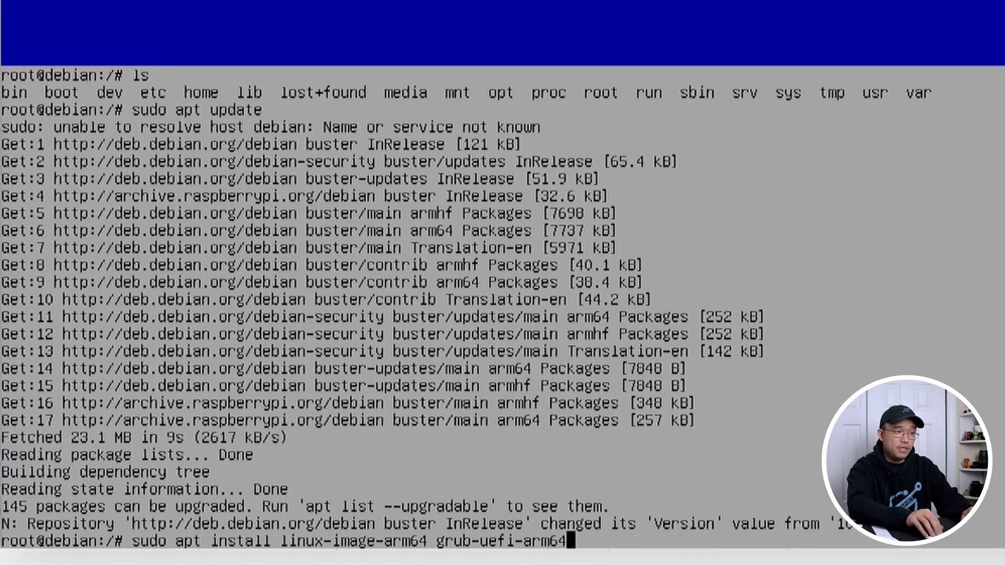
key("Return")
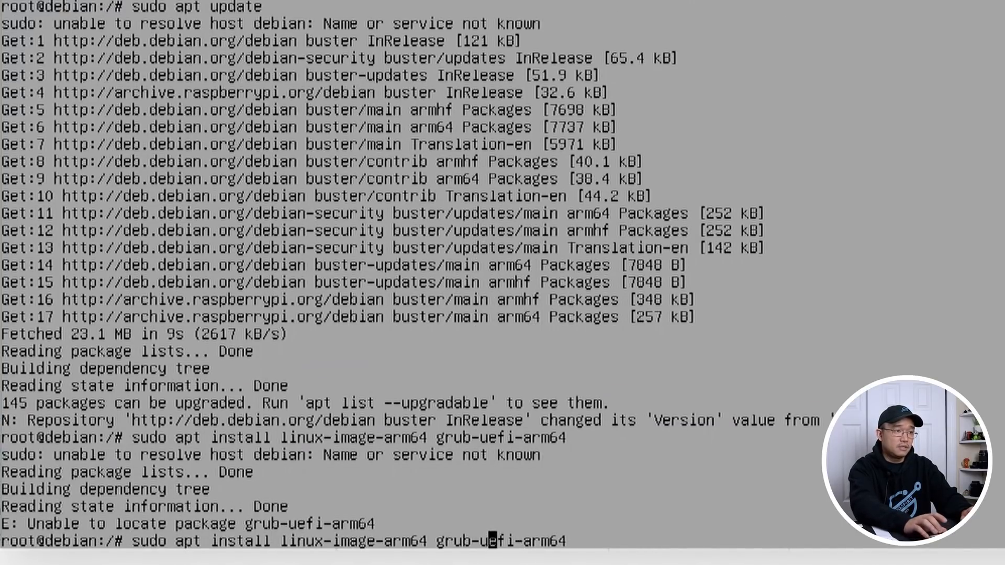
key("Return")
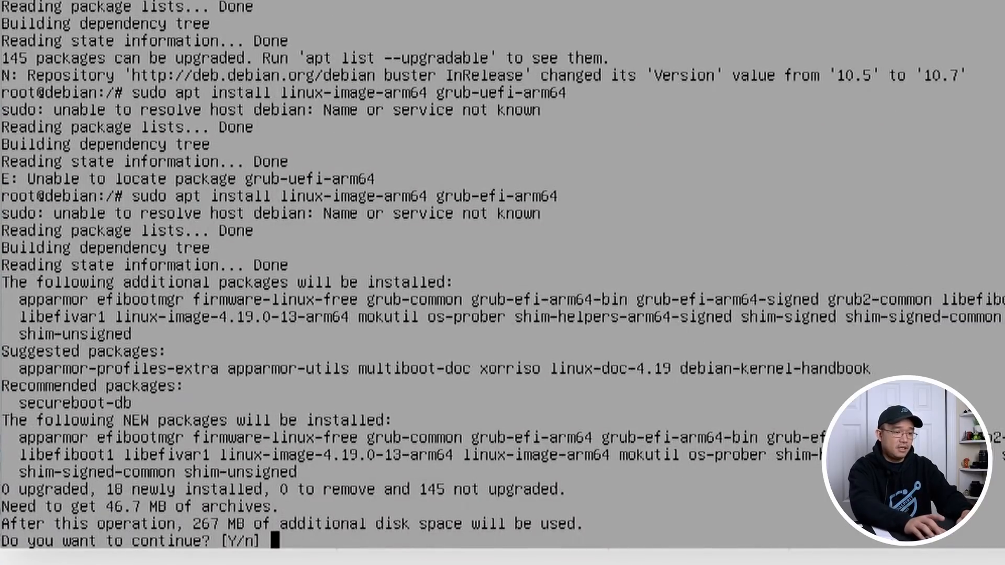
type("y")
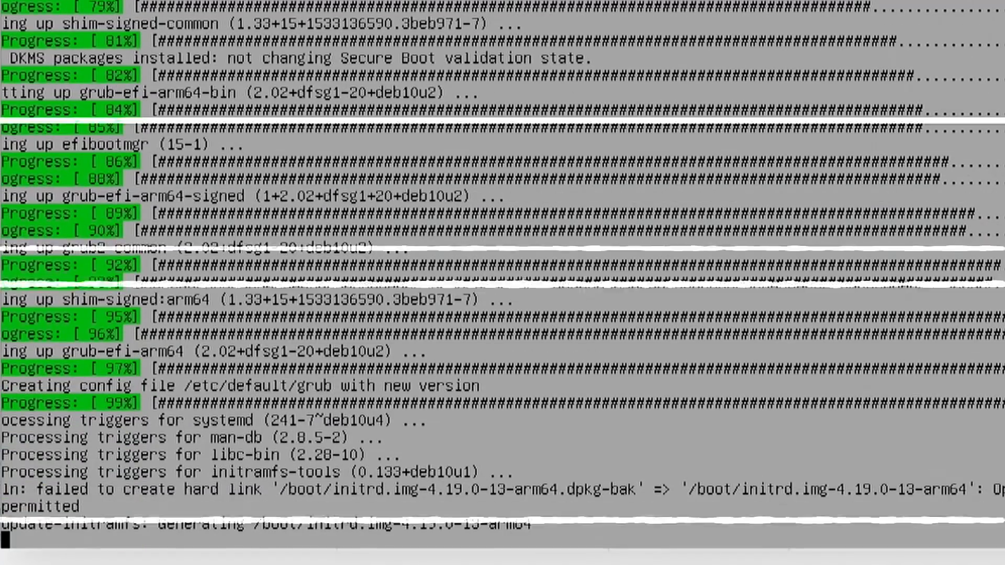
scroll("down", 3)
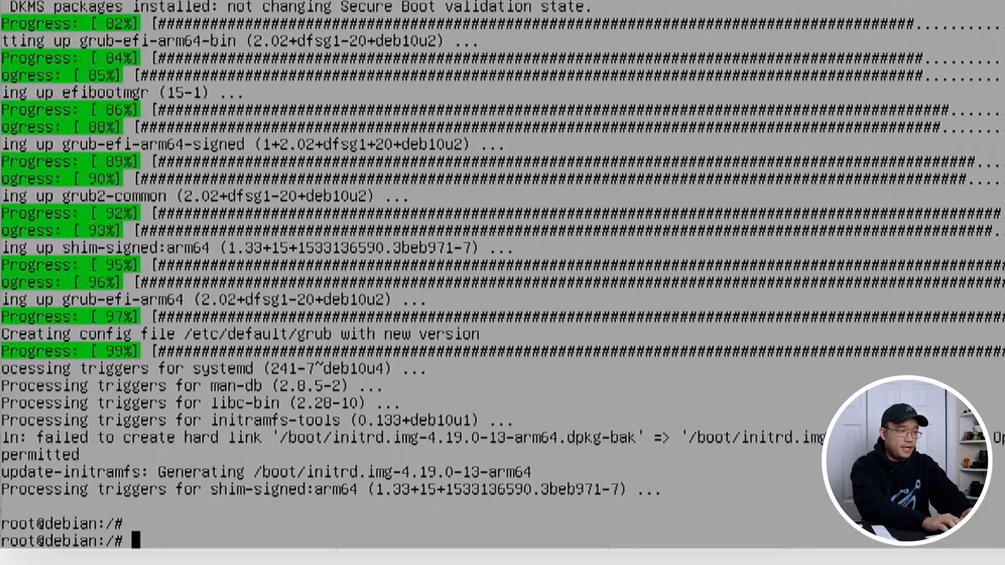
Step: Run grub-install --efi-directory=/boot and update-grub to install and configure GRUB for arm64 EFI
type("u")
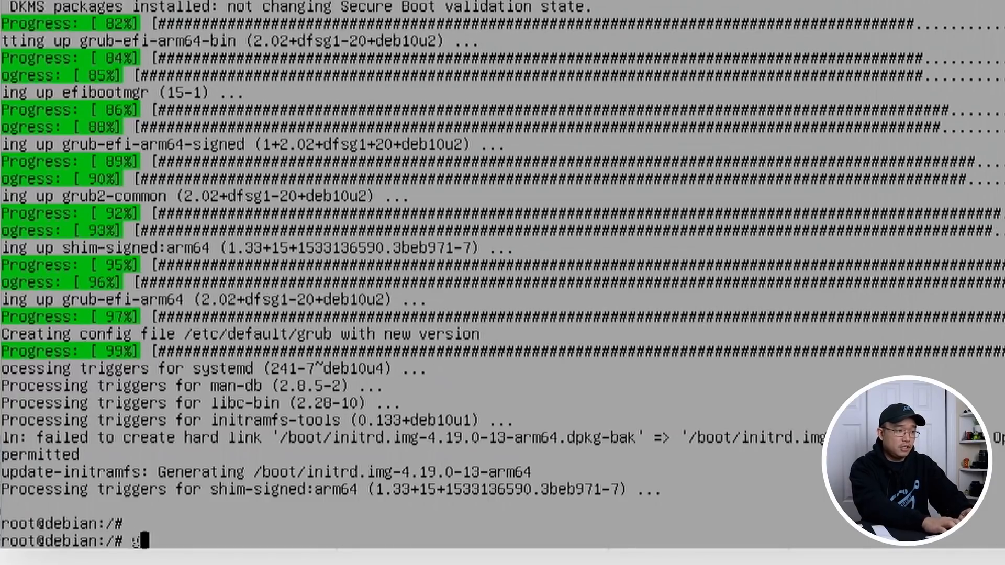
type("grub-install")
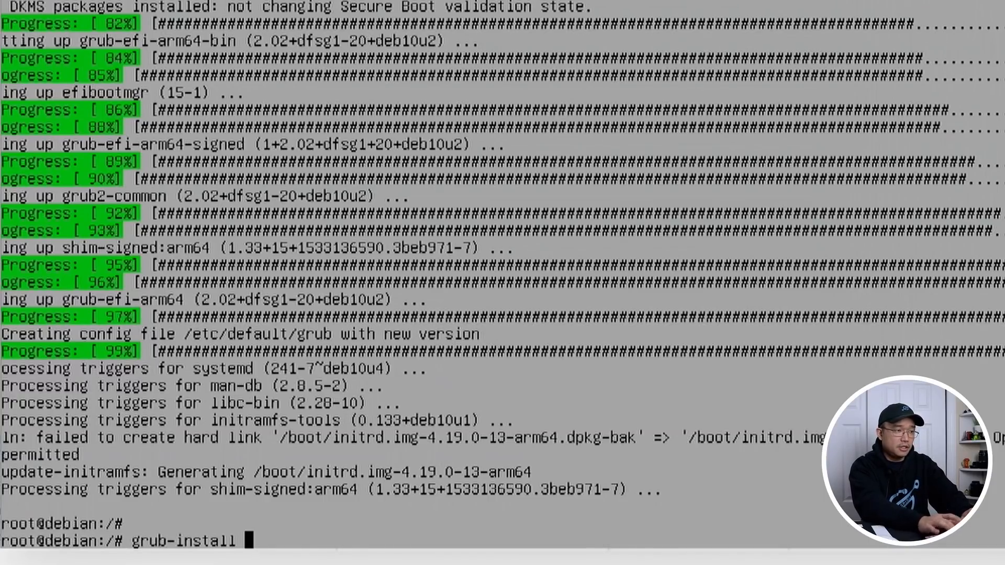
type("--efi-di")
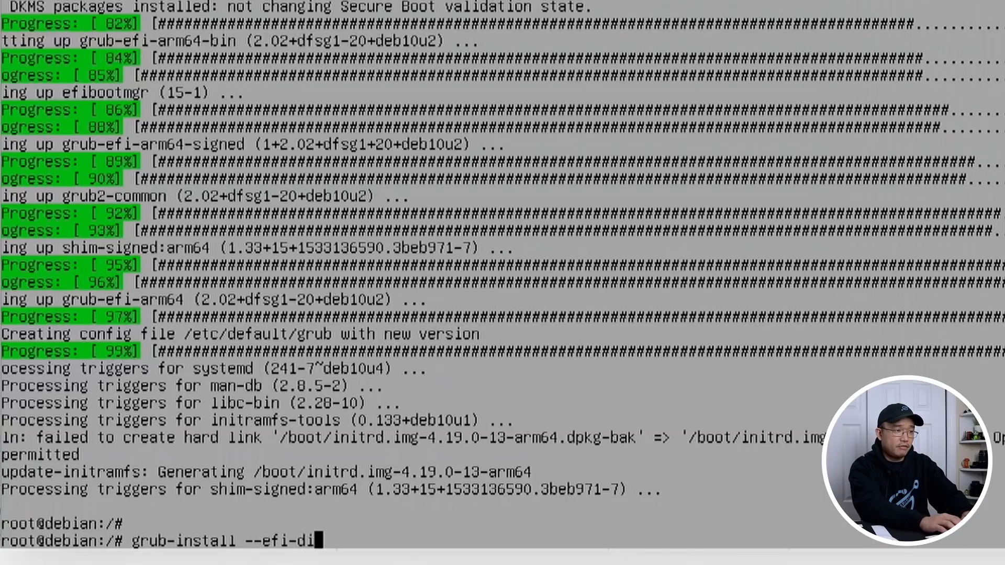
type("rectory=")
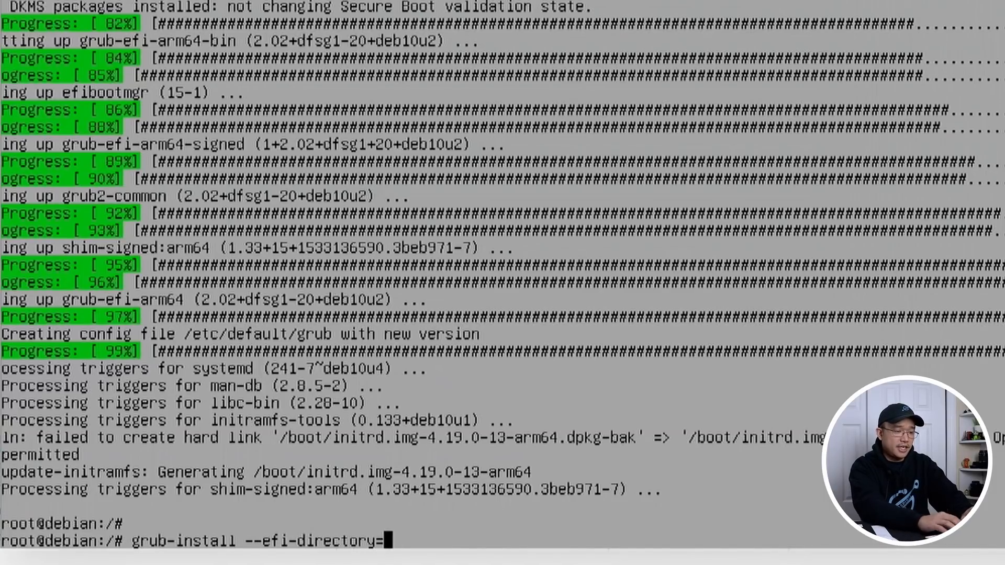
type("/boot")
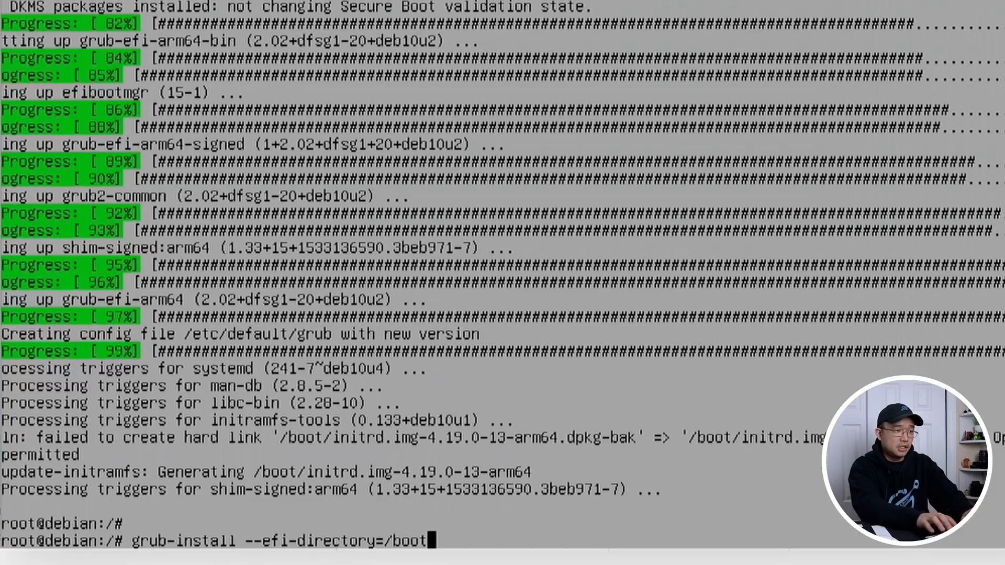
key("Return")
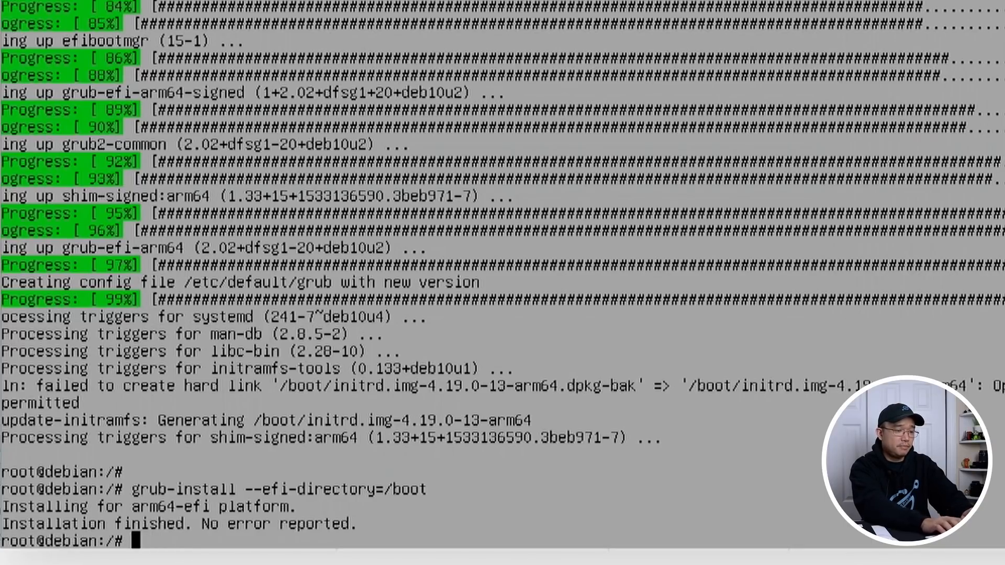
type("update-grub")
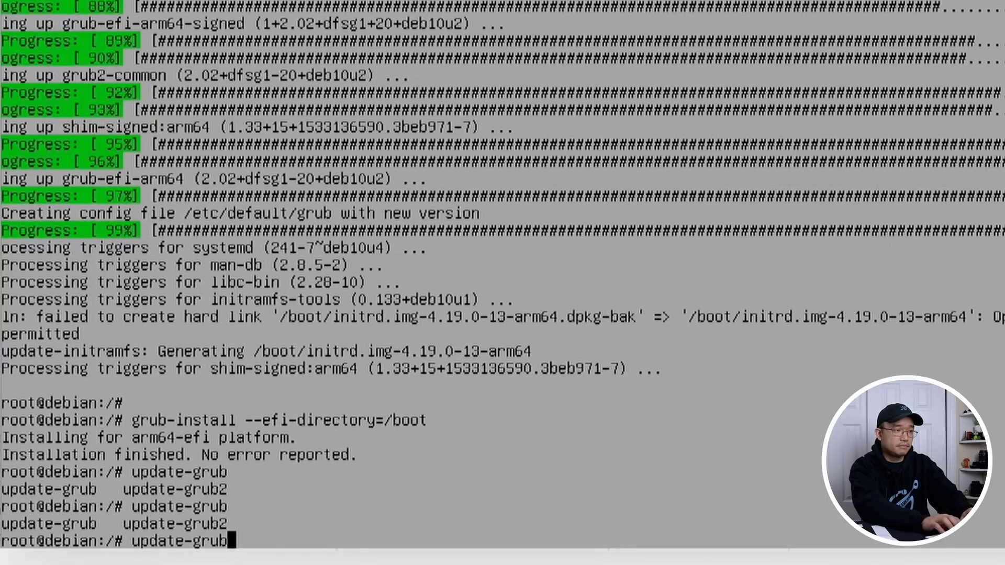
key("Return")
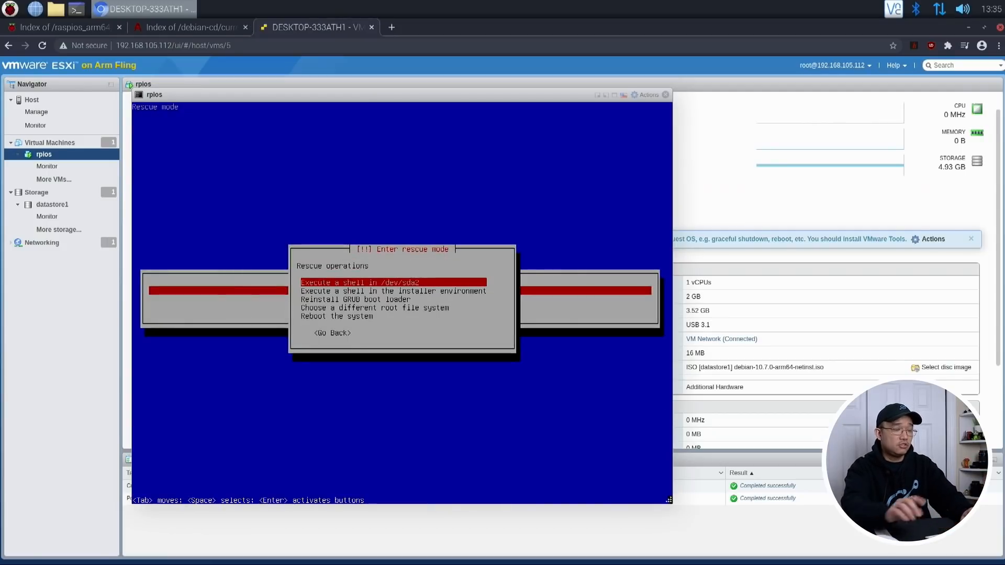
Step: Reboot from rescue mode and boot the GRUB entry into the Raspberry Pi desktop
key("Down")
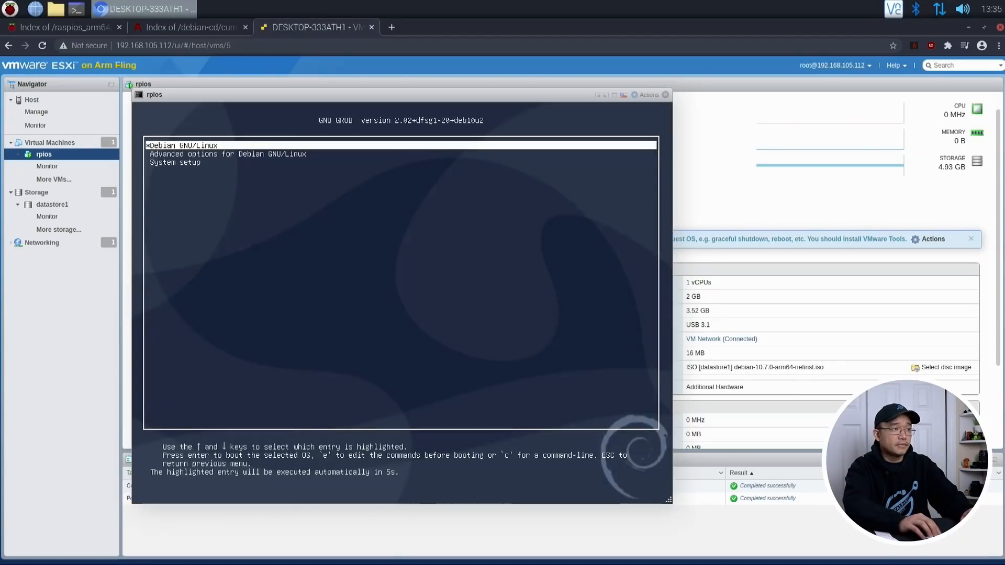
key("Down")
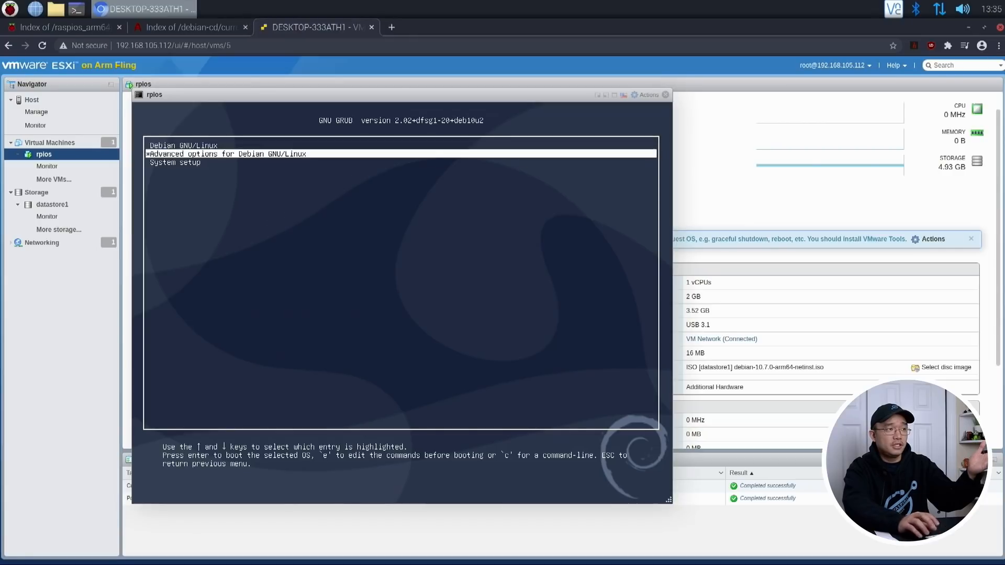
key("Return")
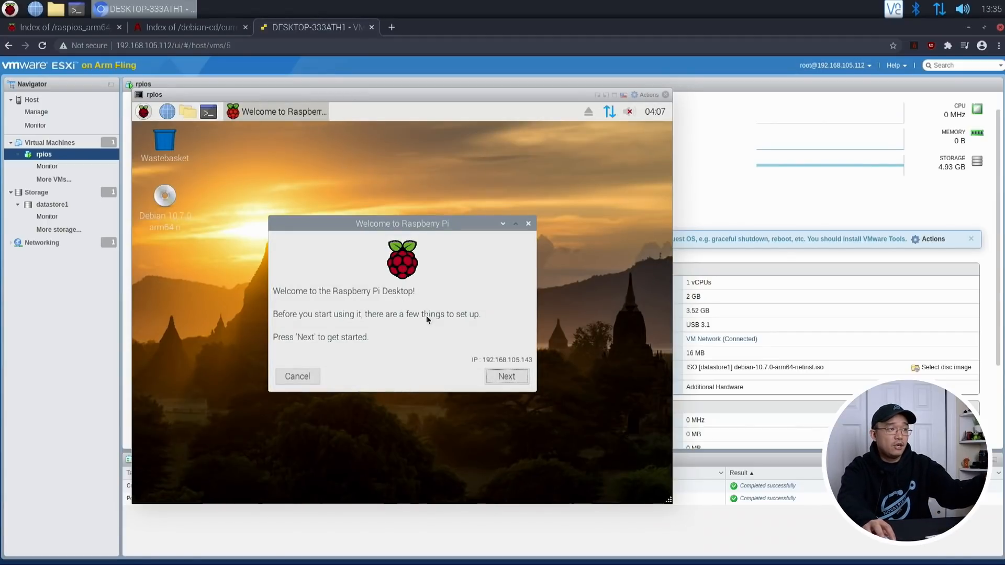
mouse_move(388, 362)
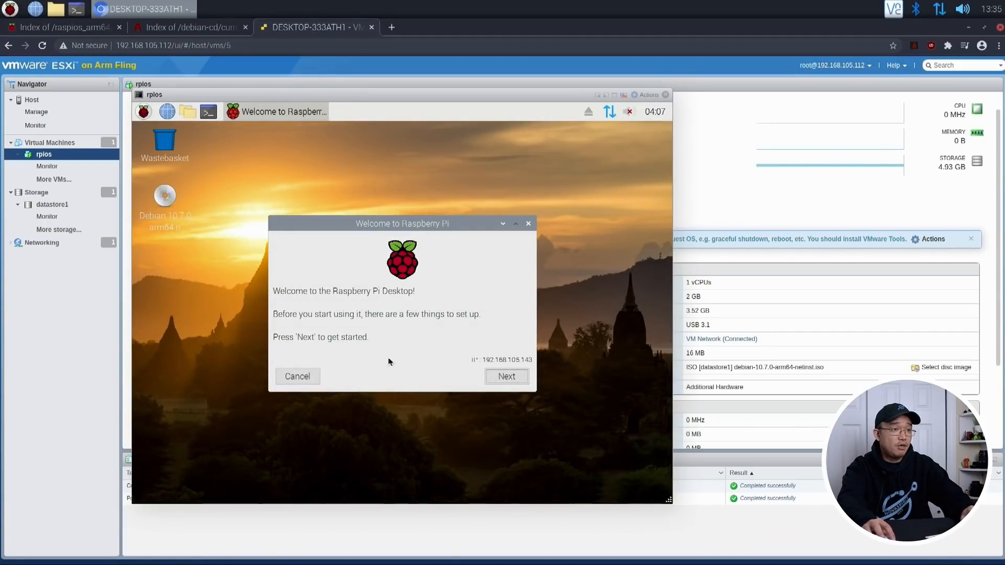
mouse_move(297, 376)
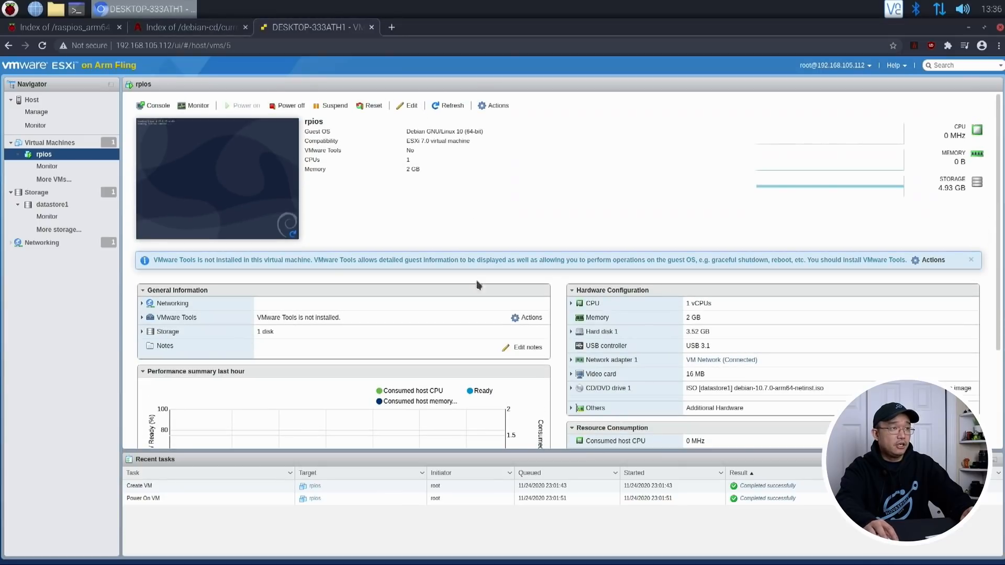
Step: Set Hard disk 1 of the rpios VM to 10 GB, save, and power it on with its console
left_click(410, 104)
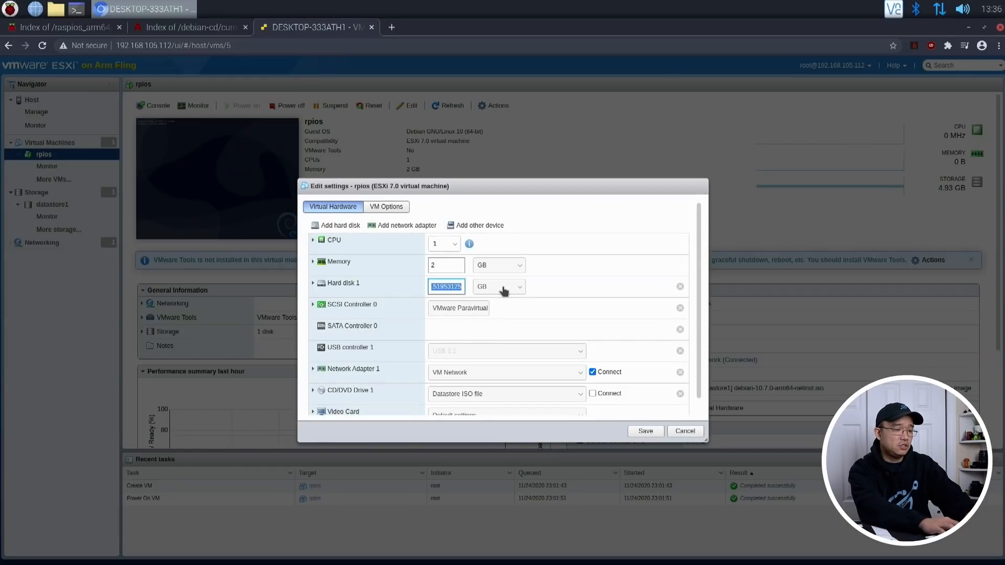
type("10")
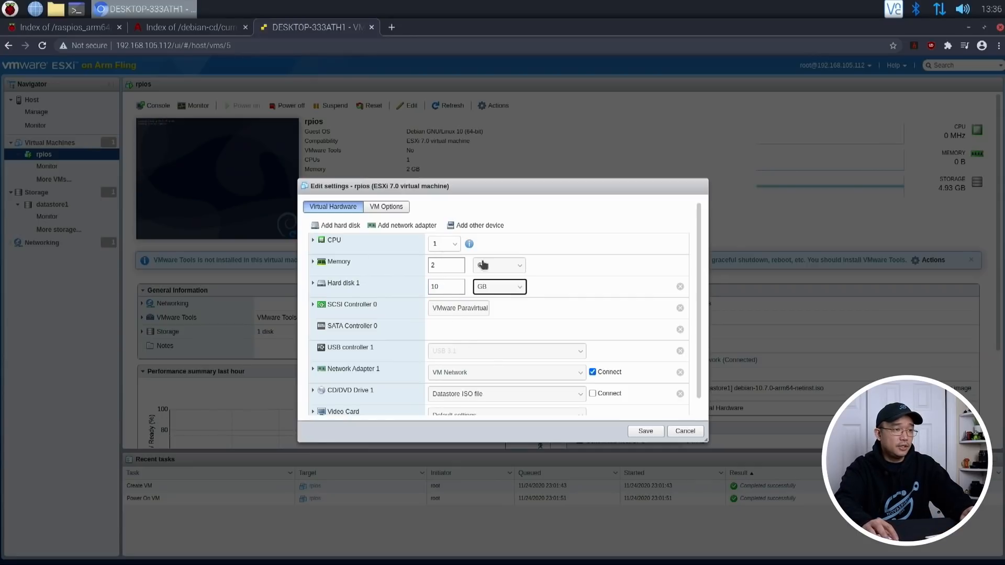
scroll("up", 3)
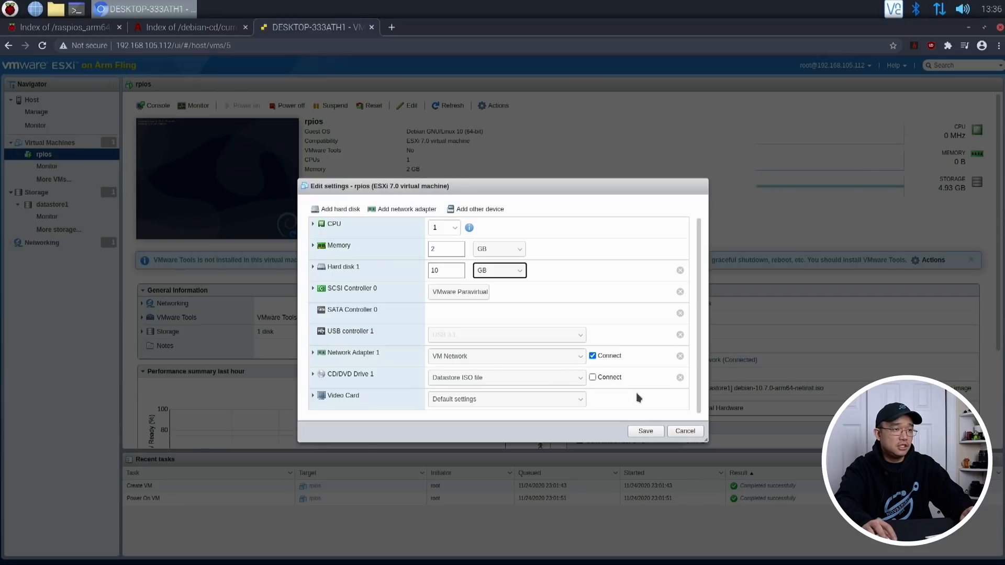
mouse_move(667, 432)
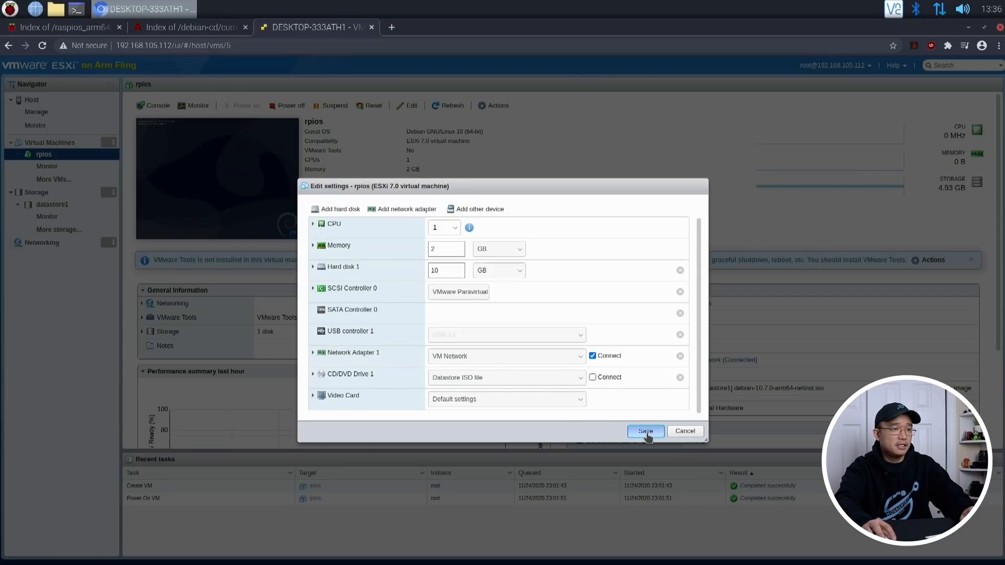
left_click(645, 430)
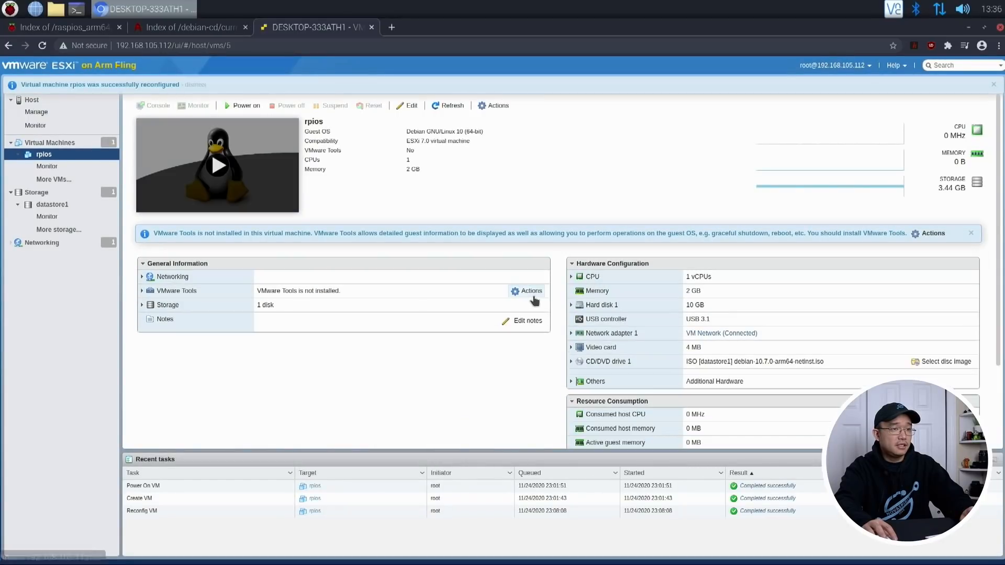
double_click(693, 305)
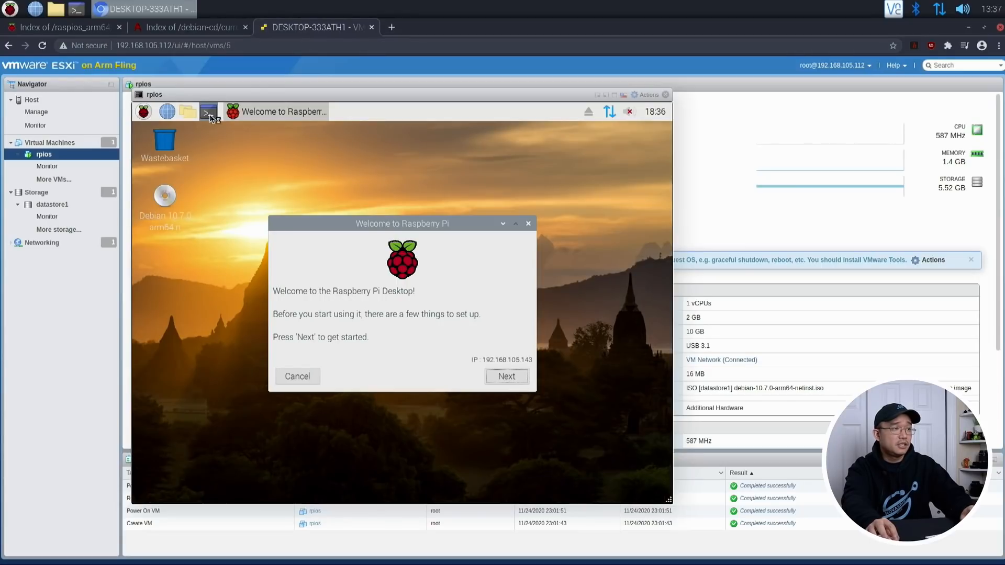
Step: From a Pi desktop terminal, run 'sudo raspi-config' to bring up the configuration tool as root
left_click(207, 112)
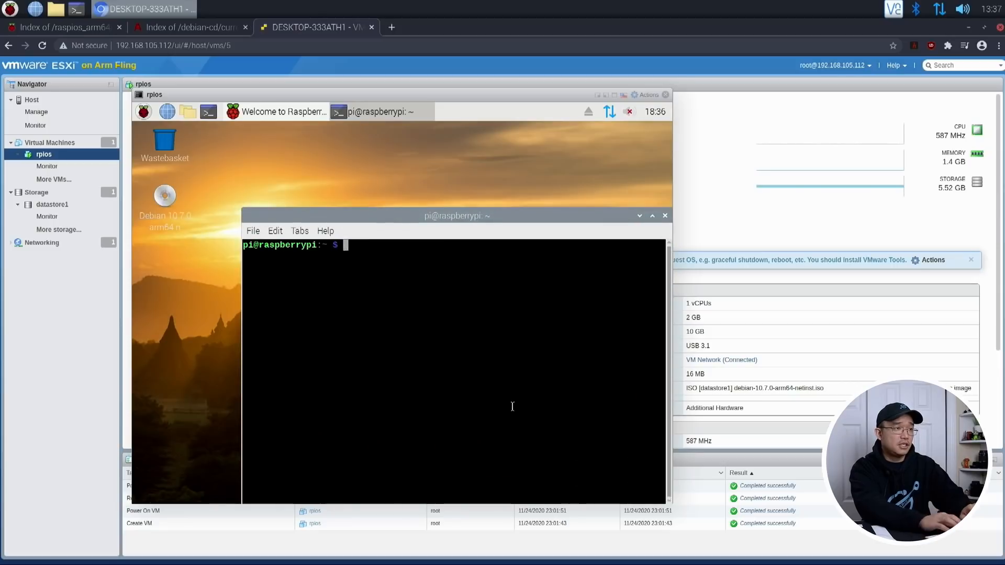
type("rasp")
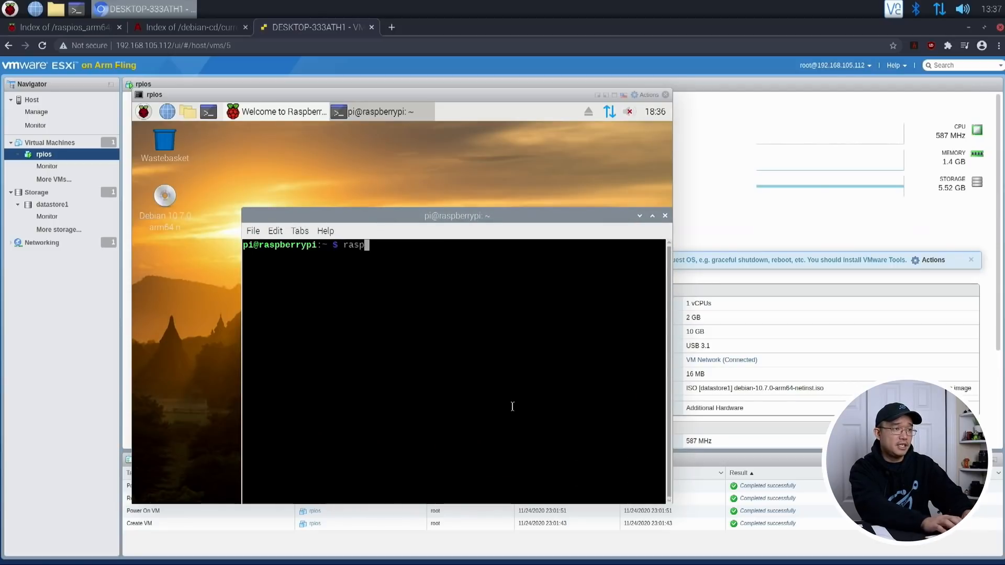
key("Tab")
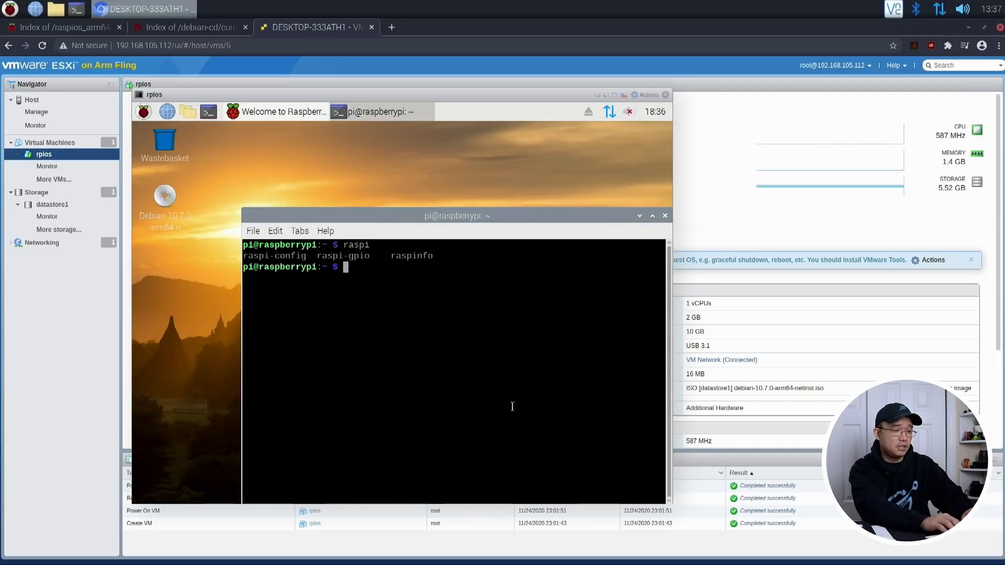
type("rpi-")
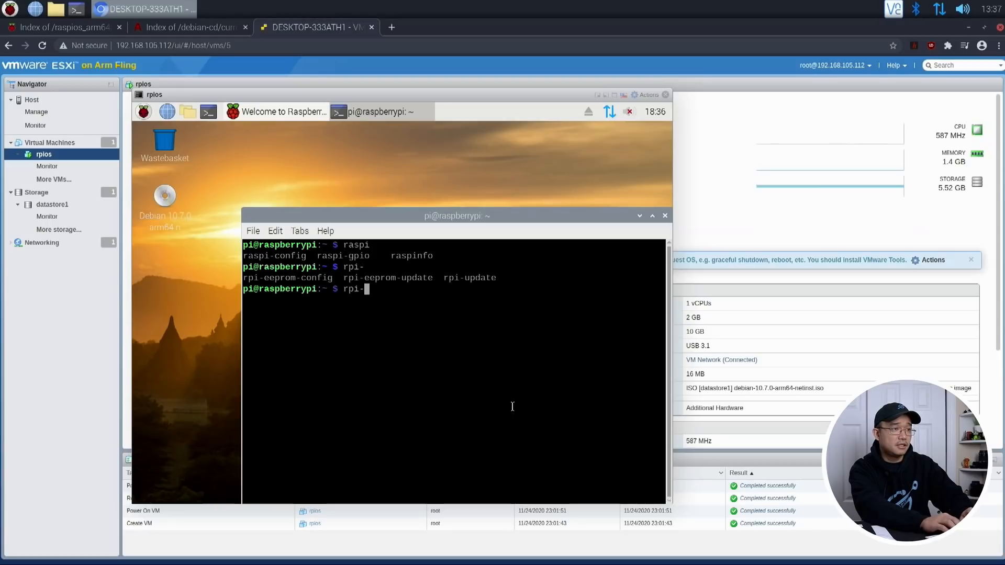
type("raspi-config")
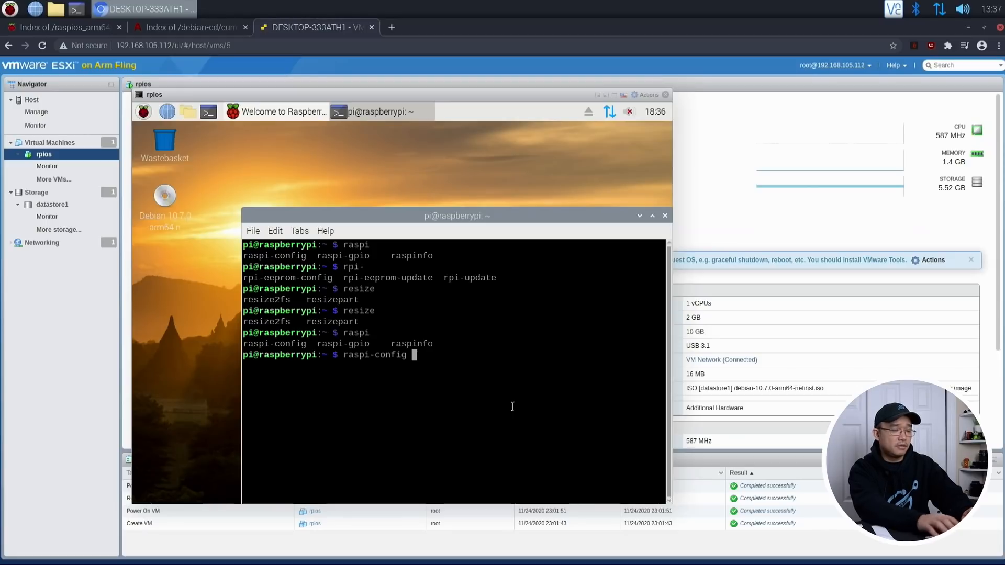
key("Return")
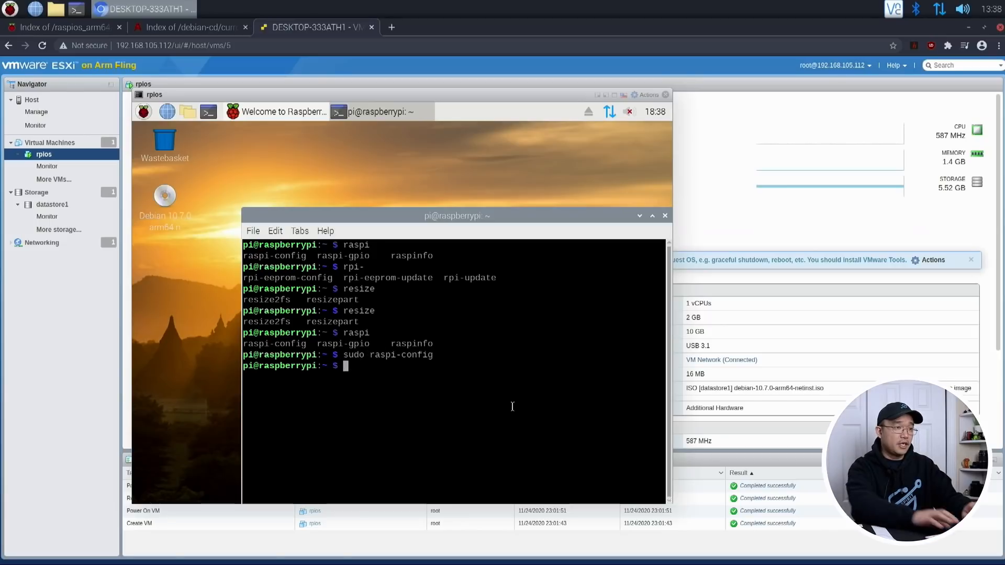
type("sudo raspi-config")
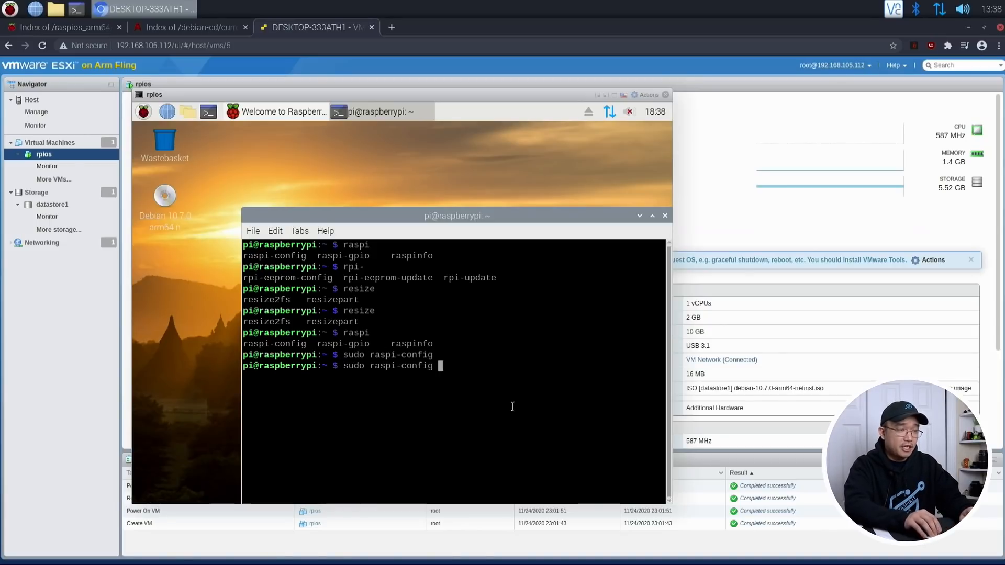
key("Return")
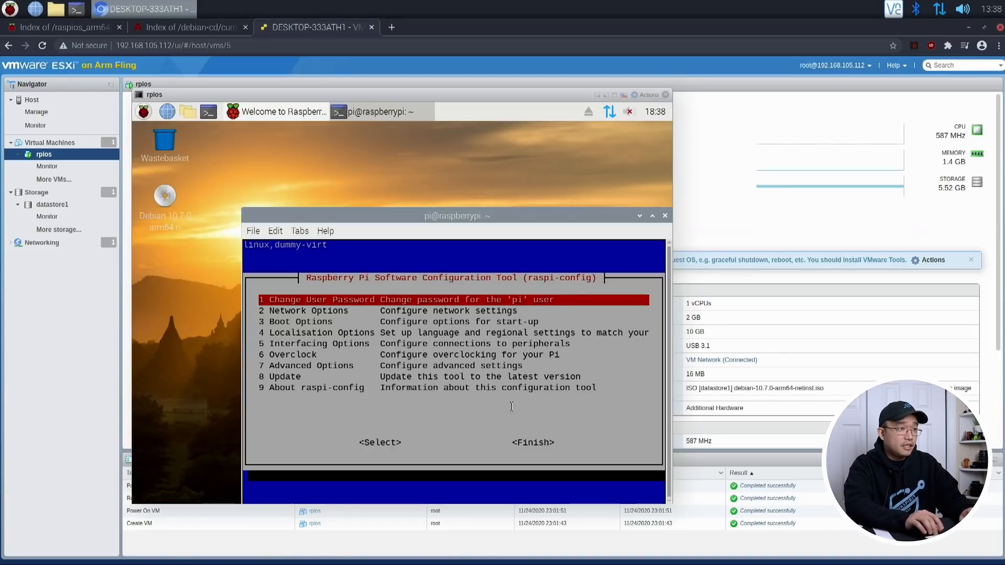
Step: Expand the root filesystem via Advanced Options, acknowledge the resize and decline the immediate reboot
key("Down")
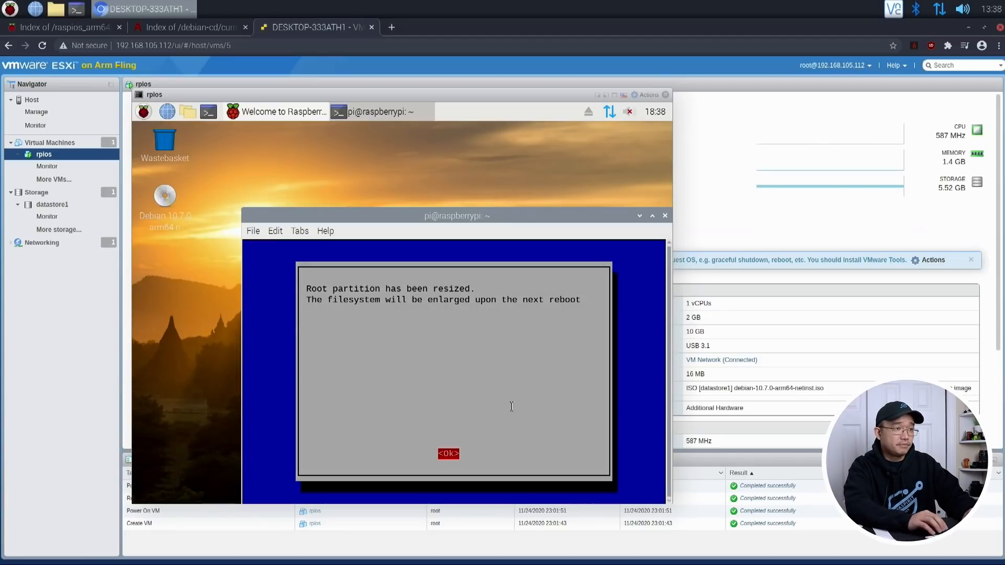
left_click(448, 453)
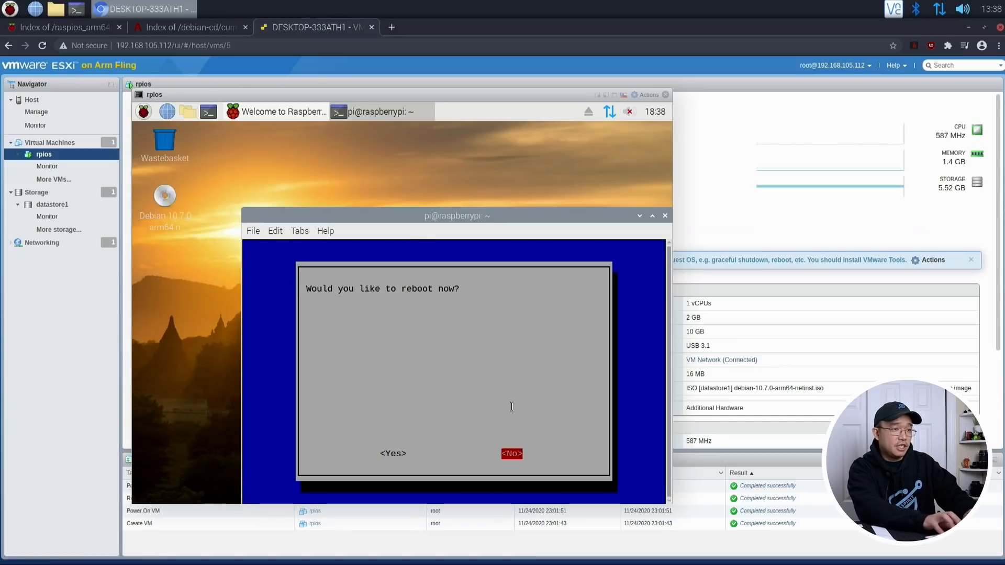
left_click(512, 453)
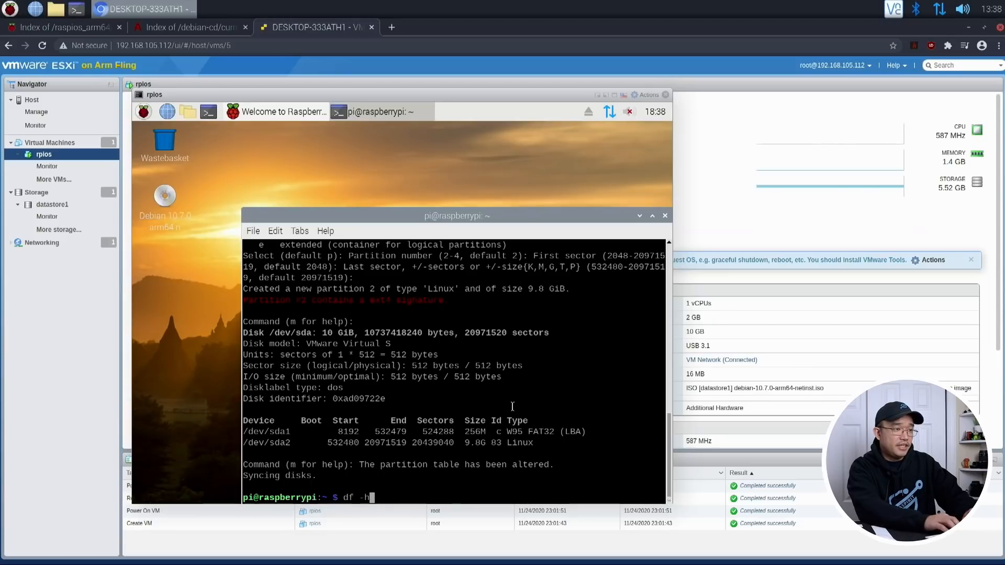
Step: Confirm df -h still shows root at 3.2G and 100% used, then restart with sudo reboot
key("Return")
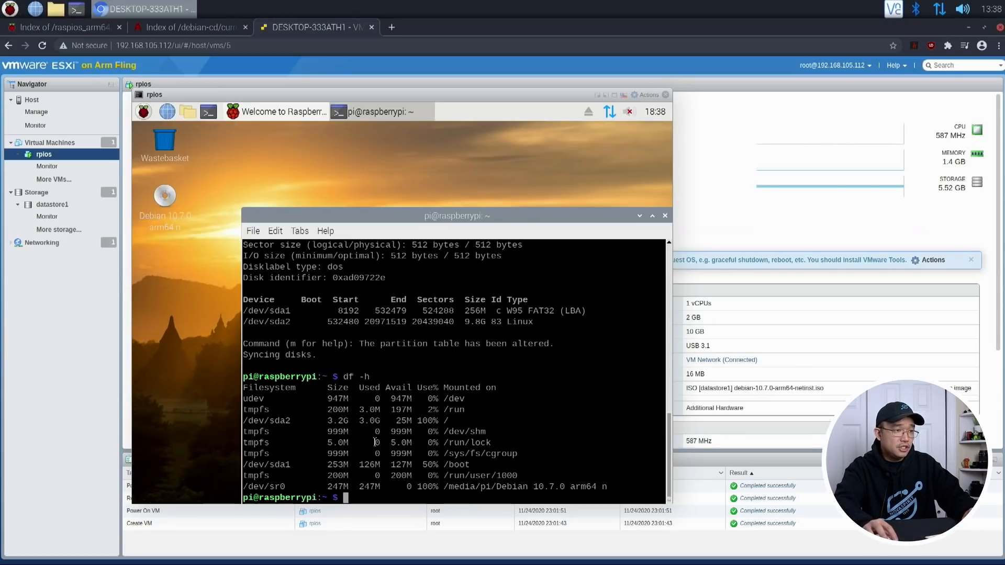
mouse_move(594, 290)
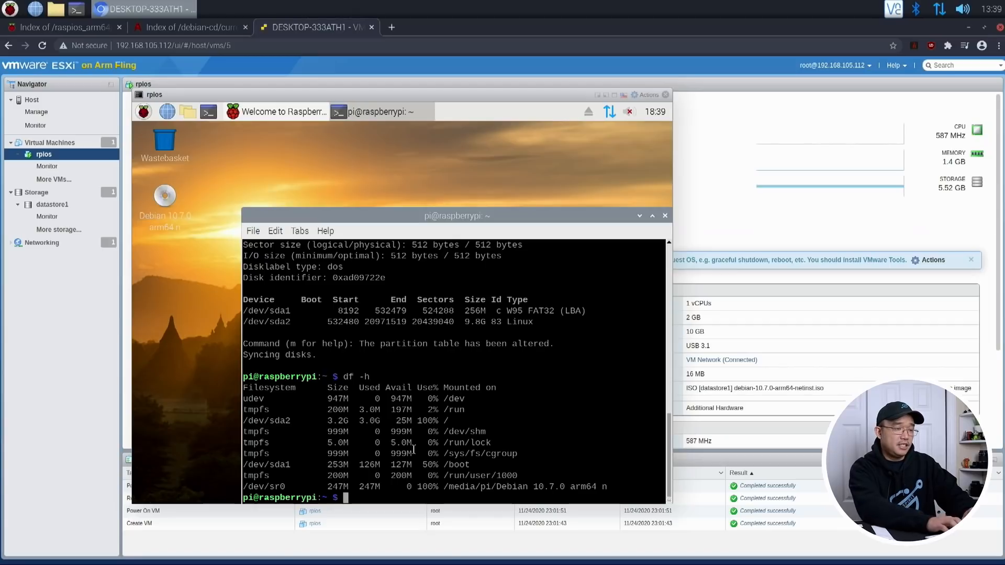
type("sudo reboot")
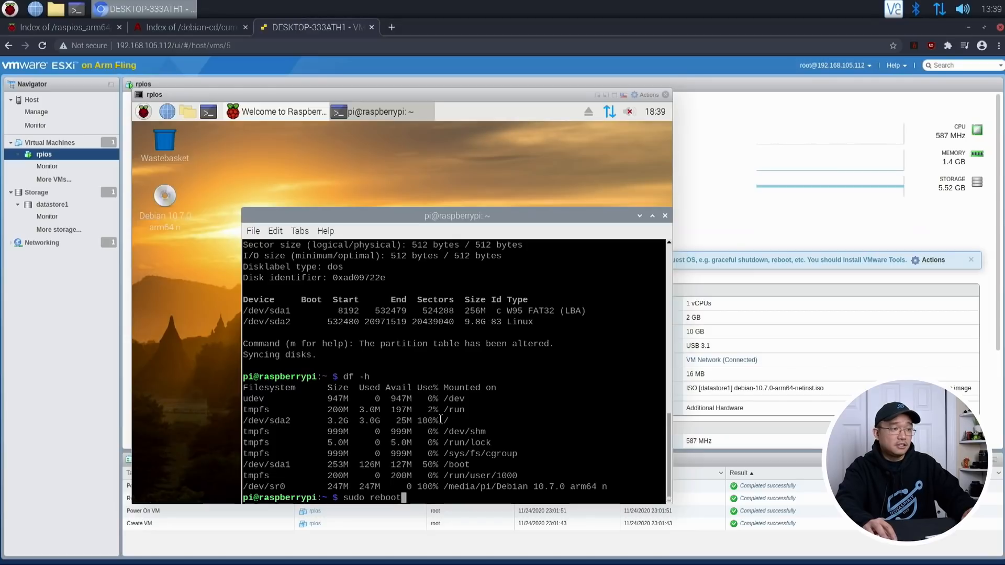
key("Return")
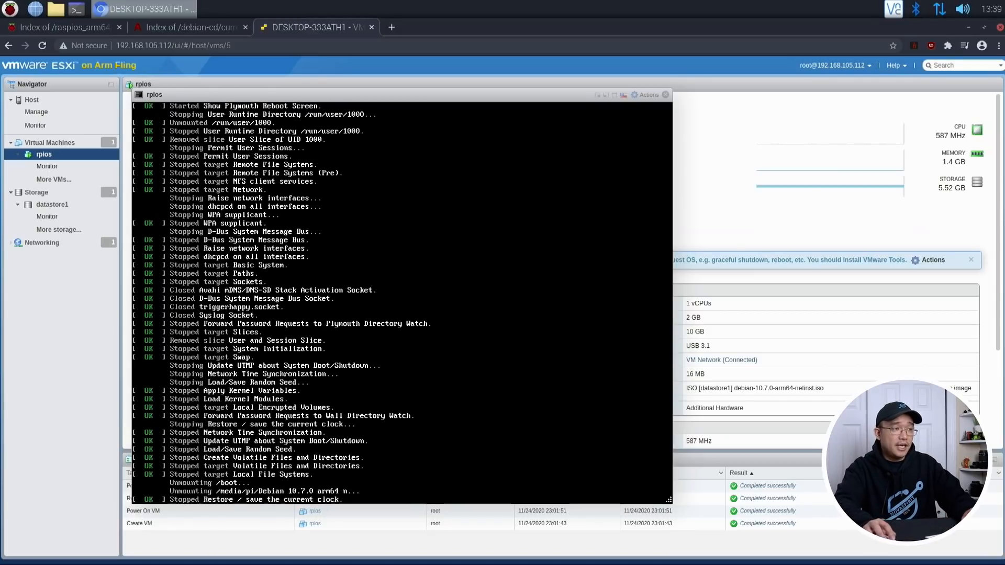